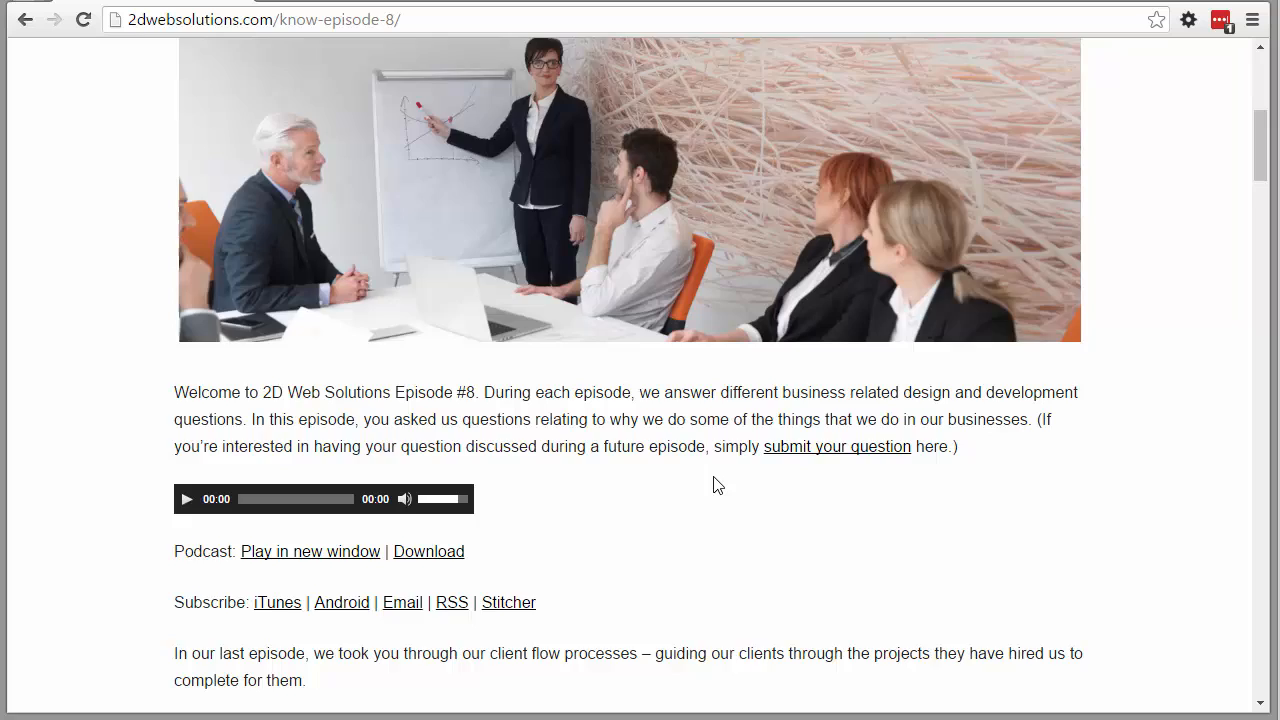
Check the episode page: play and skip the audio, confirm the 1:18 timestamp is not clickable.
{"action": "scroll", "scroll_direction": "down", "scroll_amount": 3}
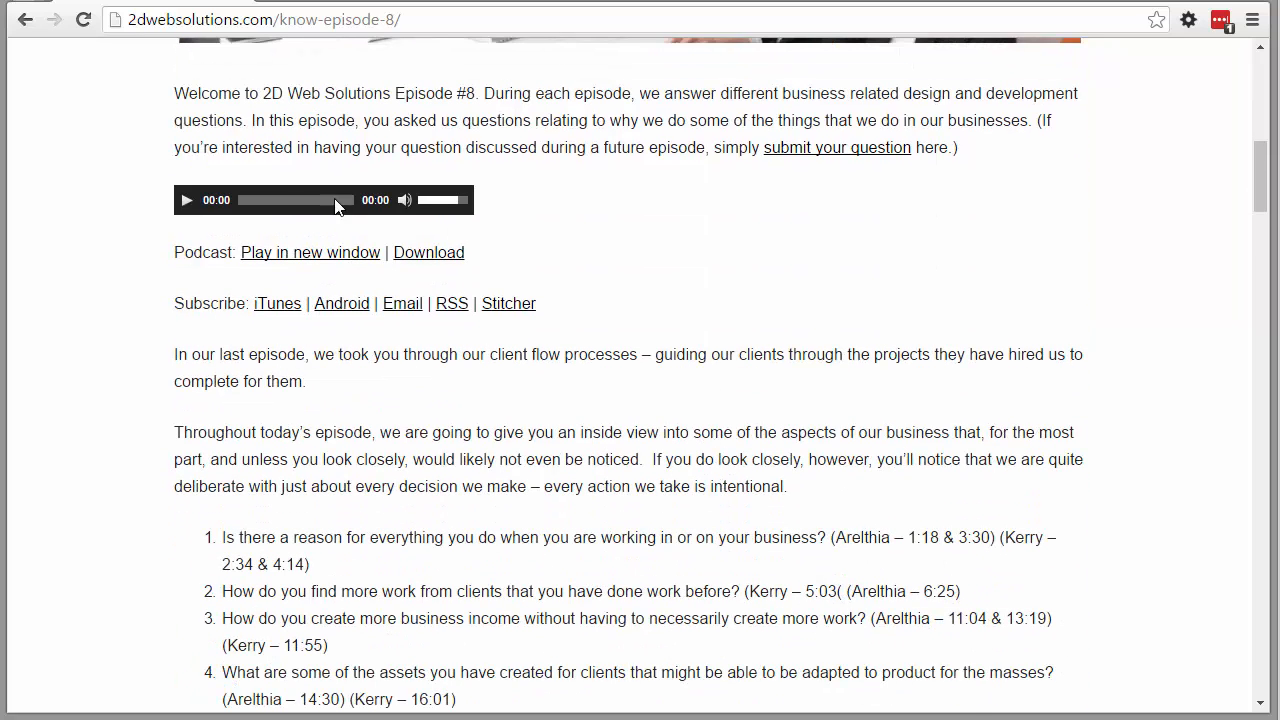
{"action": "scroll", "scroll_direction": "up", "scroll_amount": 3}
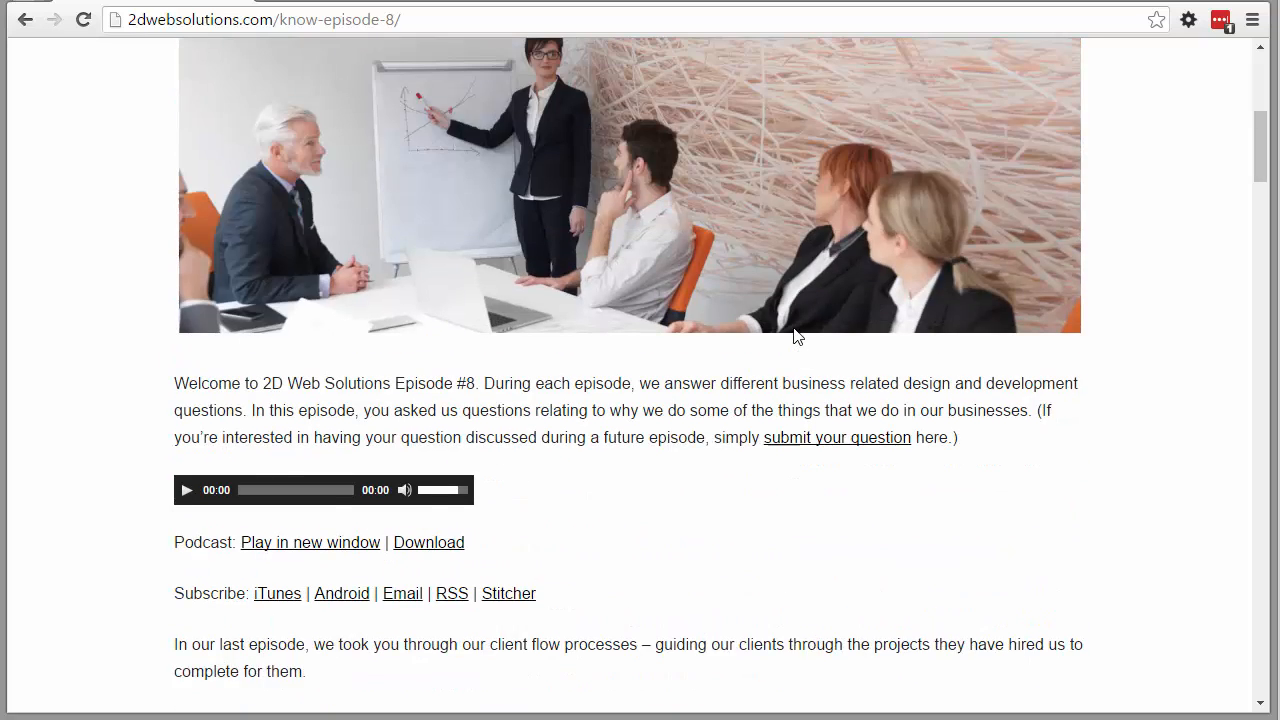
{"action": "scroll", "scroll_direction": "up", "scroll_amount": 3}
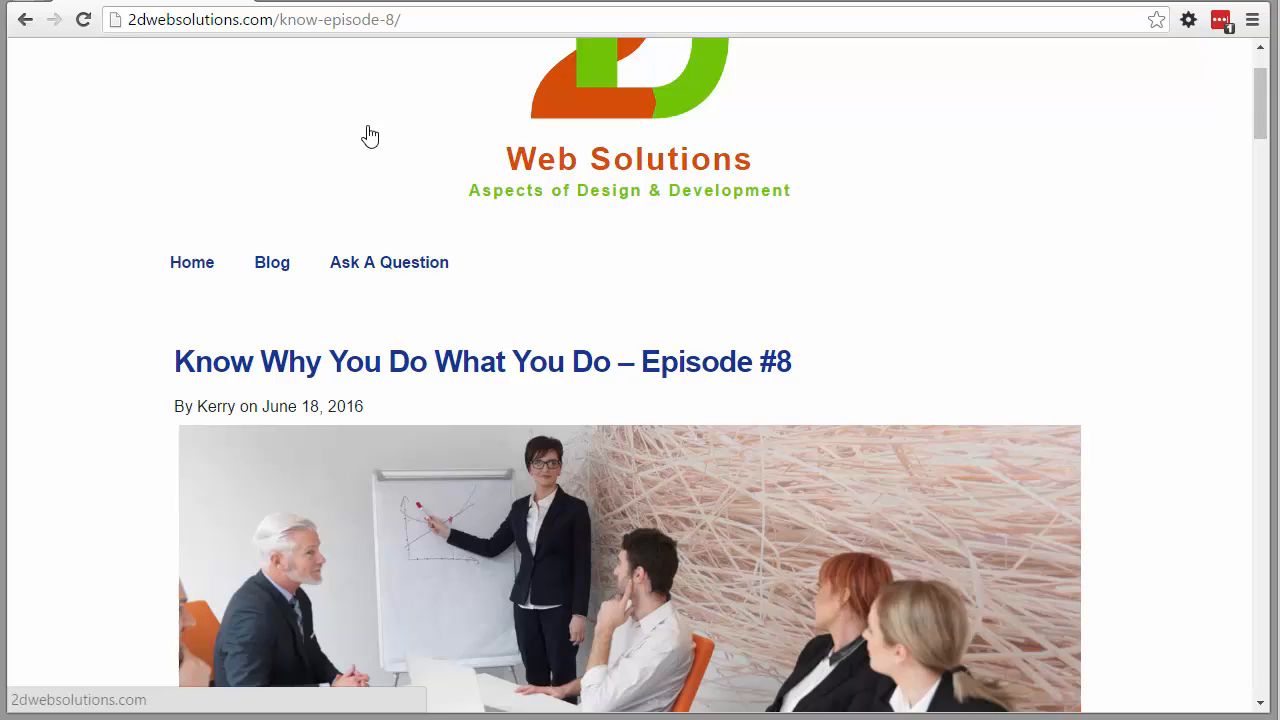
{"action": "scroll", "scroll_direction": "down", "scroll_amount": 3}
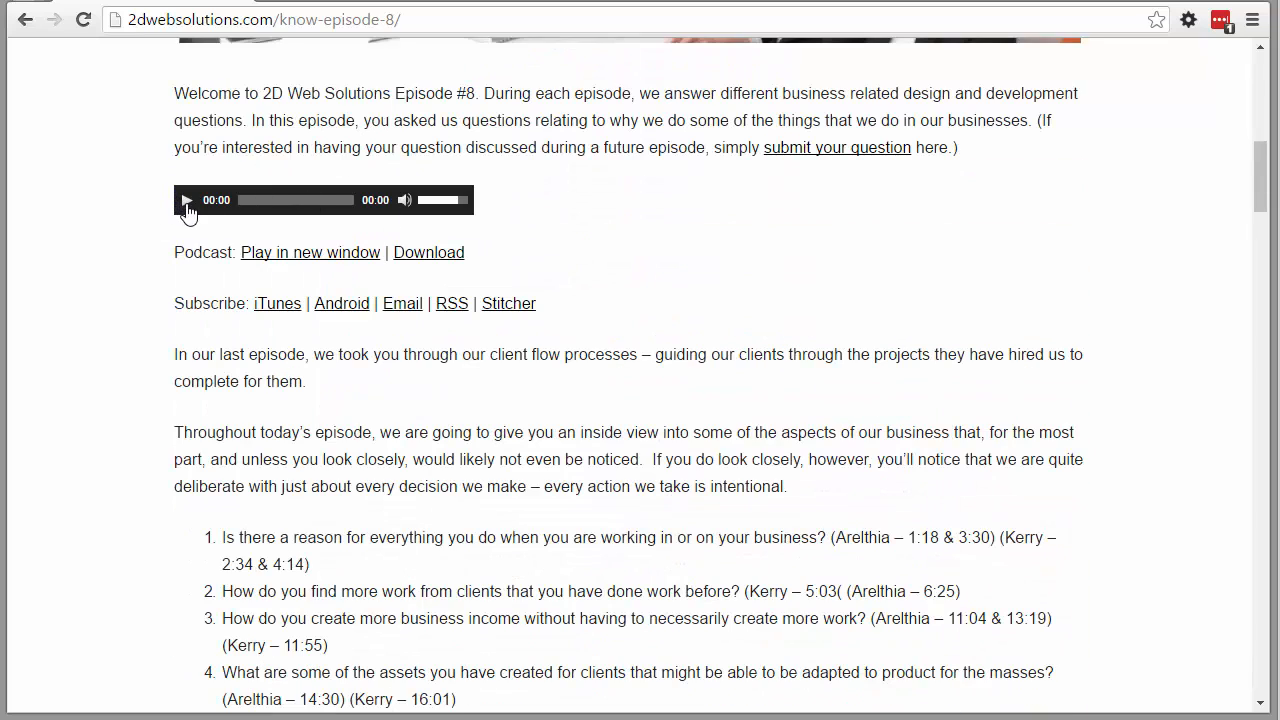
{"action": "left_click", "coordinate": [188, 200]}
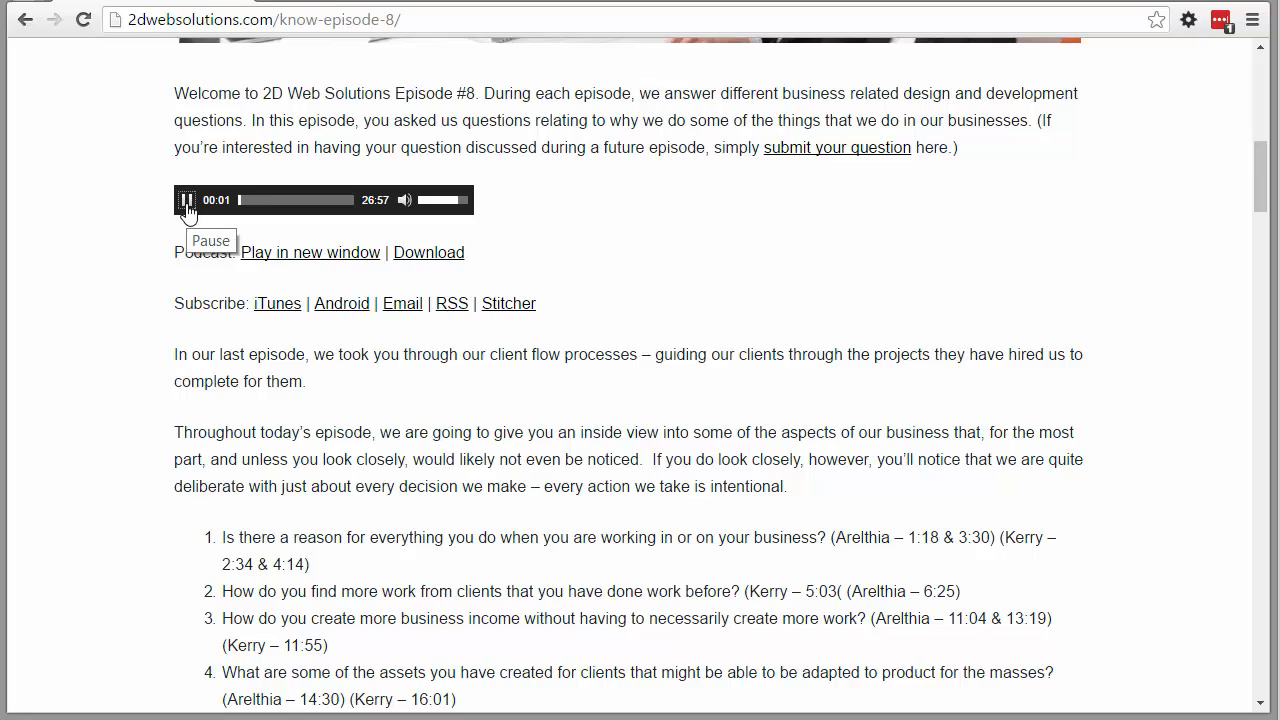
{"action": "left_click", "coordinate": [188, 200]}
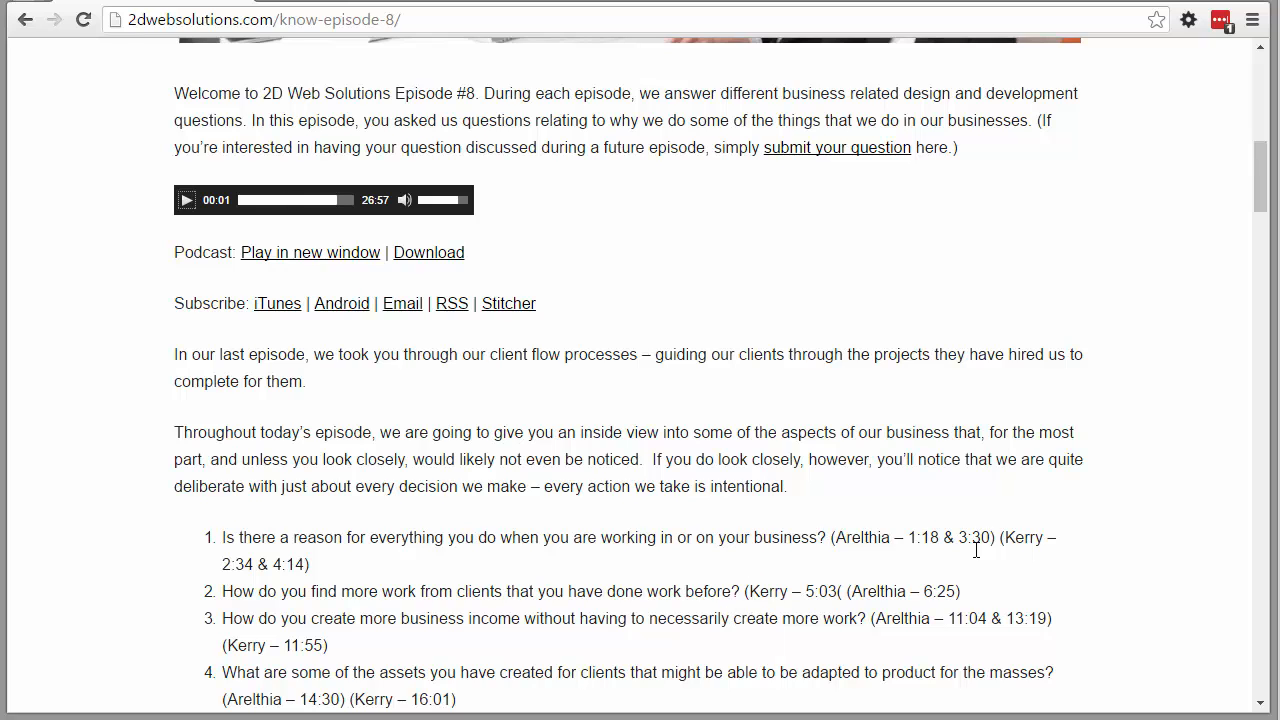
{"action": "scroll", "scroll_direction": "down", "scroll_amount": 3}
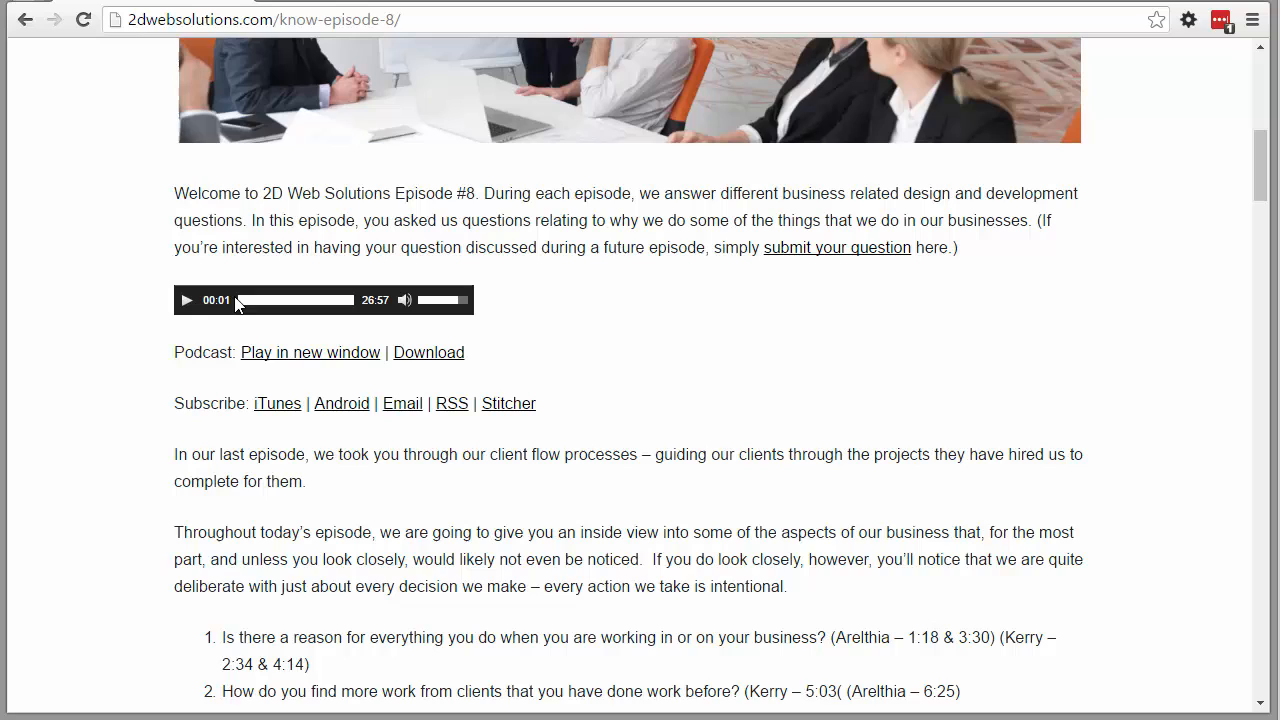
{"action": "left_click", "coordinate": [252, 300]}
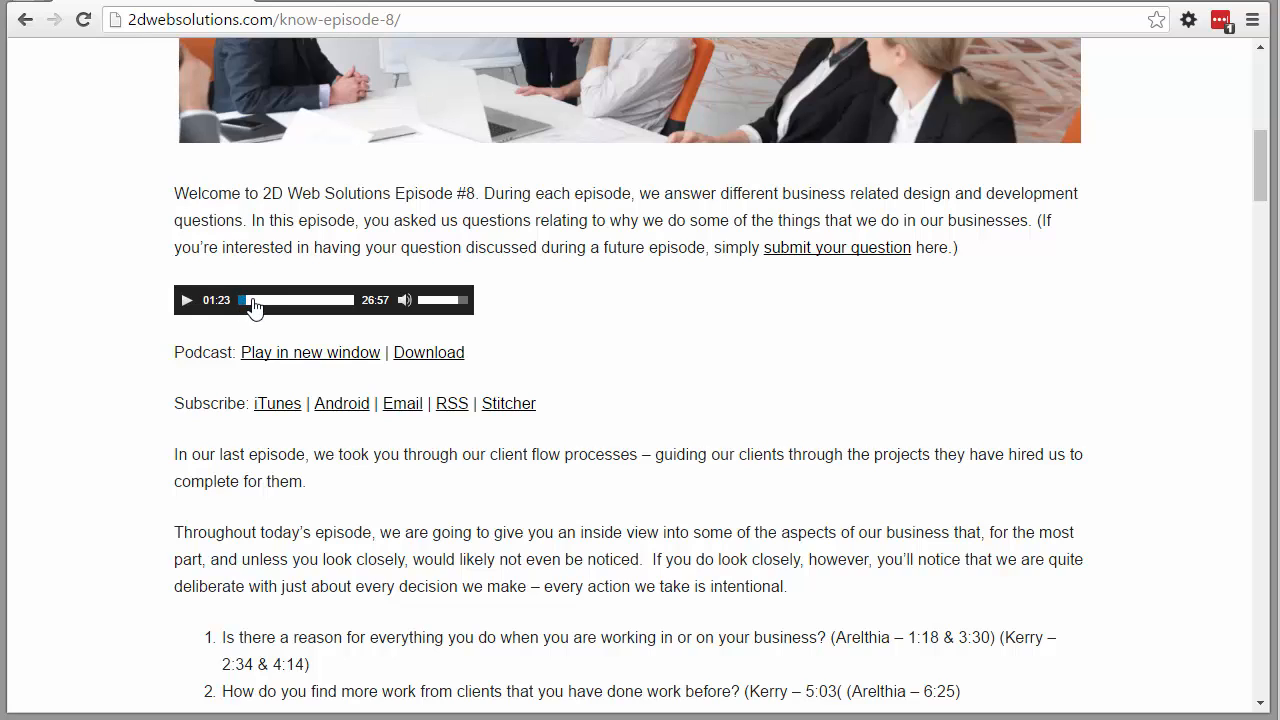
{"action": "left_click", "coordinate": [252, 300]}
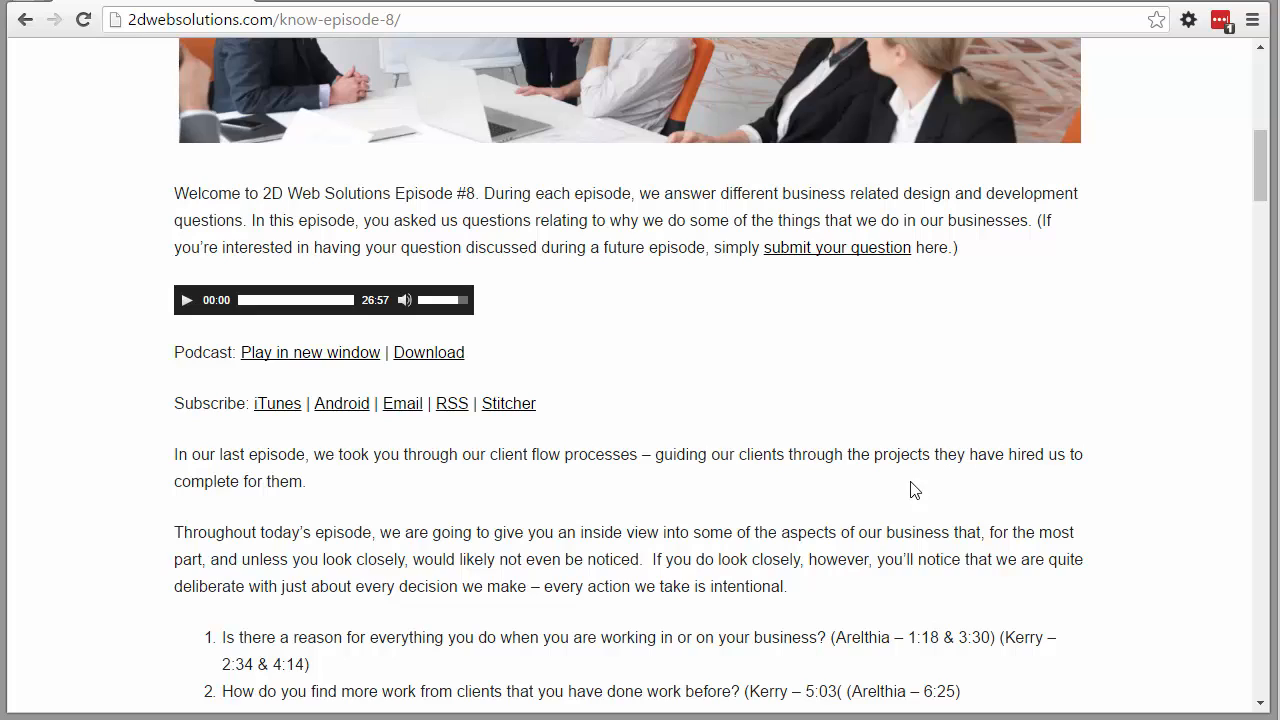
{"action": "mouse_move", "coordinate": [912, 636]}
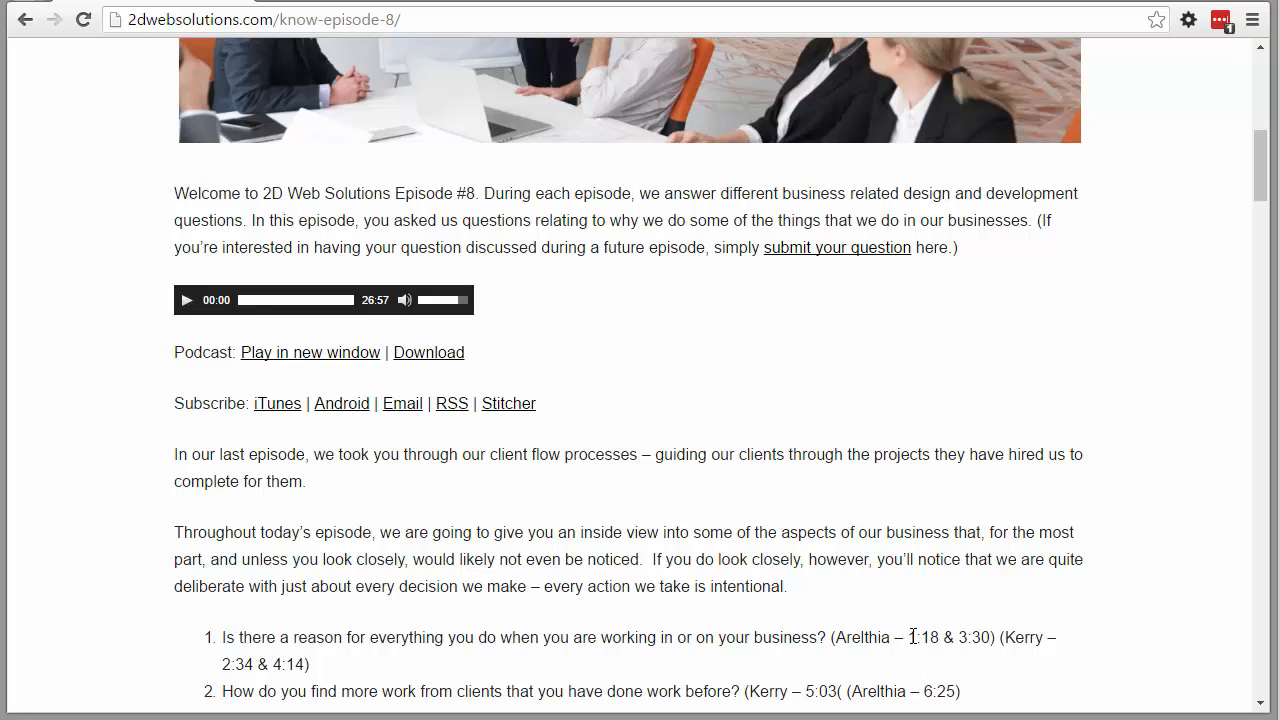
{"action": "double_click", "coordinate": [922, 636]}
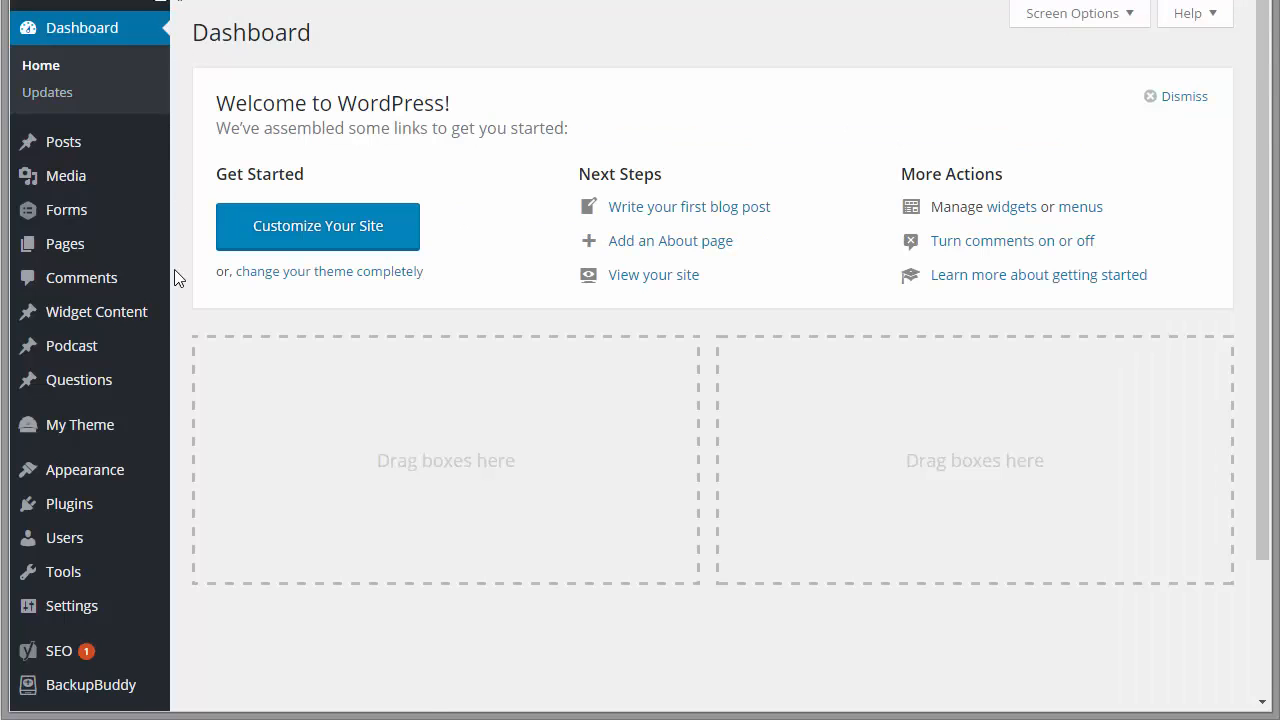
{"action": "mouse_move", "coordinate": [40, 64]}
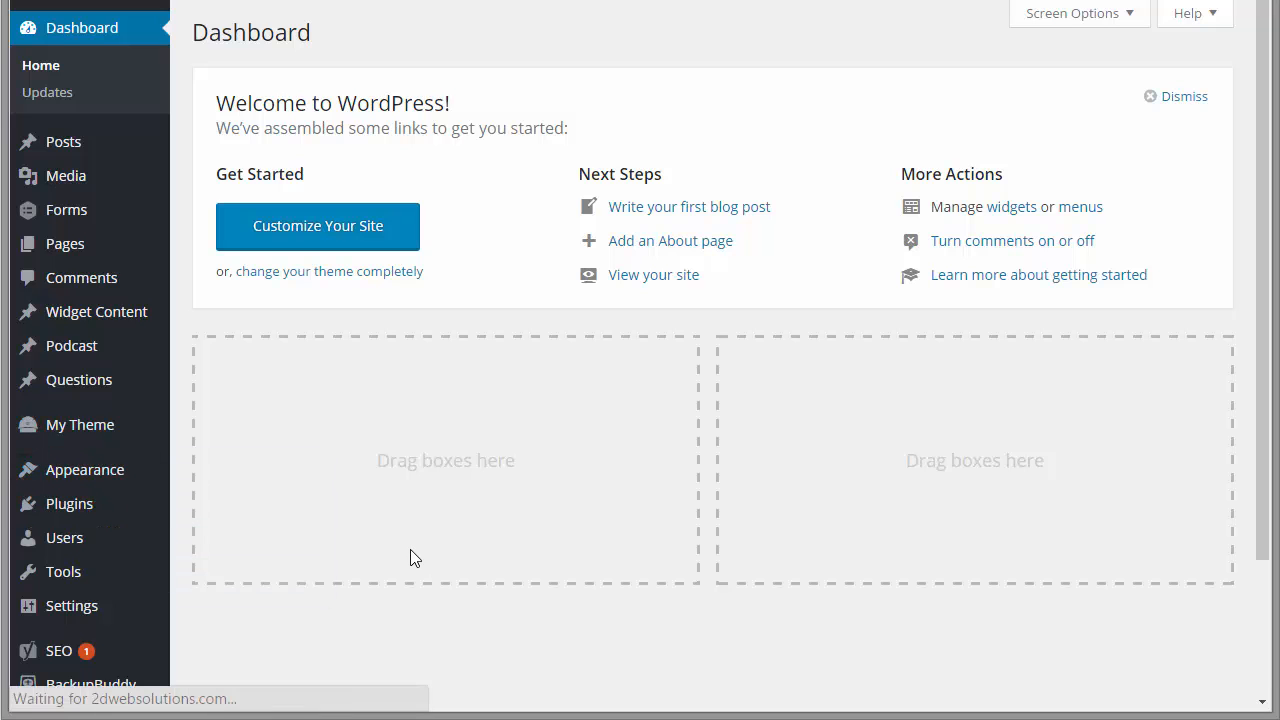
Upload link-timestamp.zip as a new plugin, install it and activate it.
{"action": "left_click", "coordinate": [68, 504]}
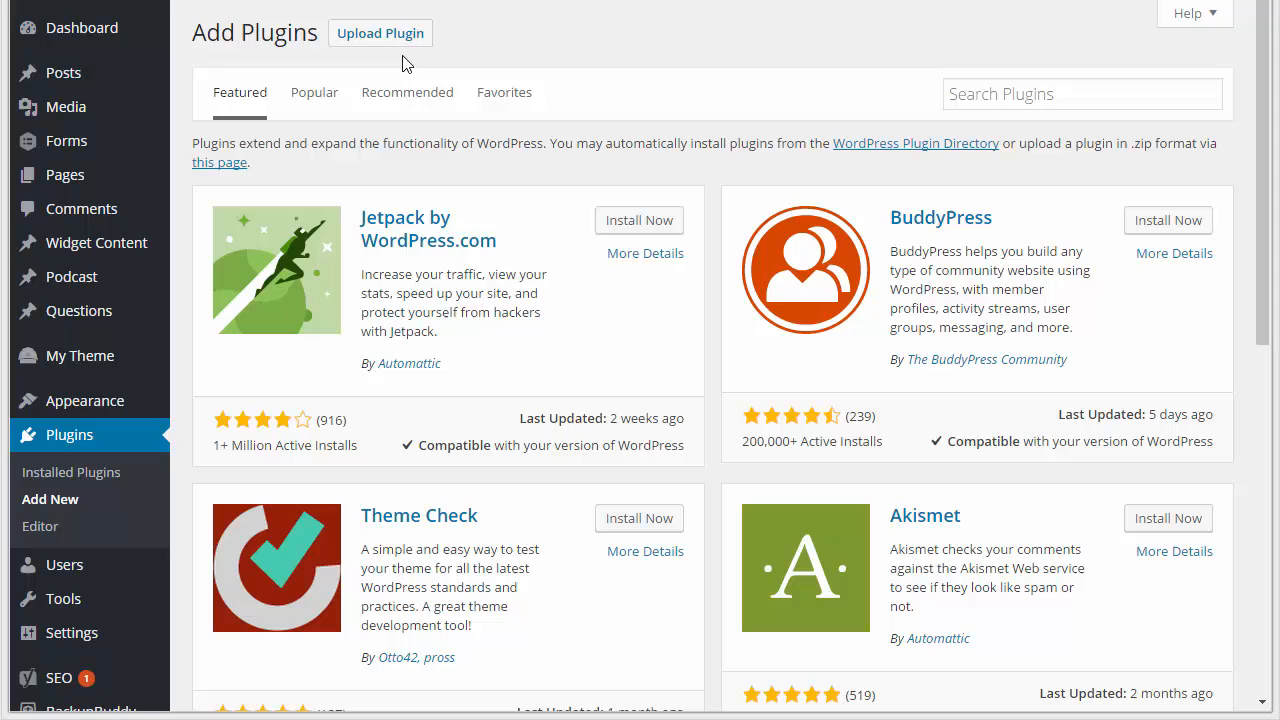
{"action": "left_click", "coordinate": [380, 32]}
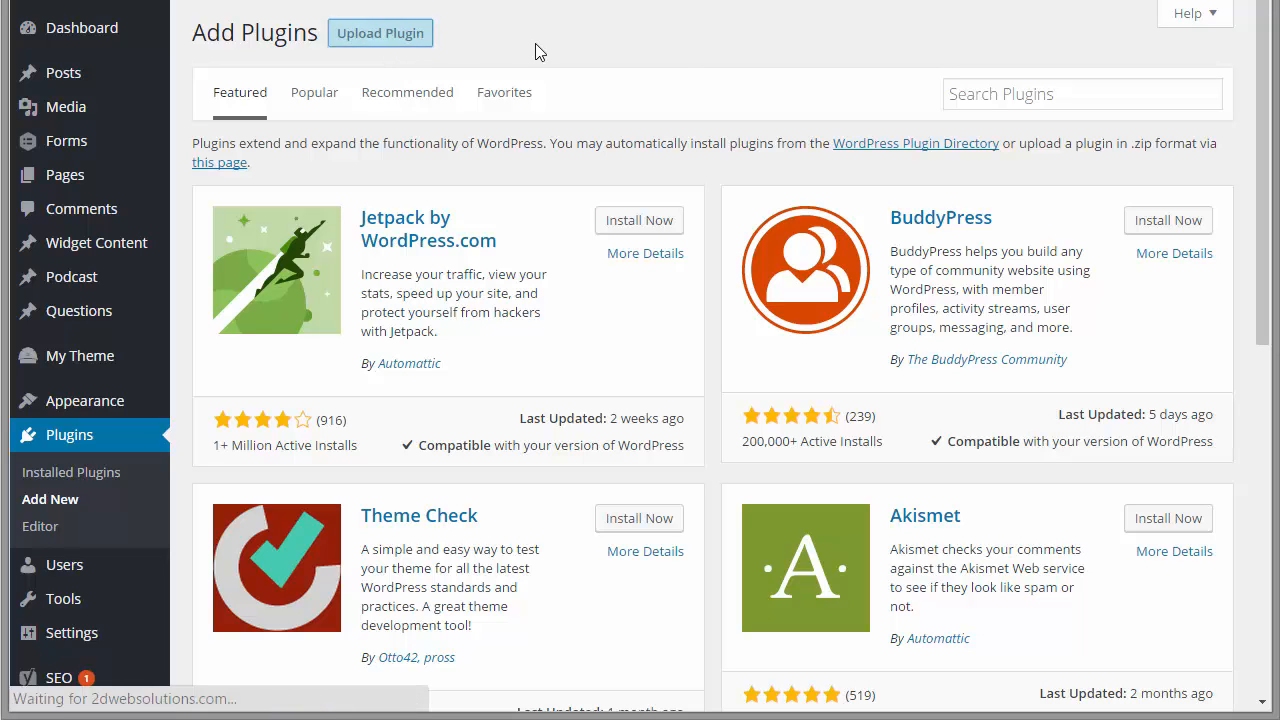
{"action": "left_click", "coordinate": [380, 32]}
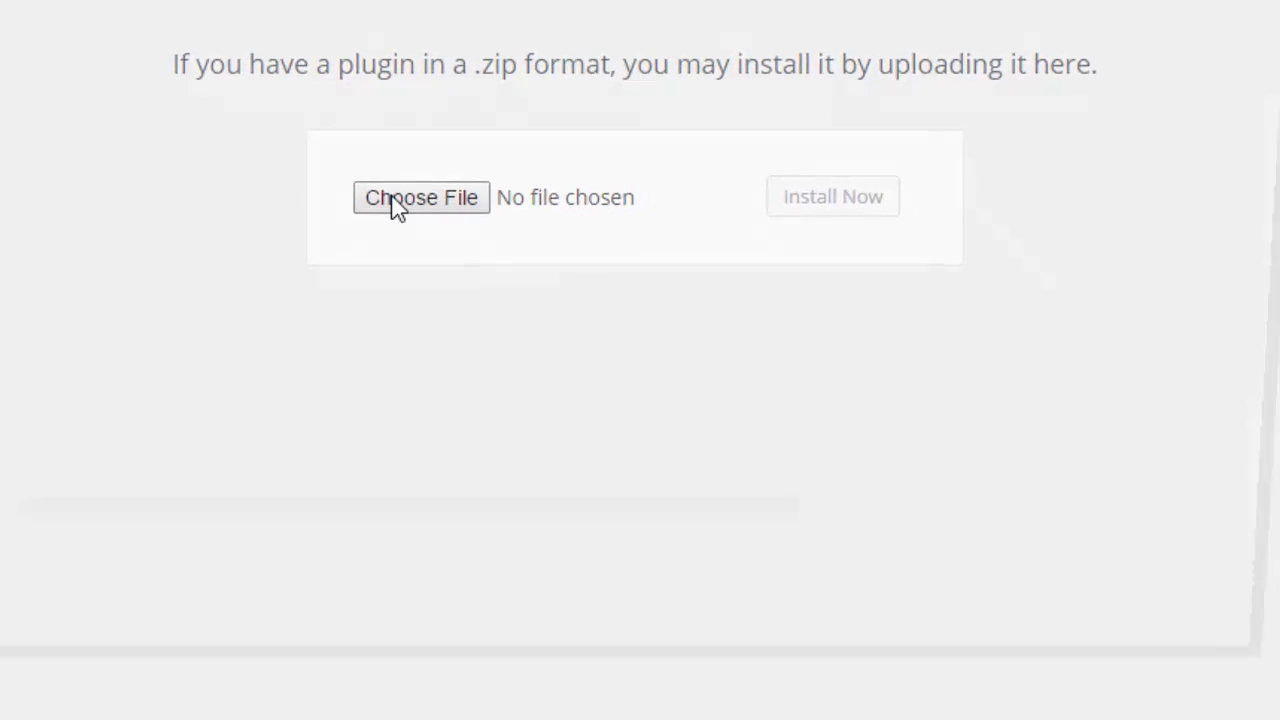
{"action": "left_click", "coordinate": [420, 196]}
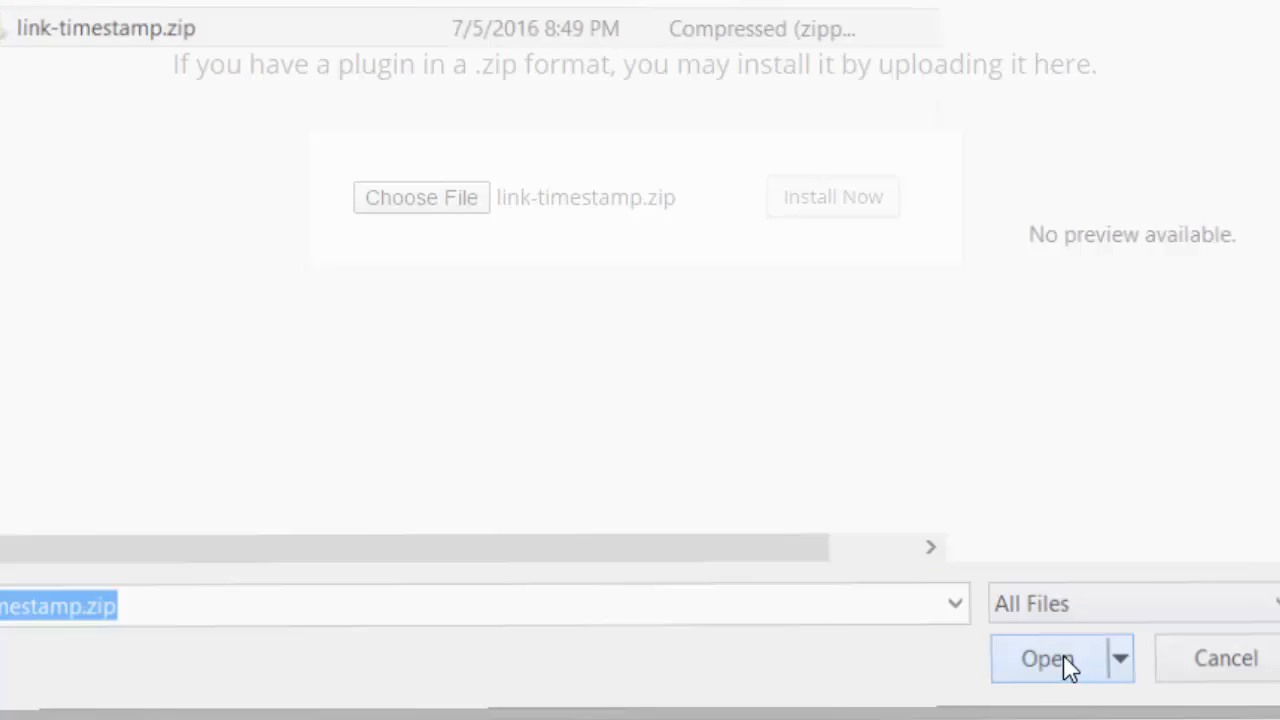
{"action": "left_click", "coordinate": [1044, 658]}
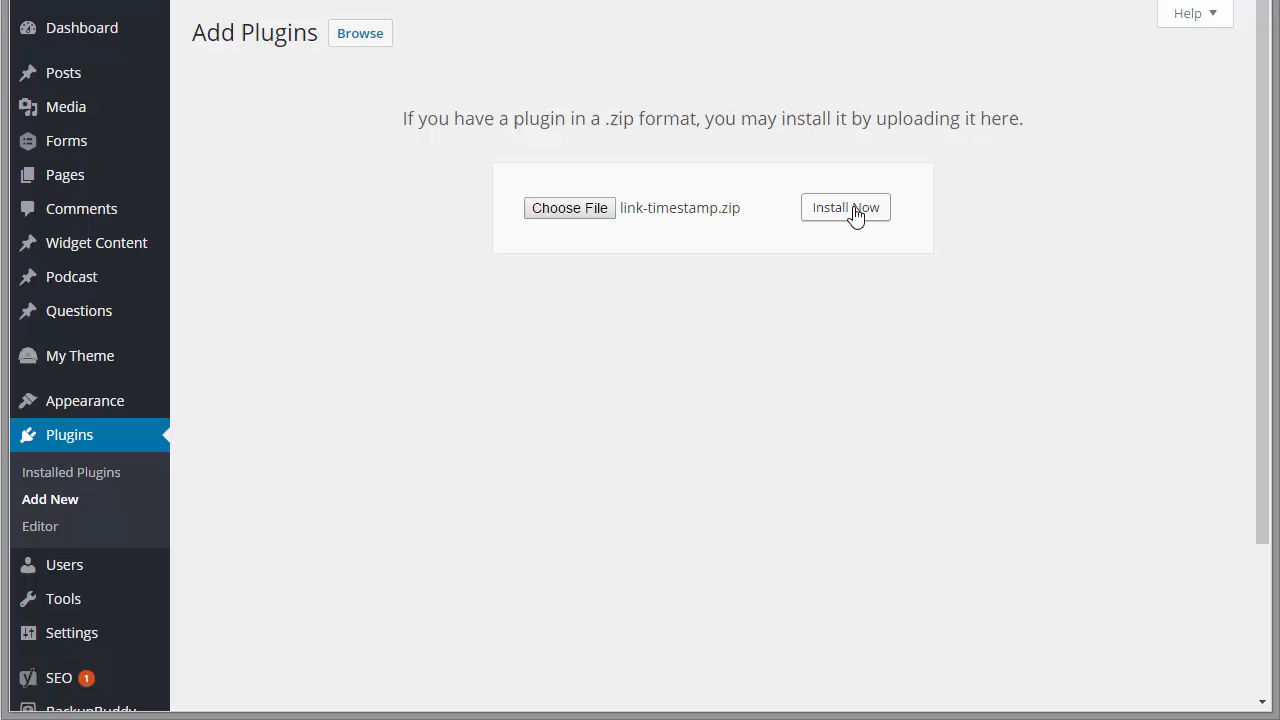
{"action": "left_click", "coordinate": [844, 206]}
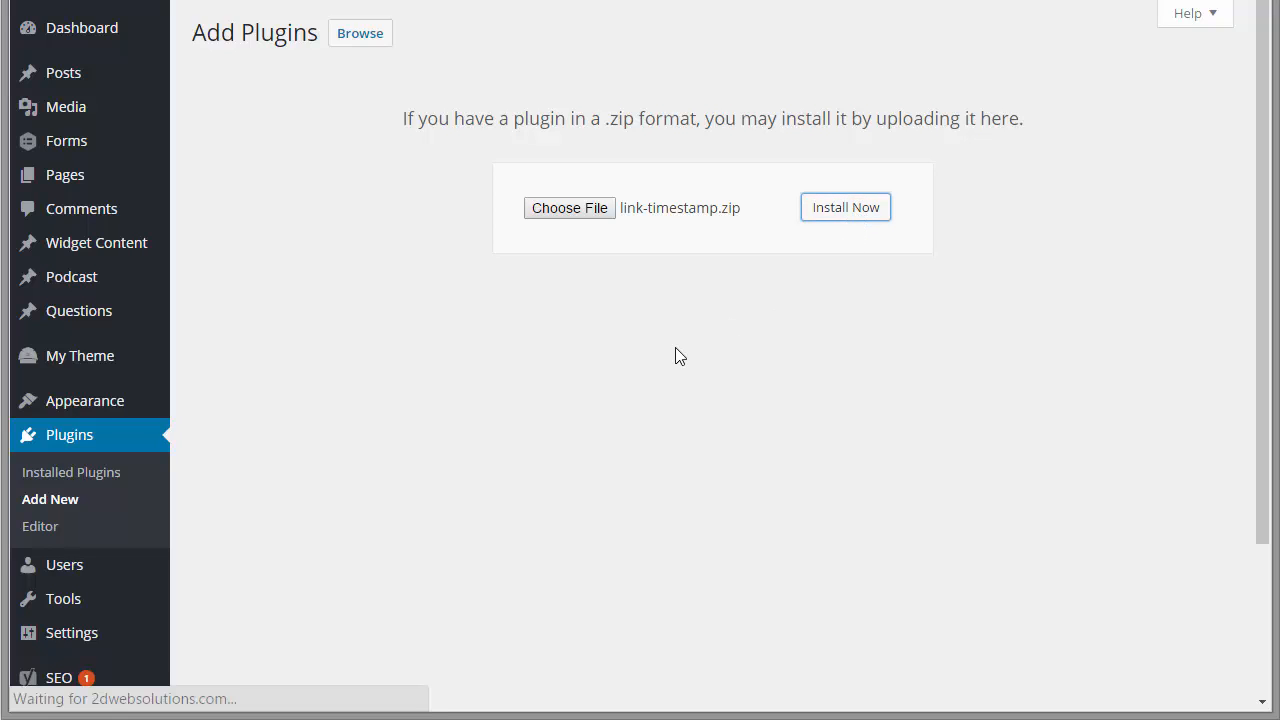
{"action": "left_click", "coordinate": [844, 206]}
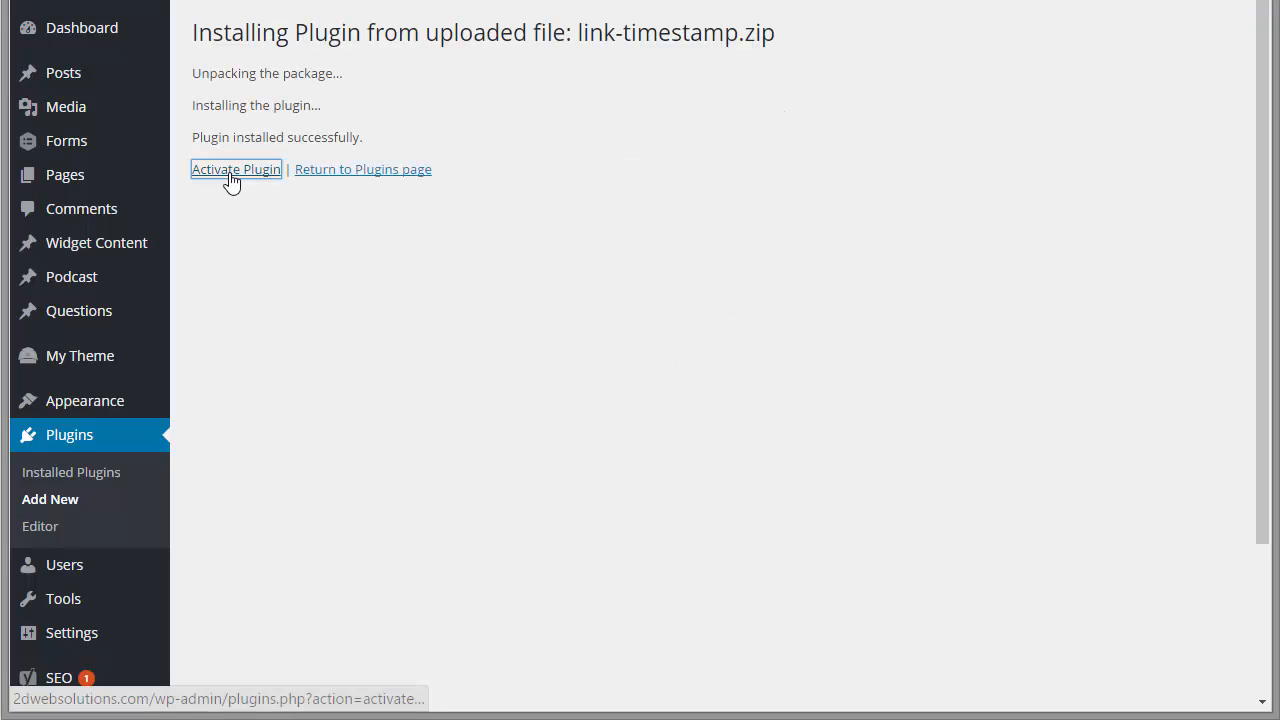
{"action": "left_click", "coordinate": [236, 168]}
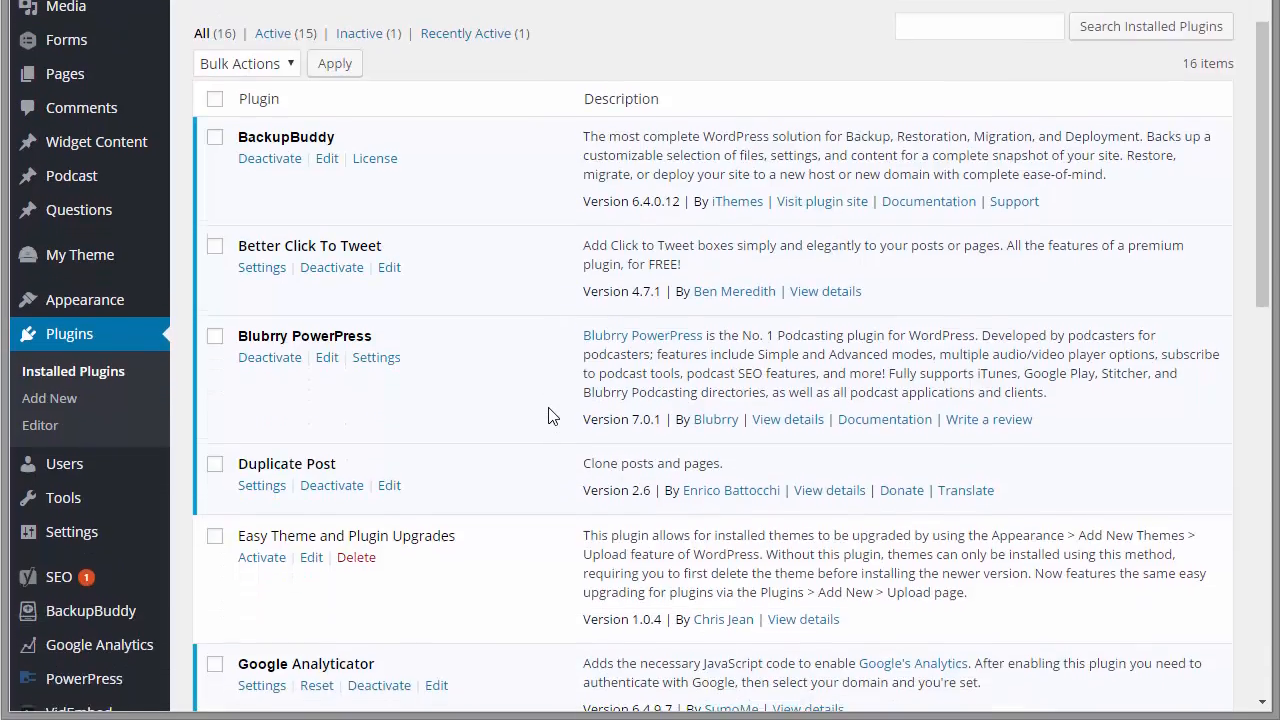
Go to Settings > Link Timestamp to show the plugin's instructions page.
{"action": "scroll", "scroll_direction": "down", "scroll_amount": 3}
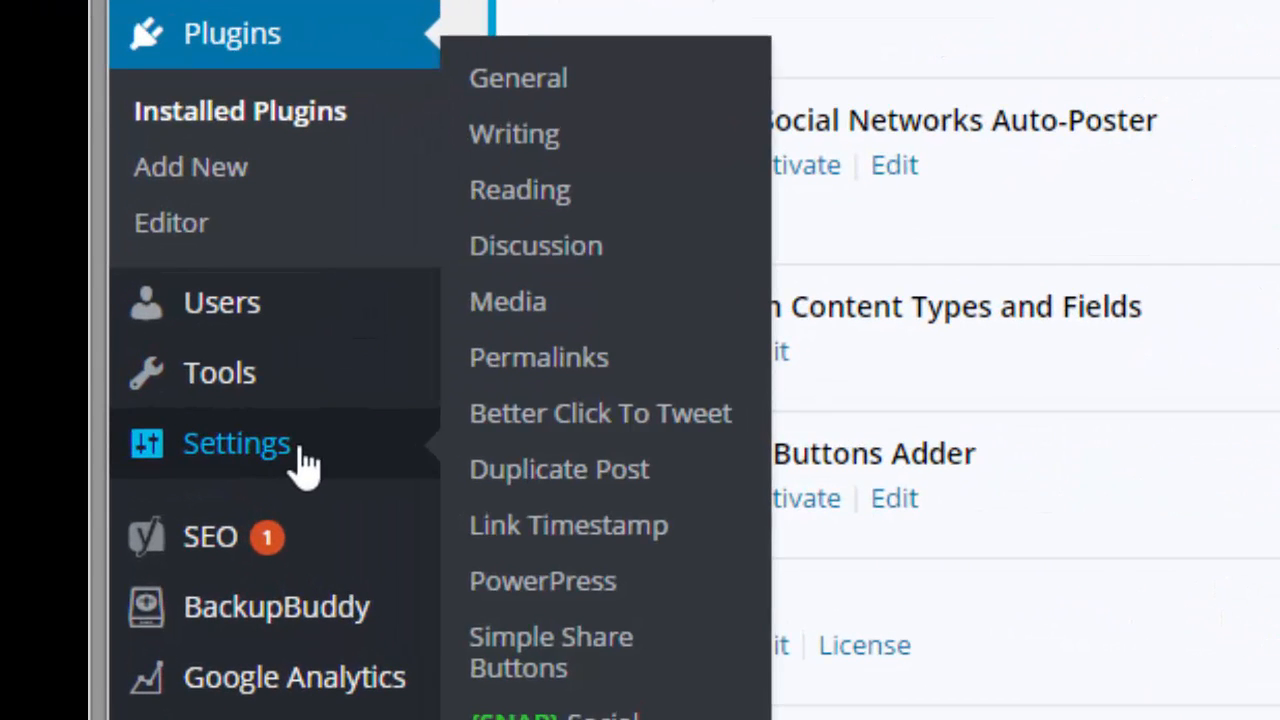
{"action": "mouse_move", "coordinate": [568, 524]}
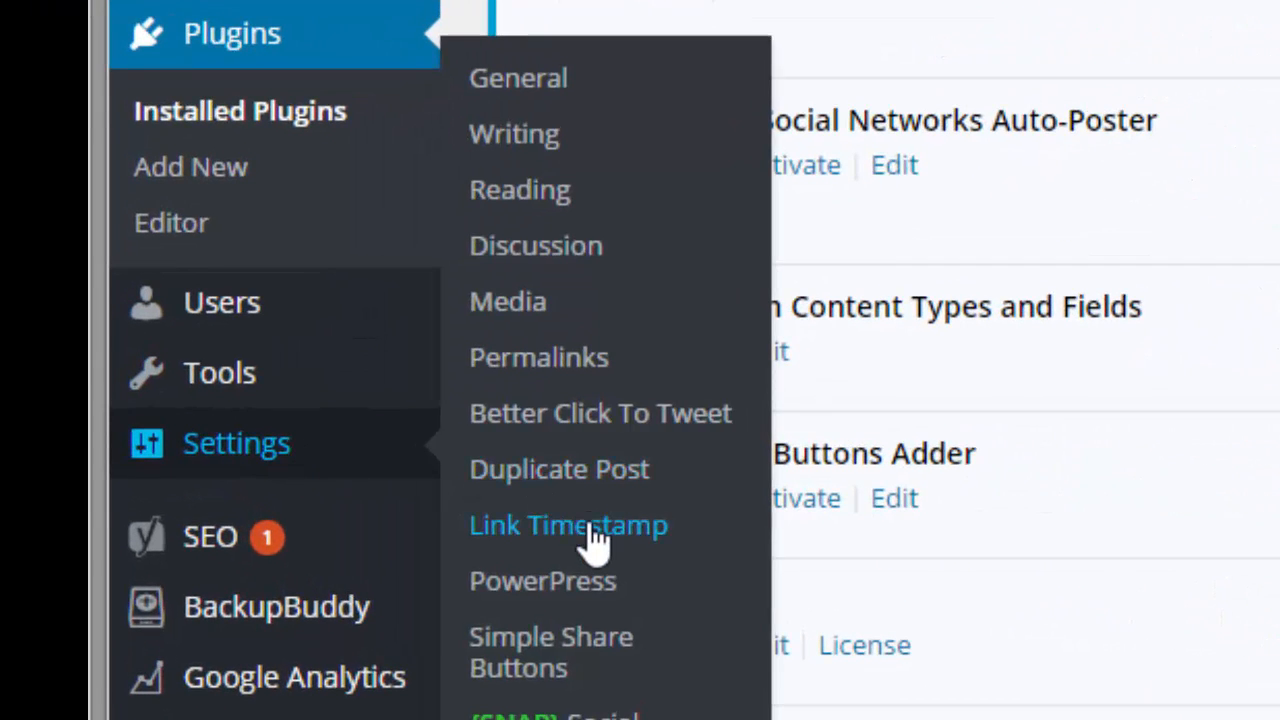
{"action": "left_click", "coordinate": [568, 524]}
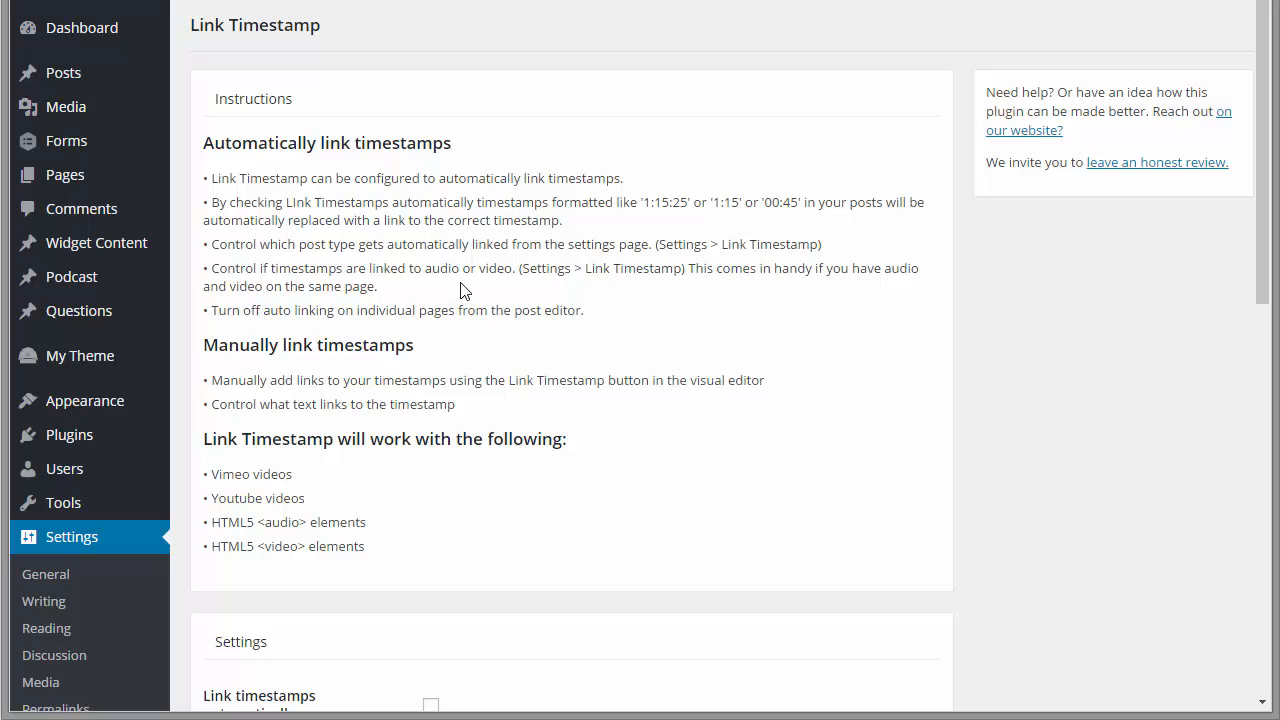
{"action": "mouse_move", "coordinate": [478, 292]}
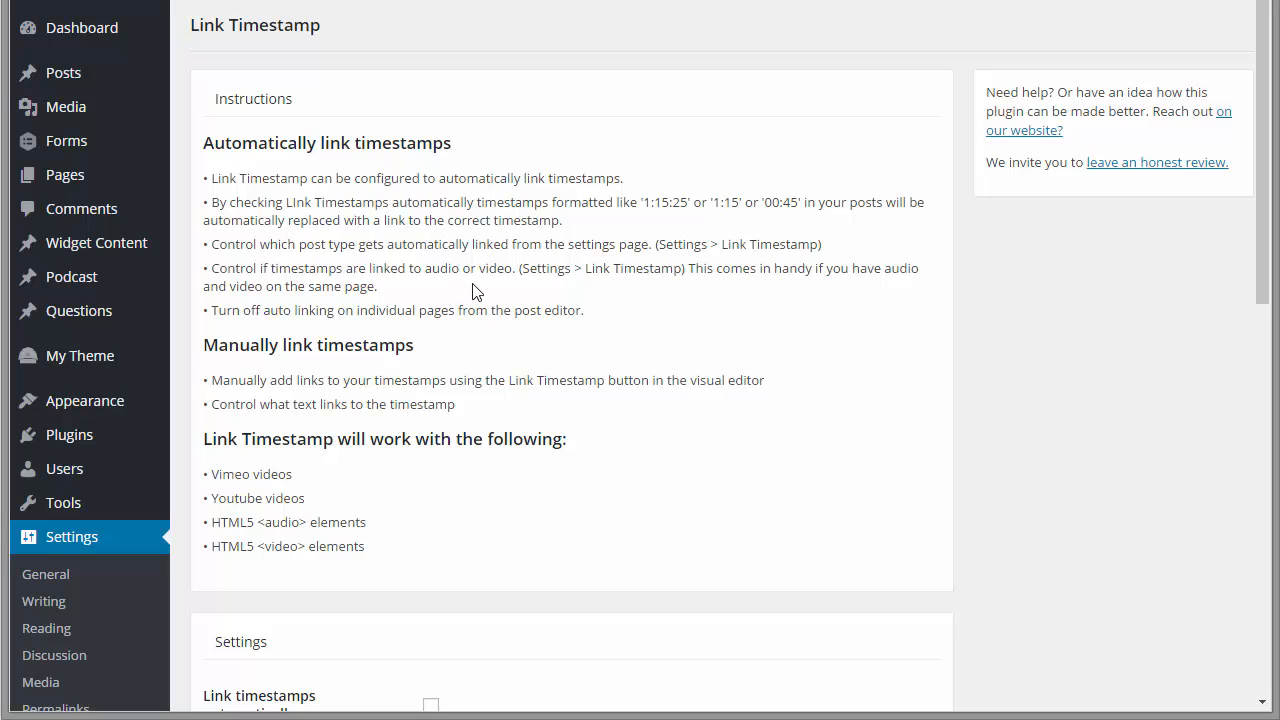
{"action": "mouse_move", "coordinate": [300, 136]}
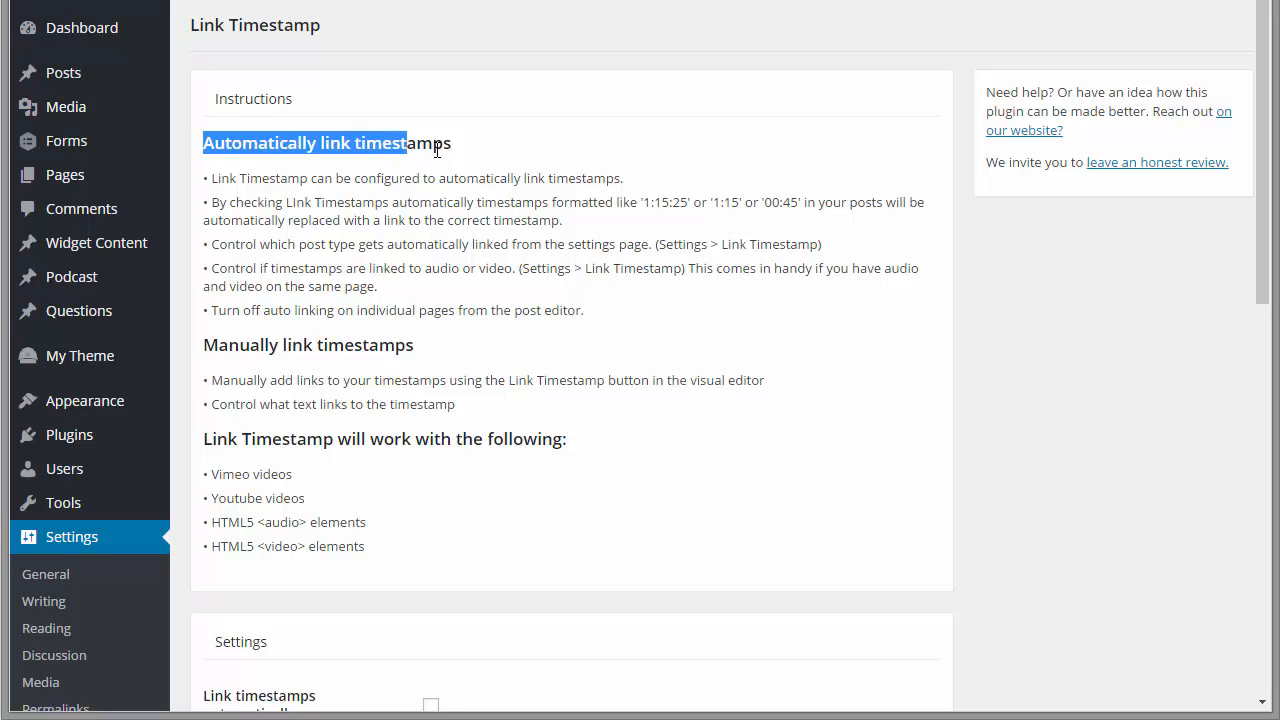
Enable 'Link timestamps automatically' for posts and pages and save the settings.
{"action": "scroll", "scroll_direction": "down", "scroll_amount": 3}
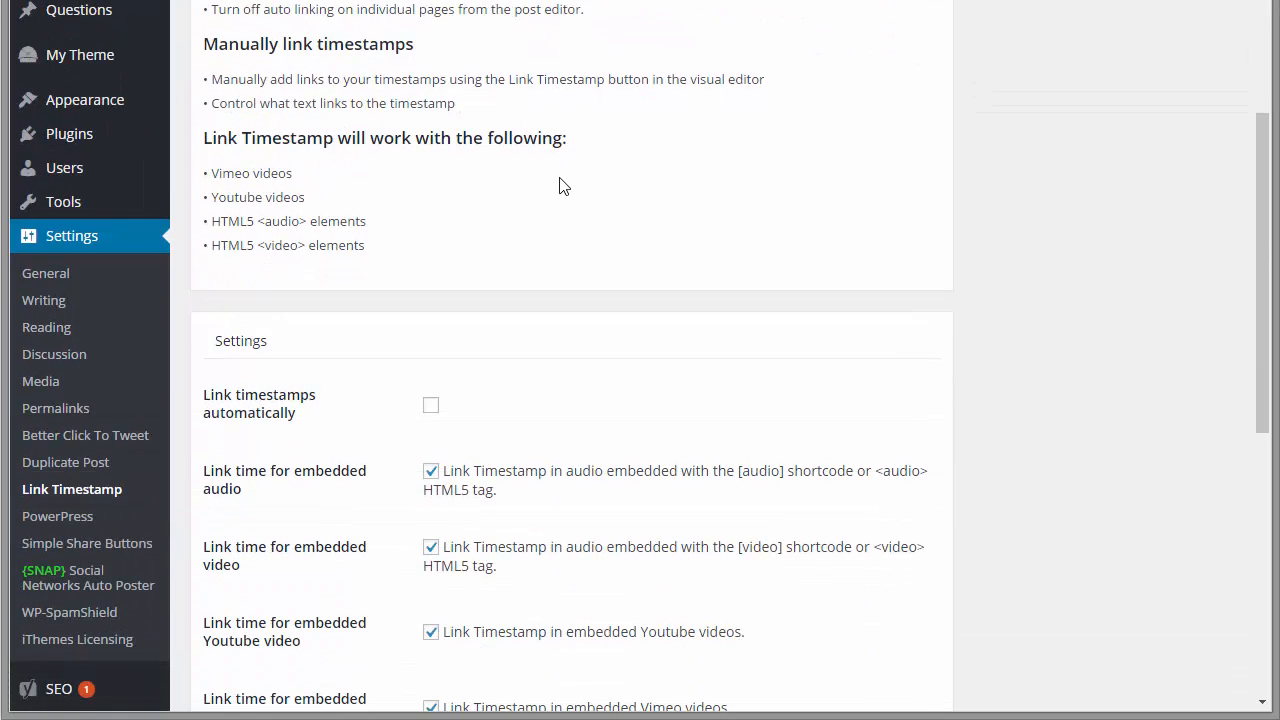
{"action": "scroll", "scroll_direction": "down", "scroll_amount": 3}
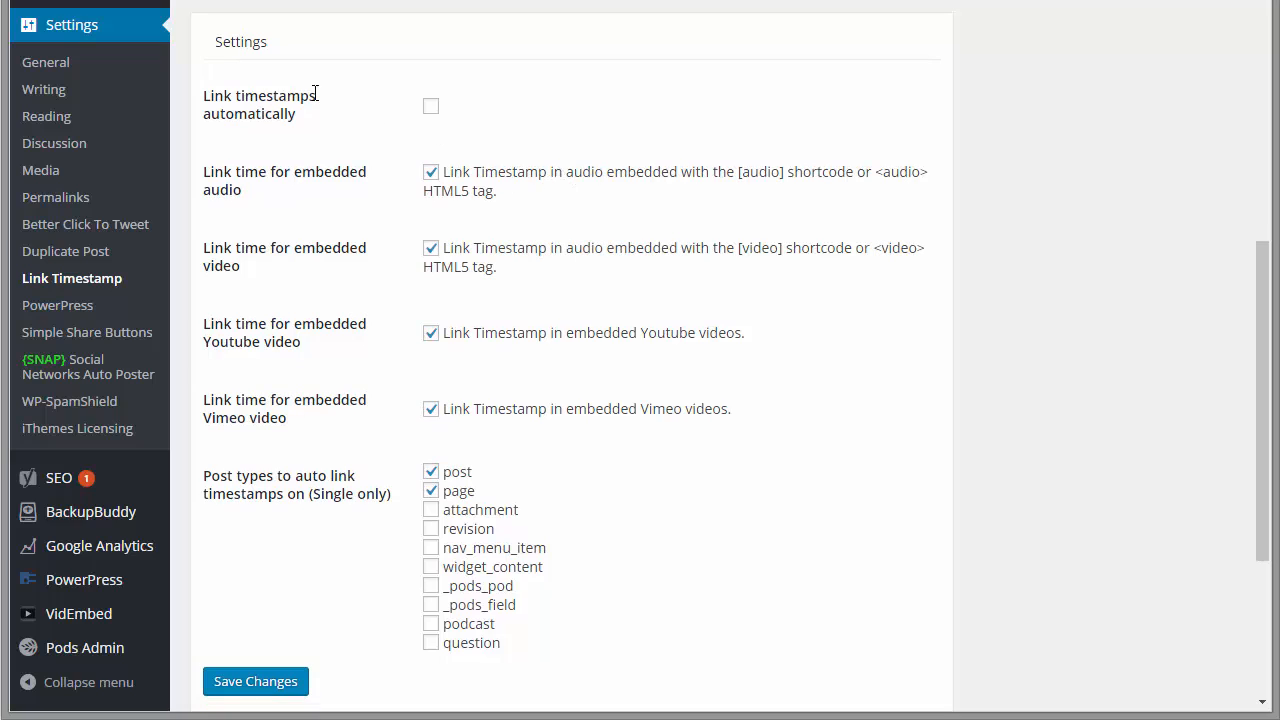
{"action": "mouse_move", "coordinate": [436, 148]}
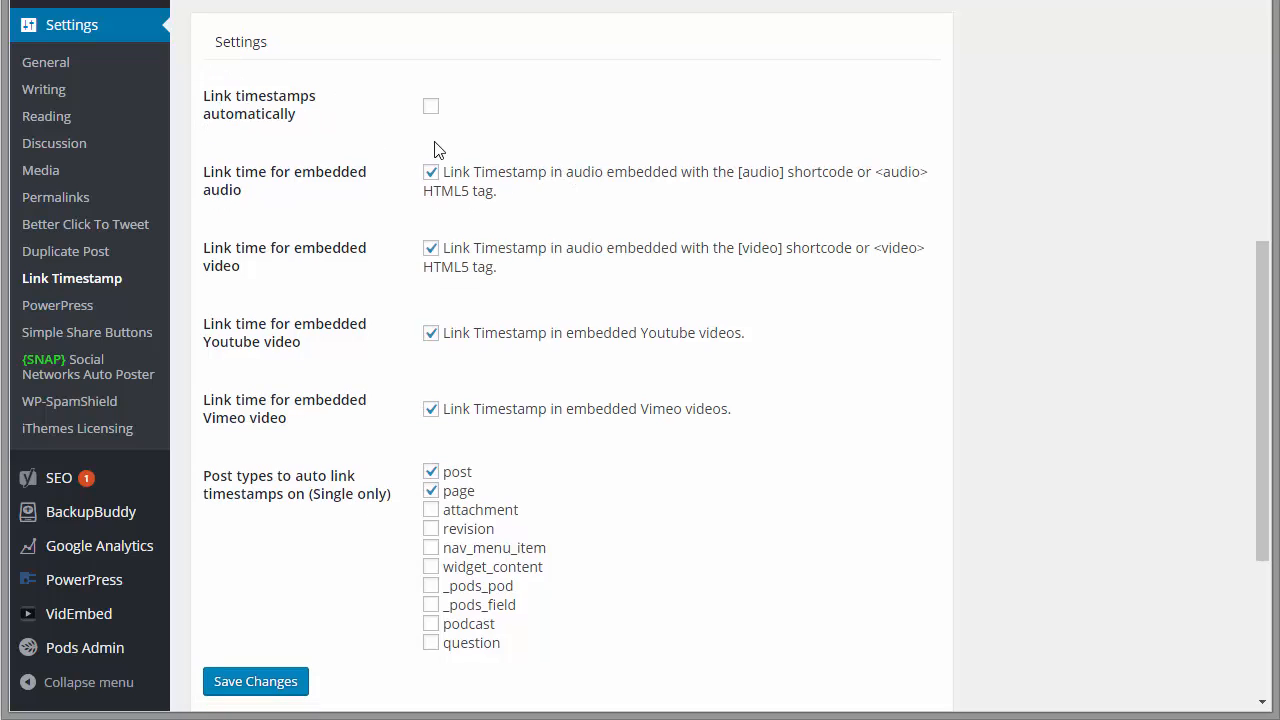
{"action": "mouse_move", "coordinate": [436, 124]}
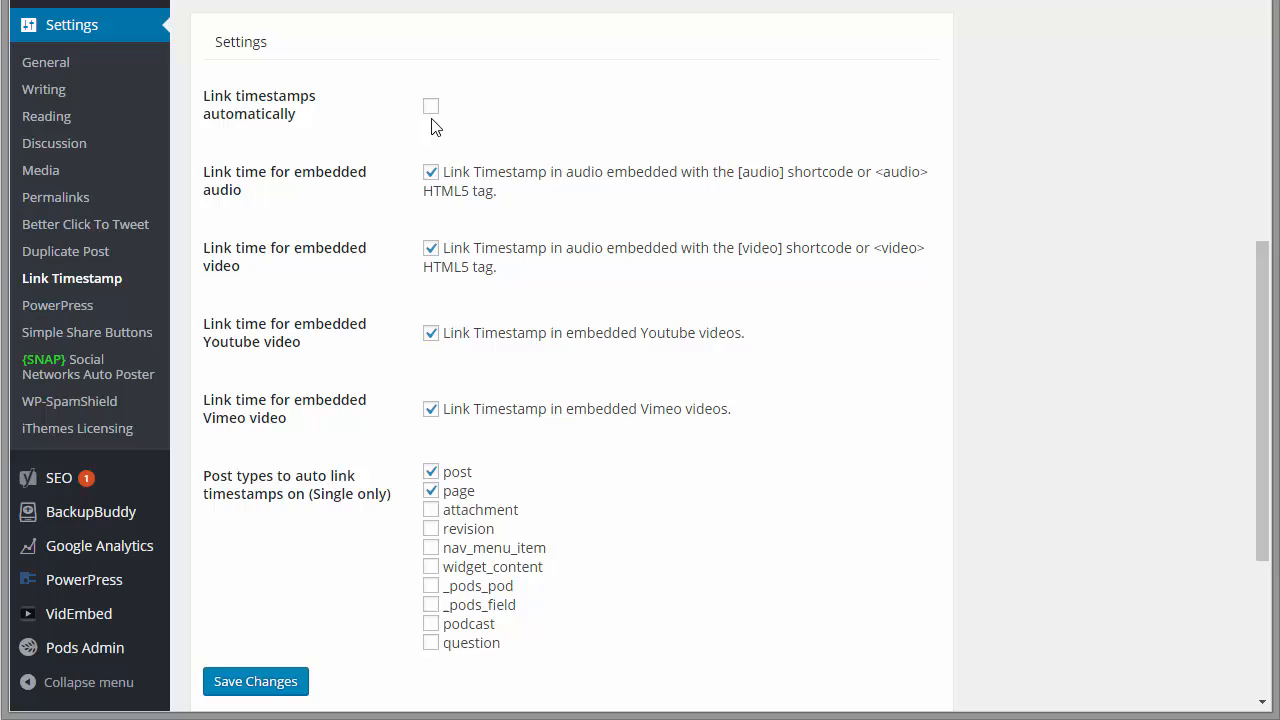
{"action": "left_click", "coordinate": [432, 106]}
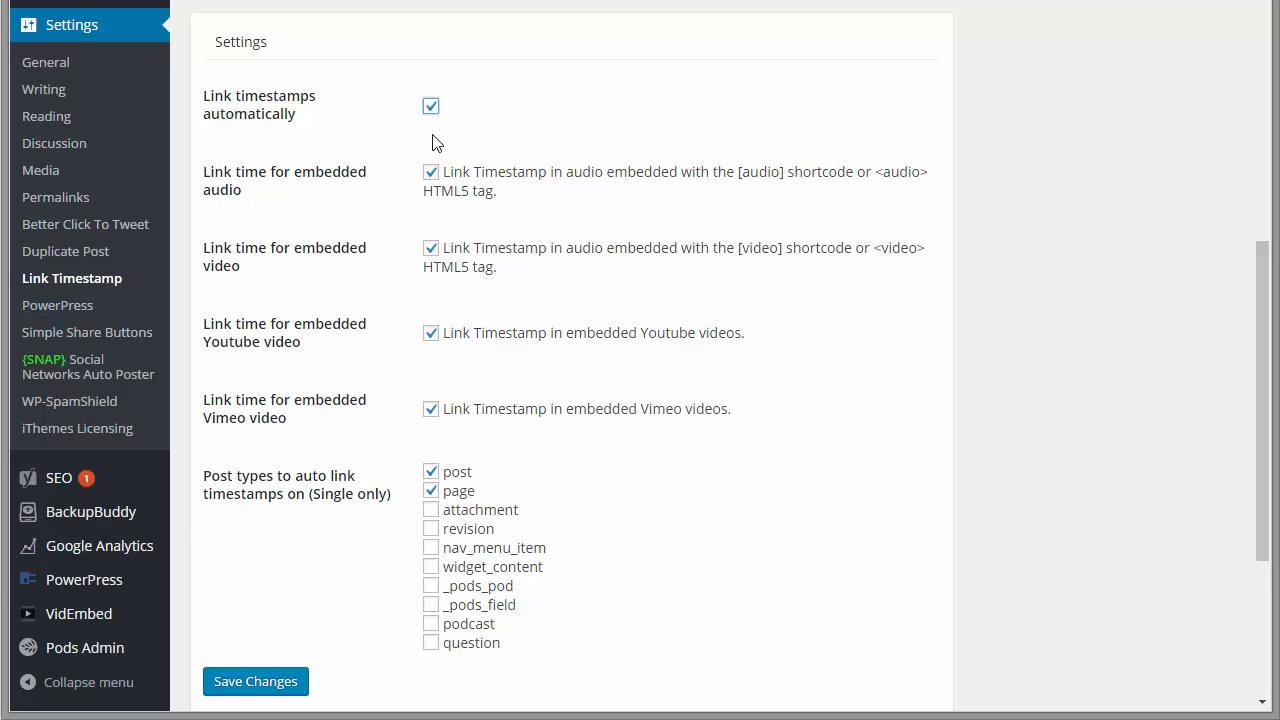
{"action": "mouse_move", "coordinate": [462, 198]}
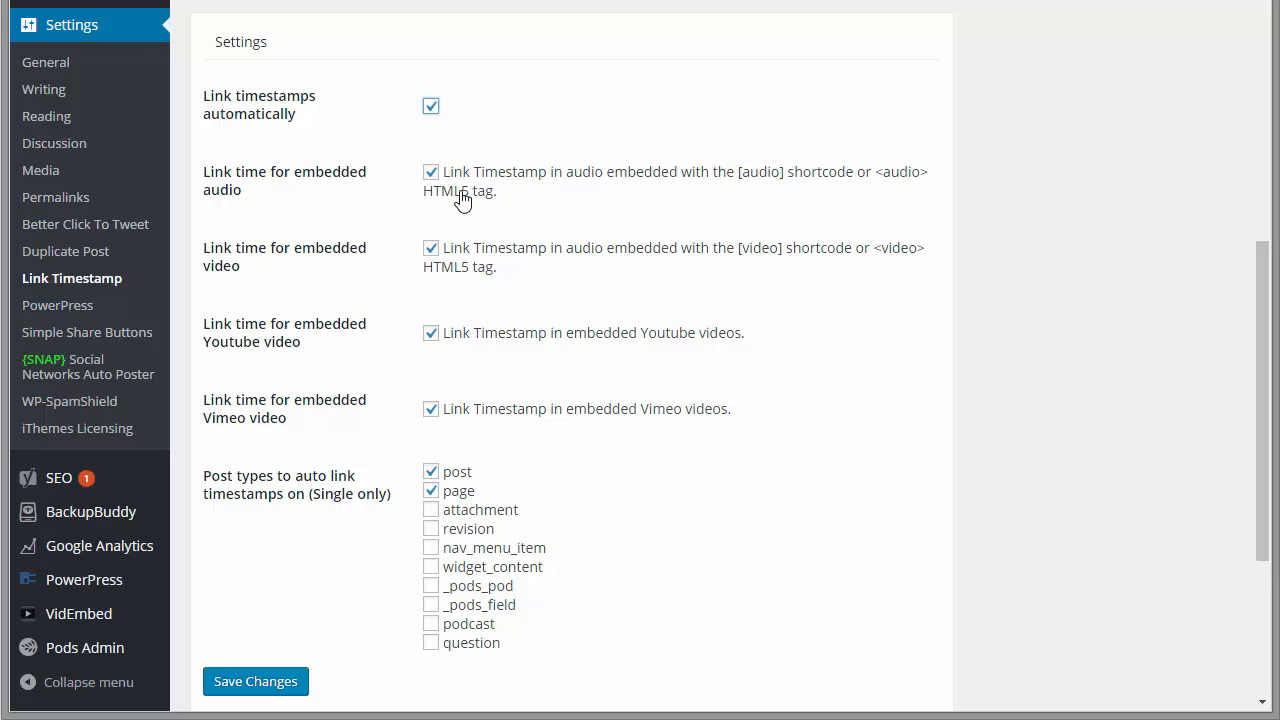
{"action": "mouse_move", "coordinate": [228, 284]}
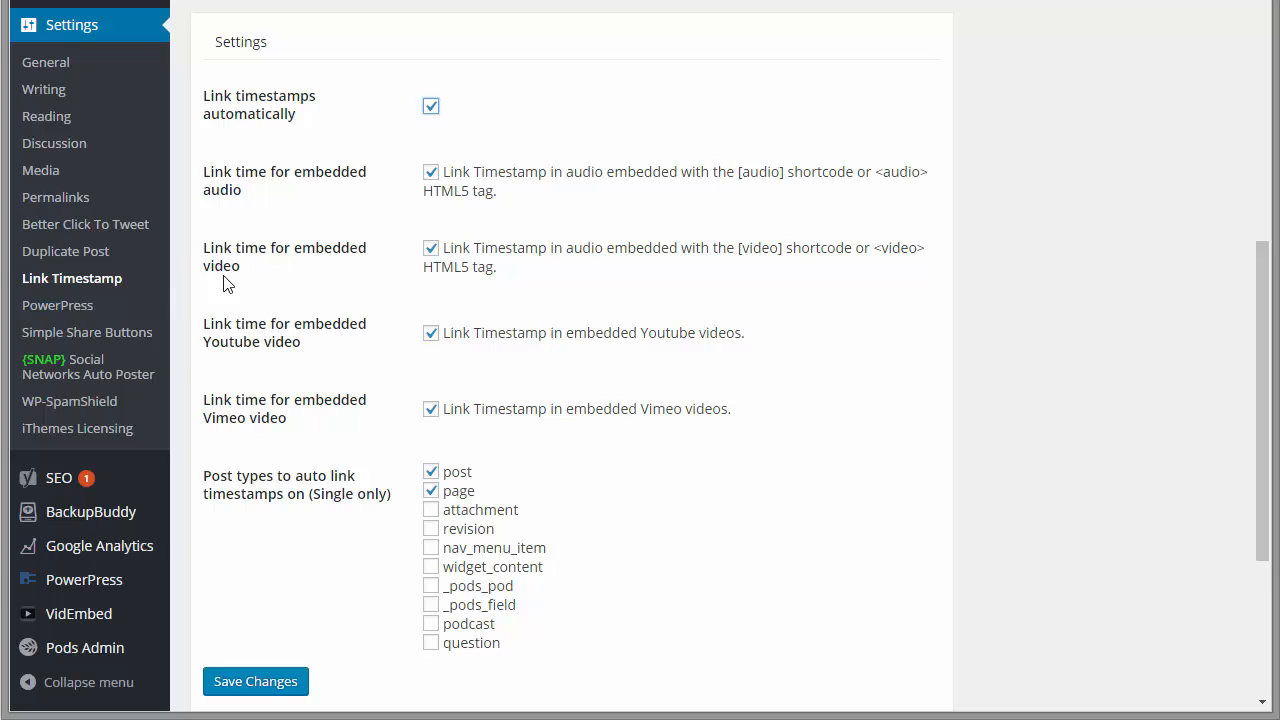
{"action": "mouse_move", "coordinate": [670, 348]}
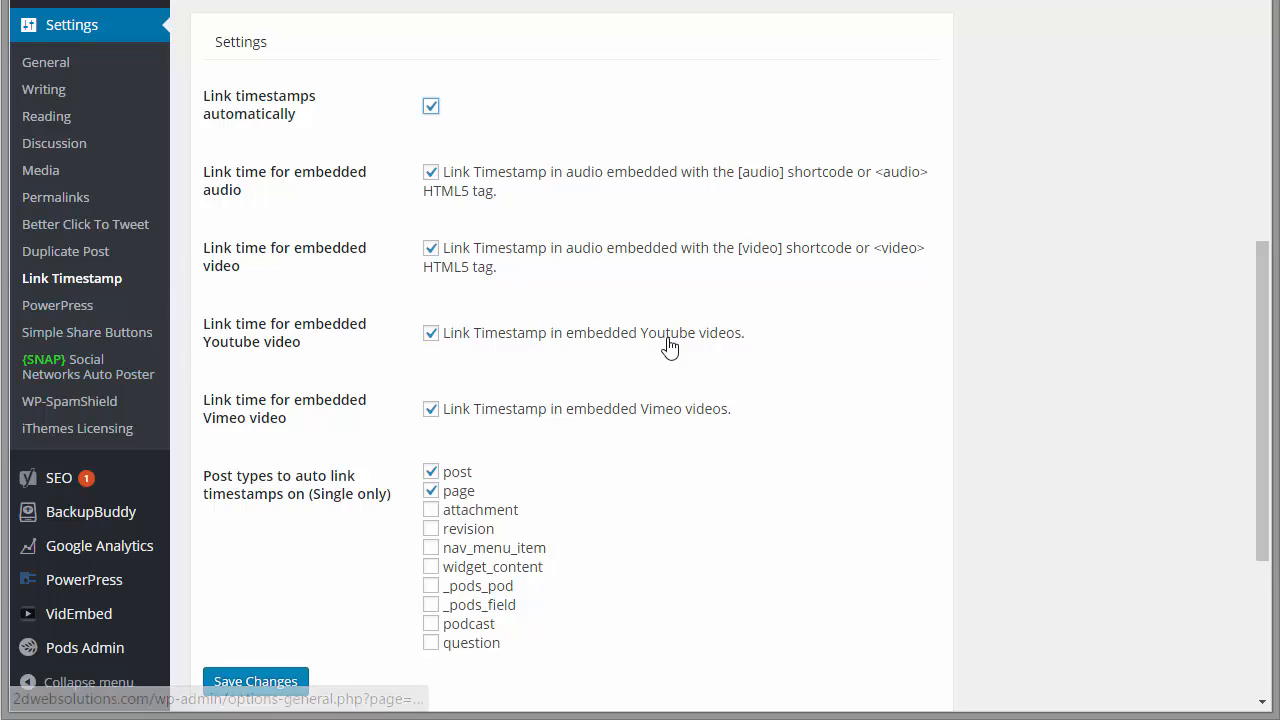
{"action": "mouse_move", "coordinate": [410, 478]}
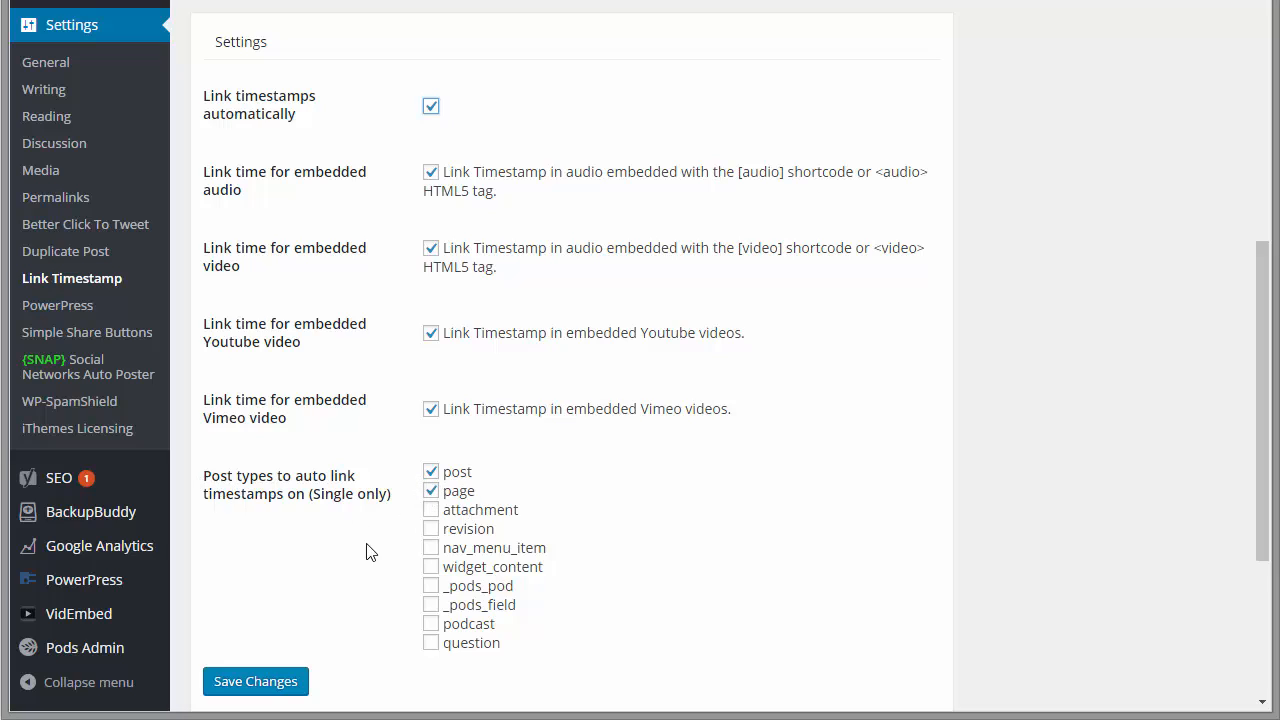
{"action": "mouse_move", "coordinate": [400, 652]}
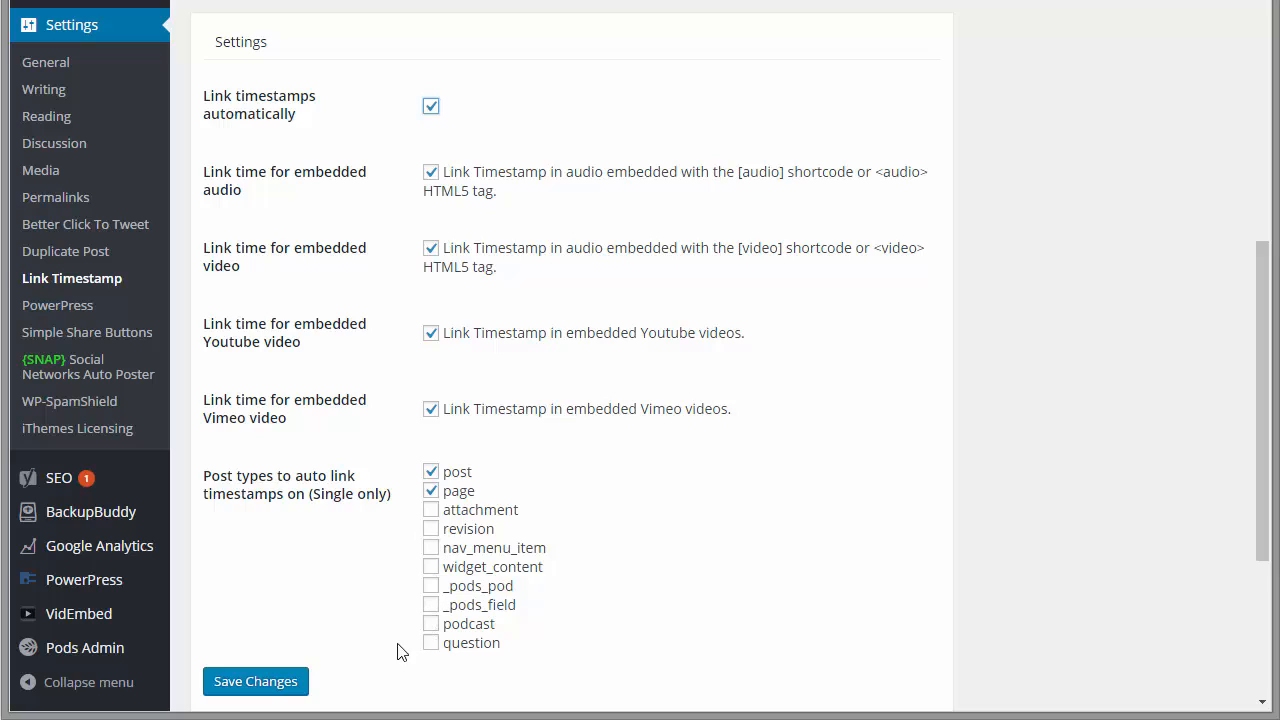
{"action": "mouse_move", "coordinate": [320, 530]}
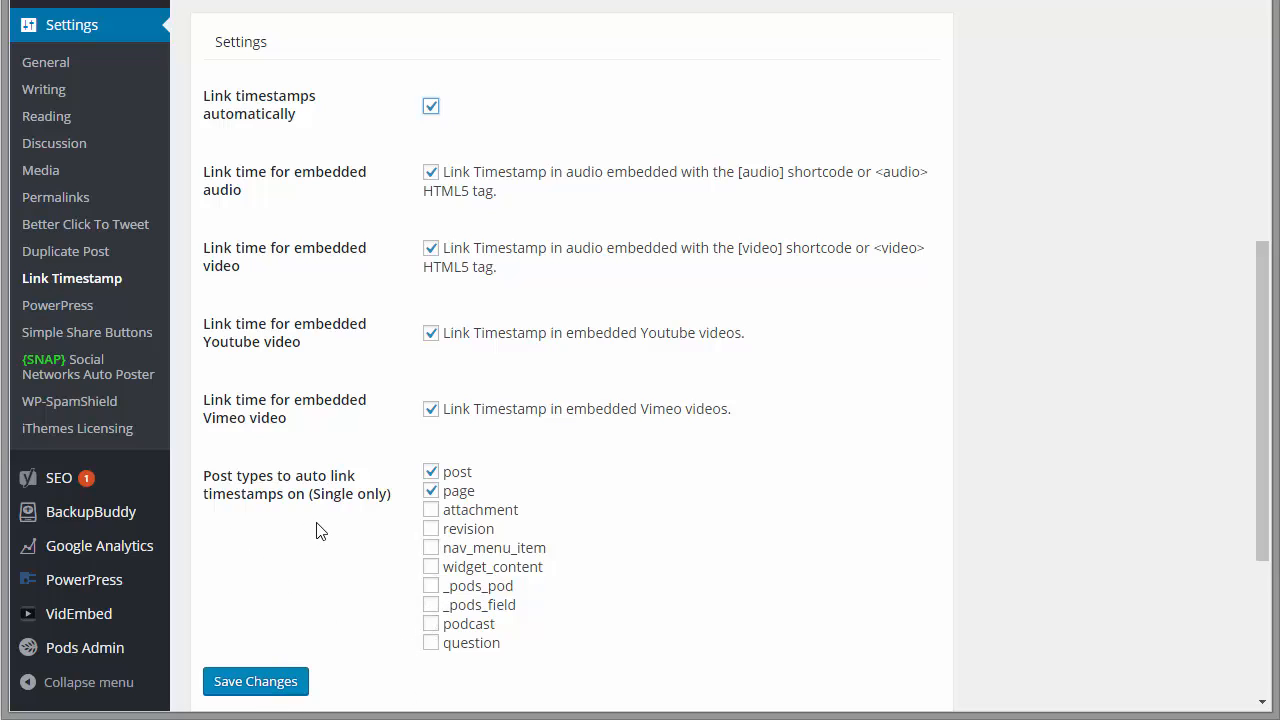
{"action": "mouse_move", "coordinate": [324, 544]}
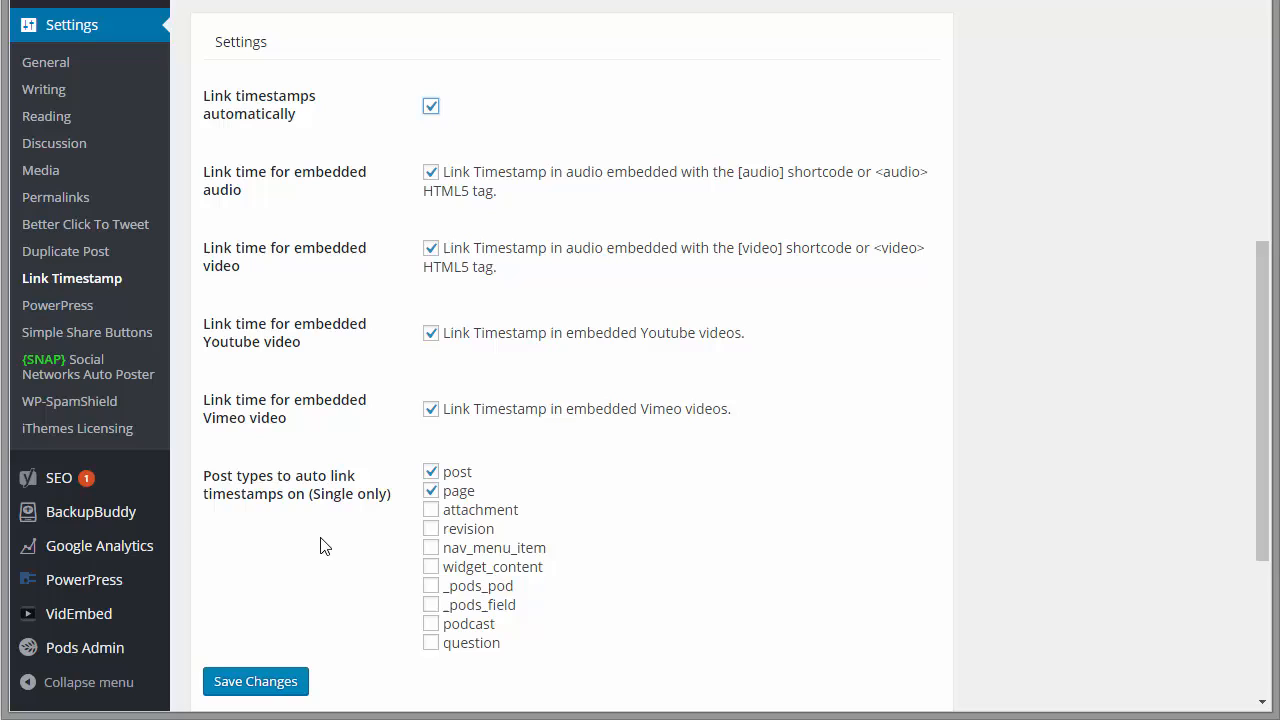
{"action": "mouse_move", "coordinate": [390, 540]}
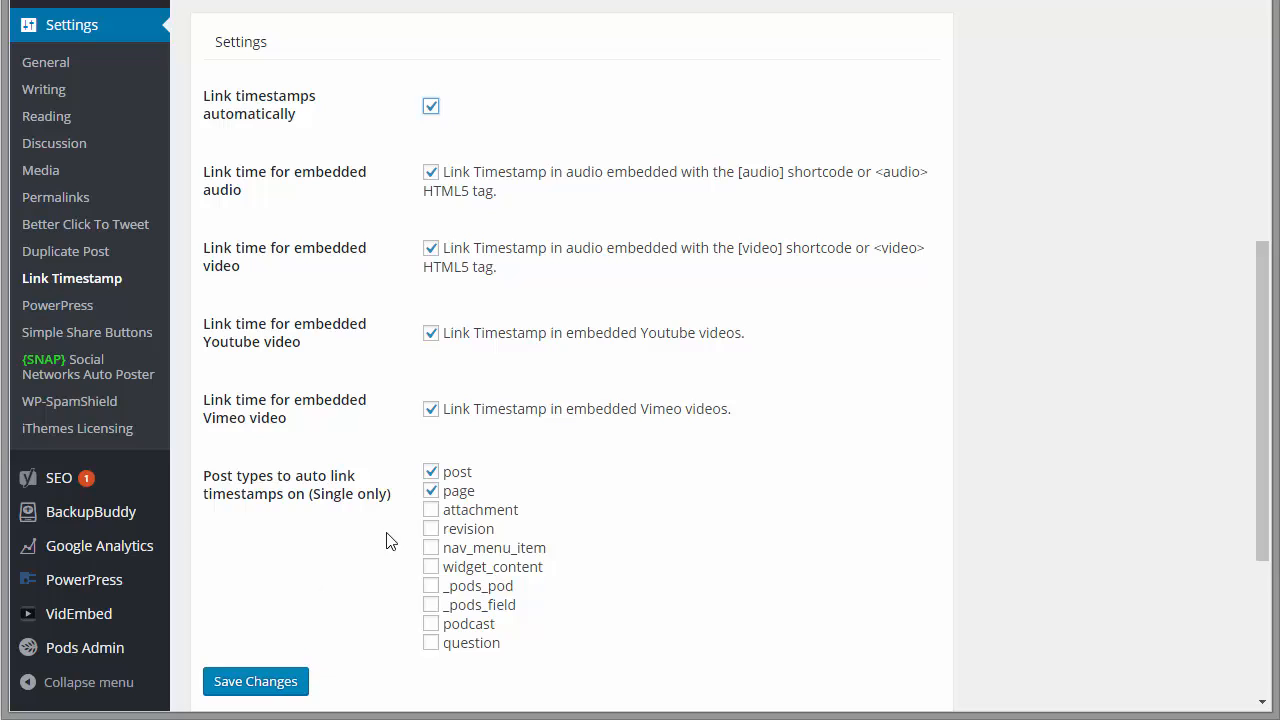
{"action": "mouse_move", "coordinate": [464, 512]}
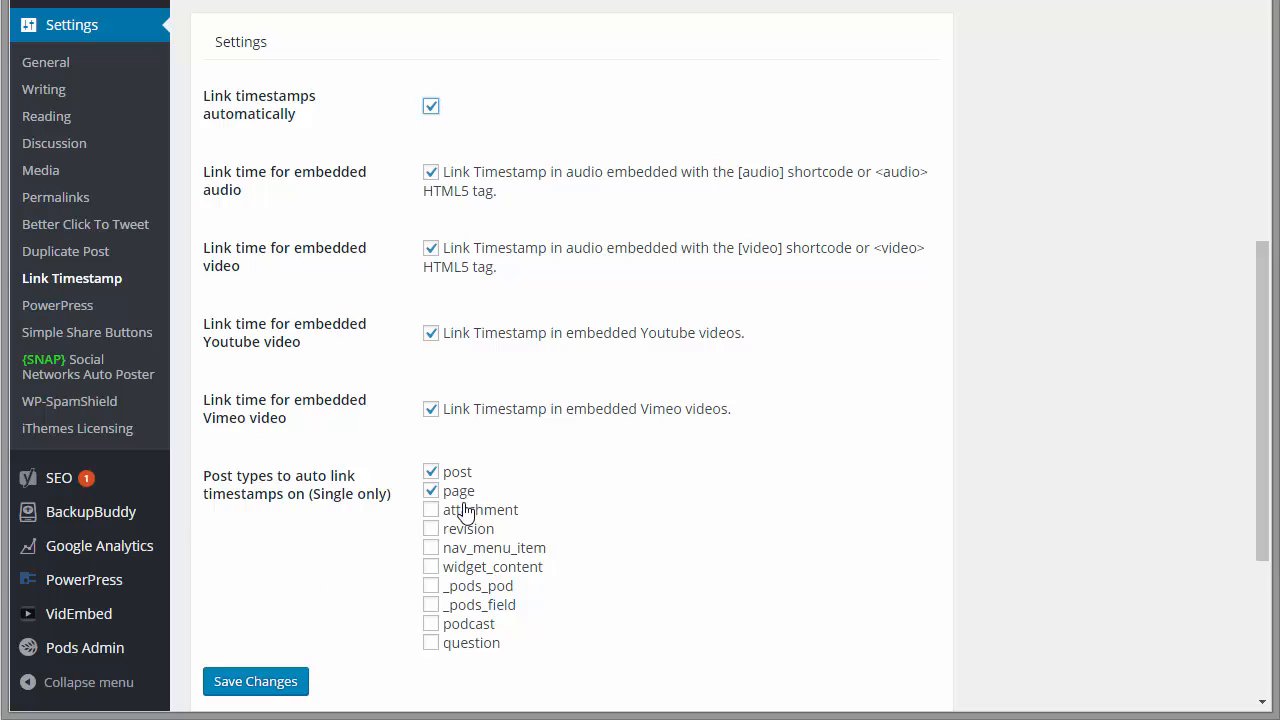
{"action": "left_click", "coordinate": [256, 680]}
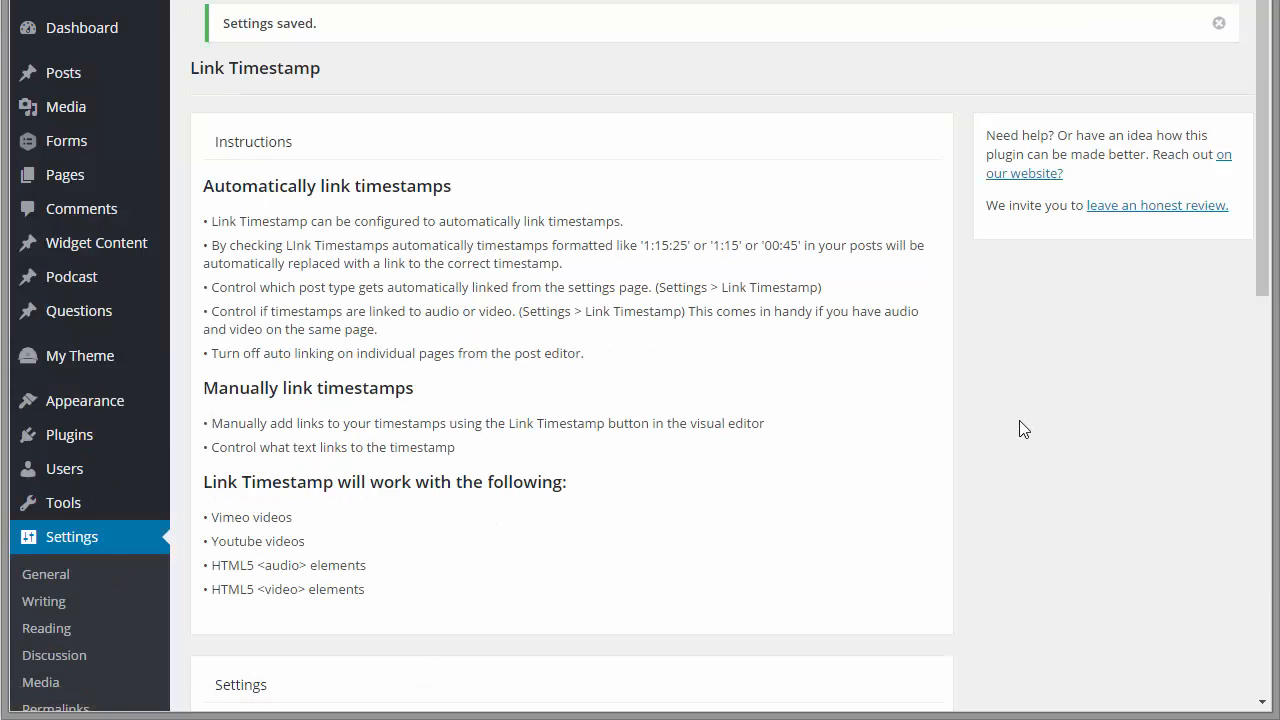
{"action": "mouse_move", "coordinate": [1088, 612]}
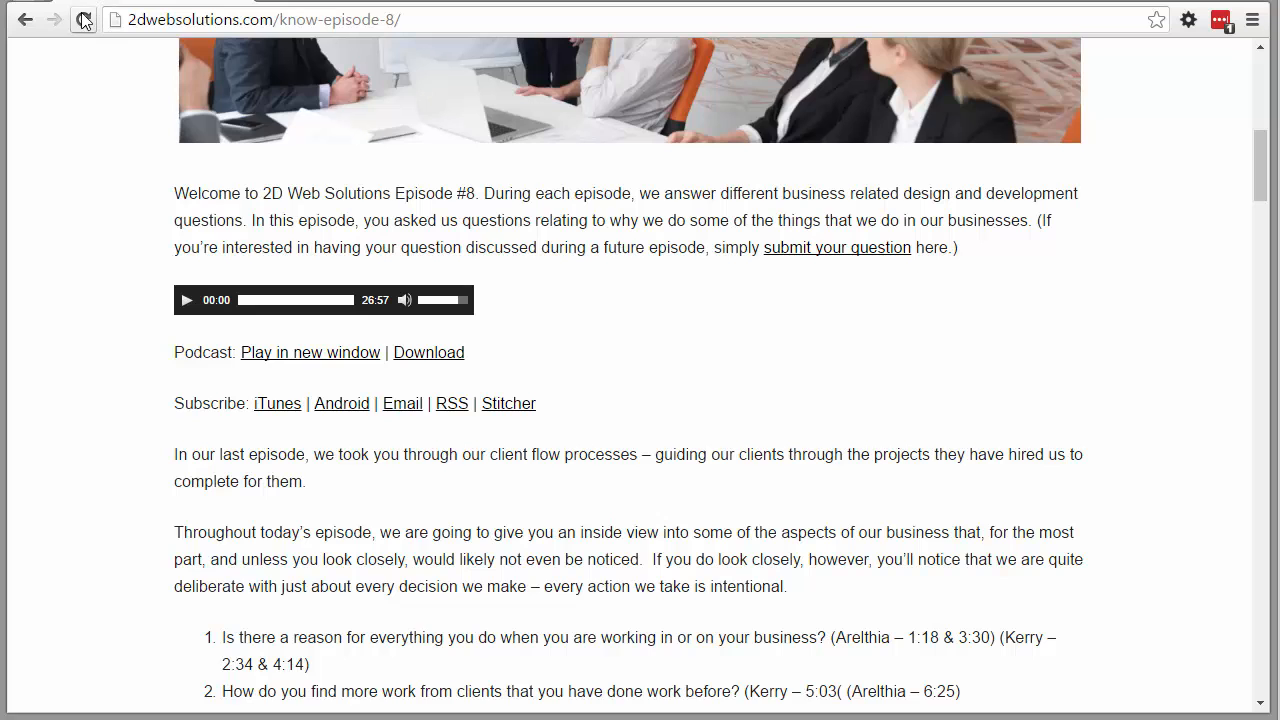
Reload Episode #8 and verify the 4:14 and 11:55 timestamp links jump the audio, pausing each time.
{"action": "left_click", "coordinate": [84, 20]}
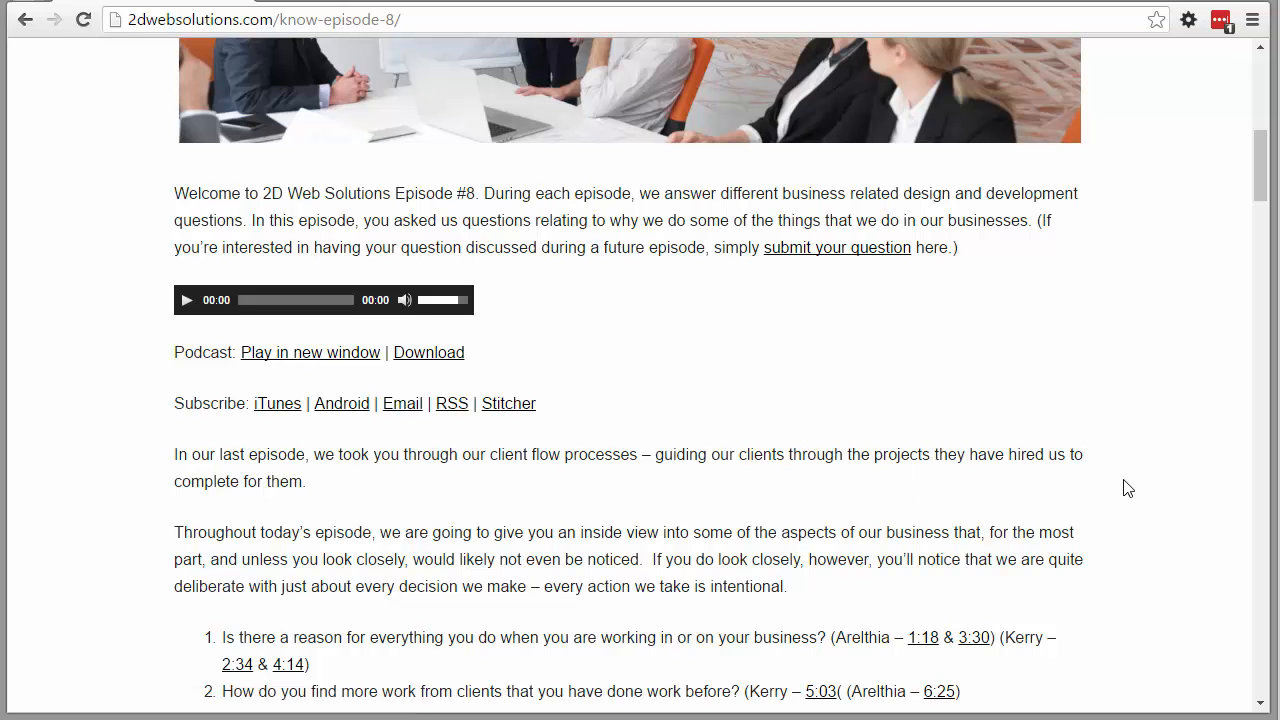
{"action": "scroll", "scroll_direction": "down", "scroll_amount": 3}
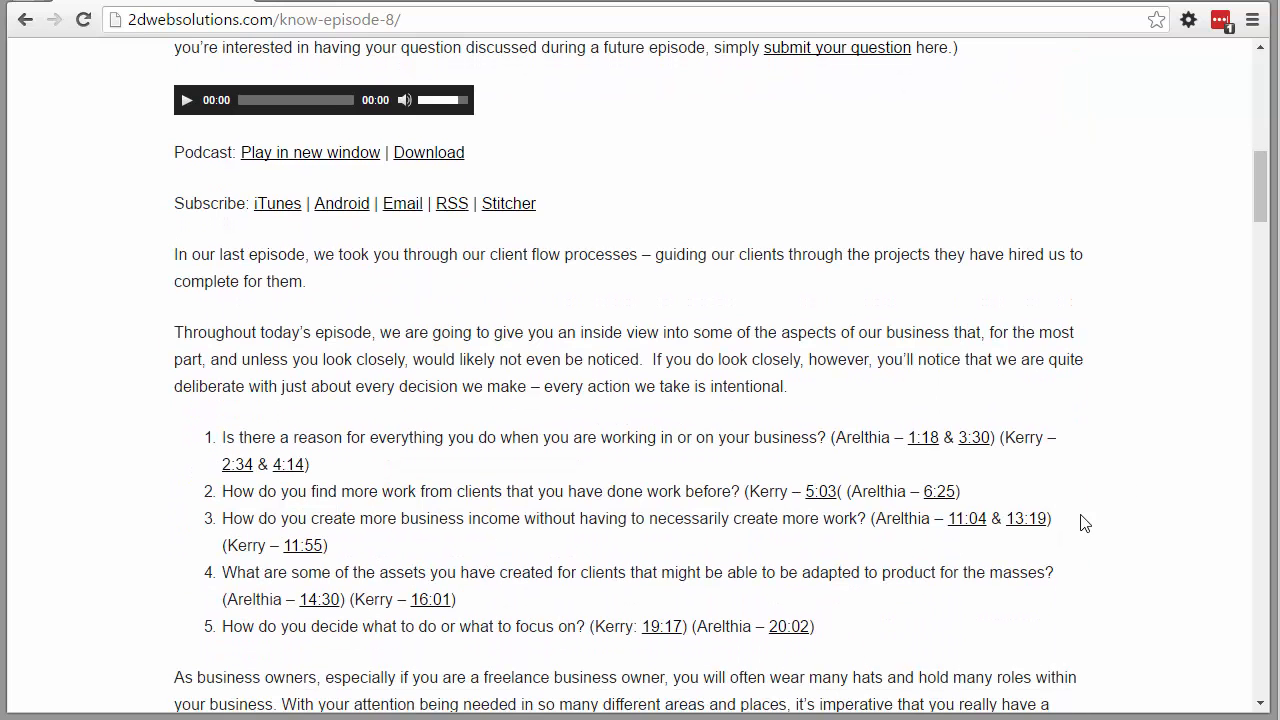
{"action": "mouse_move", "coordinate": [280, 472]}
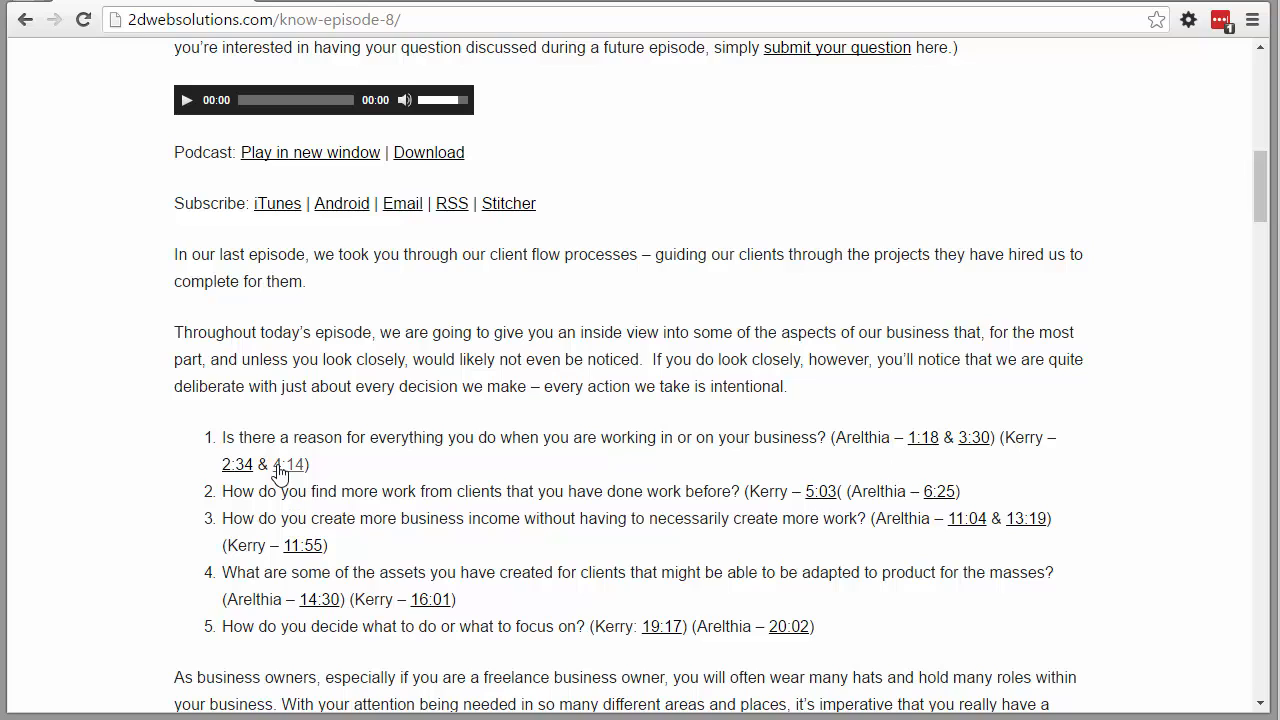
{"action": "mouse_move", "coordinate": [288, 476]}
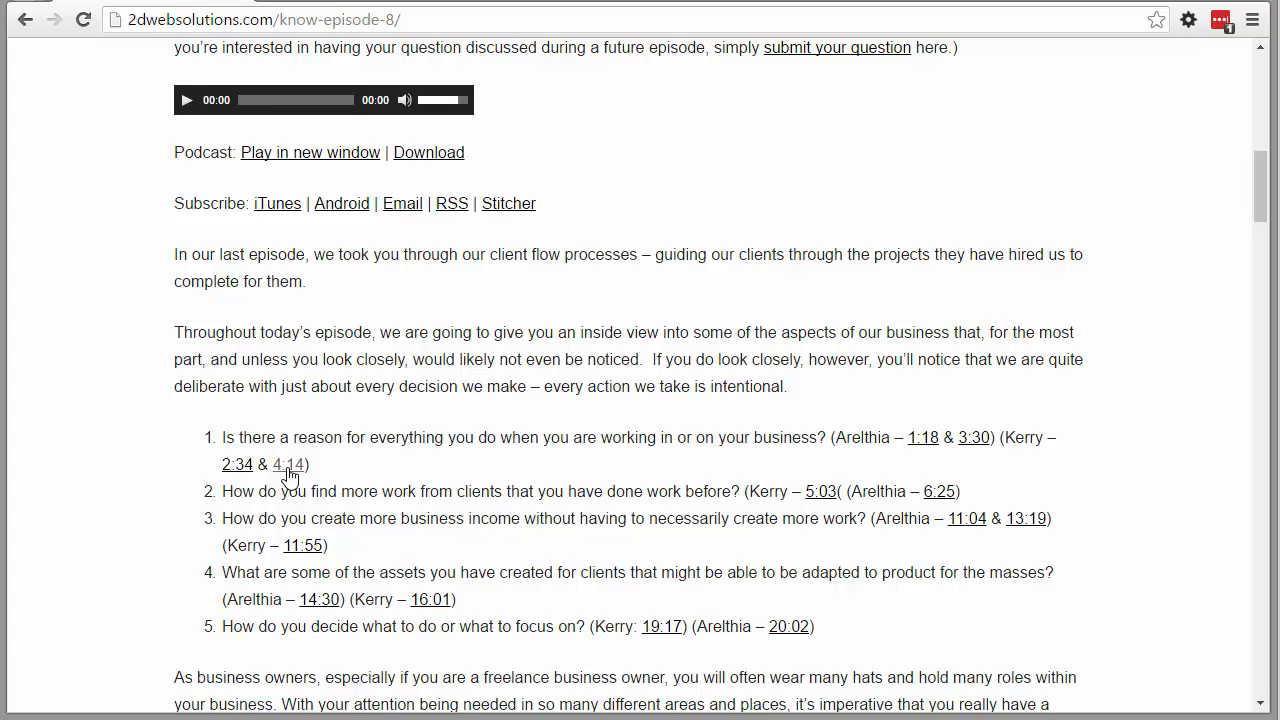
{"action": "left_click", "coordinate": [288, 464]}
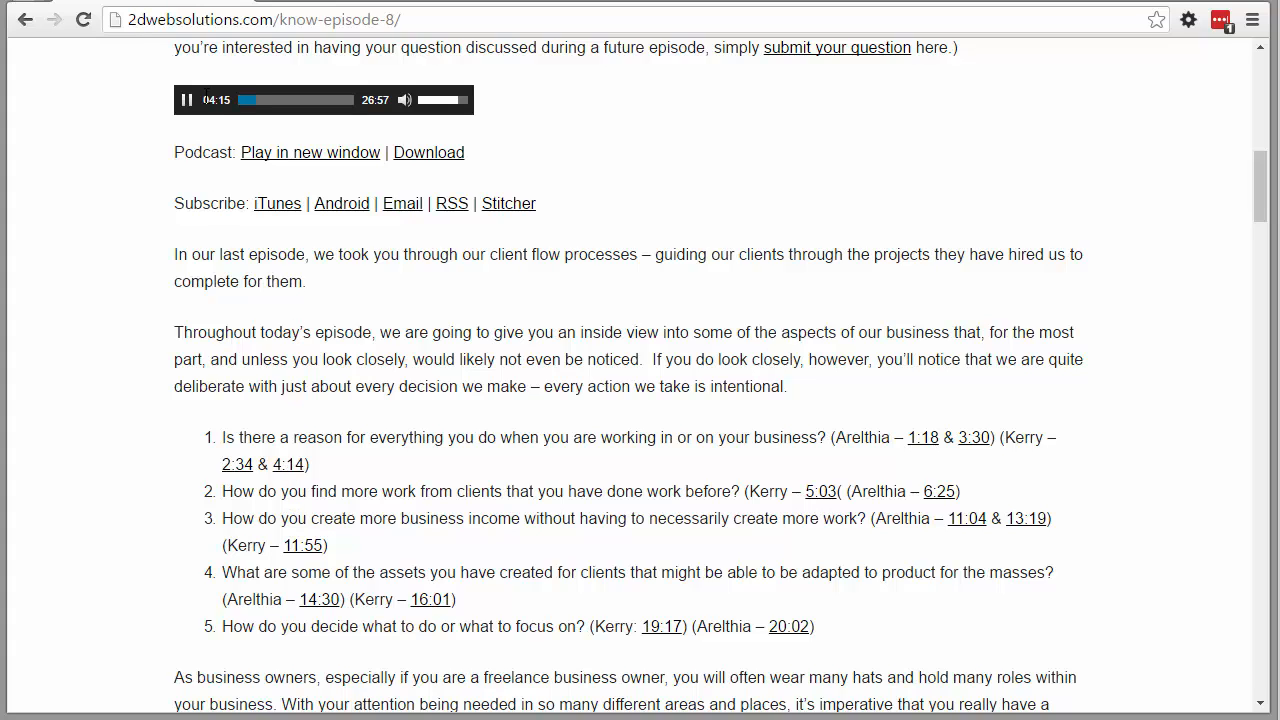
{"action": "left_click", "coordinate": [186, 100]}
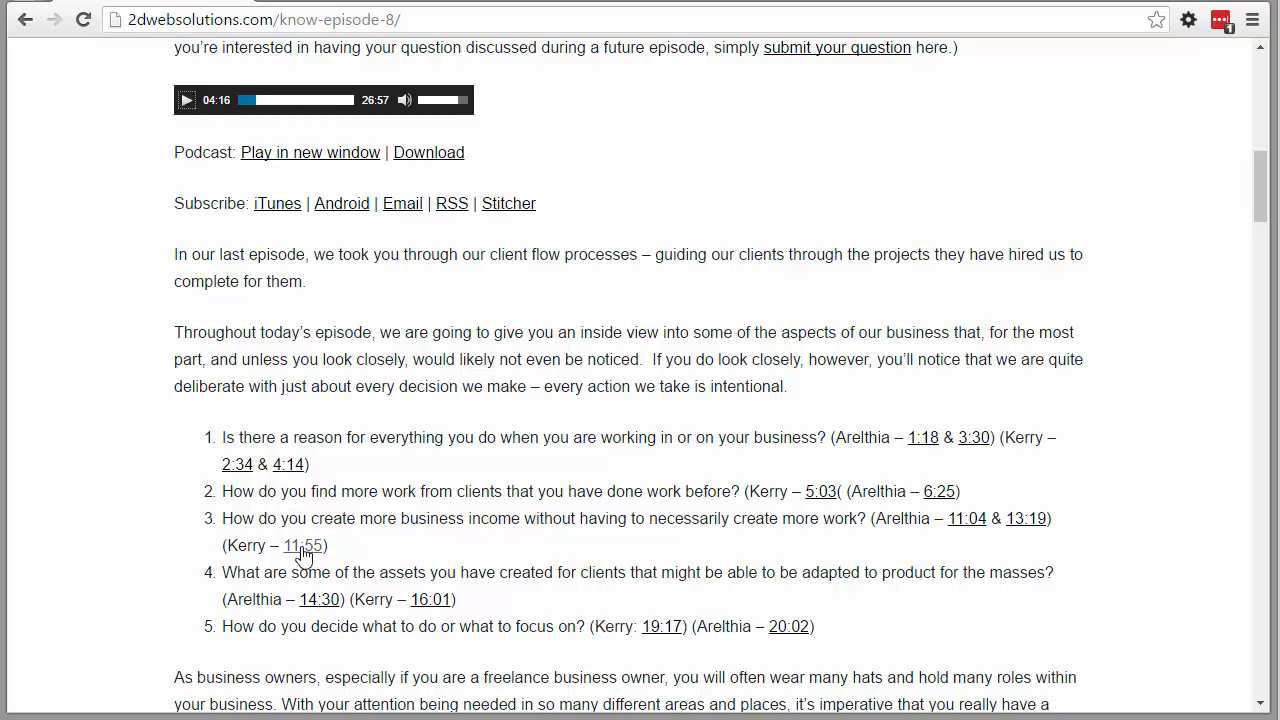
{"action": "left_click", "coordinate": [304, 544]}
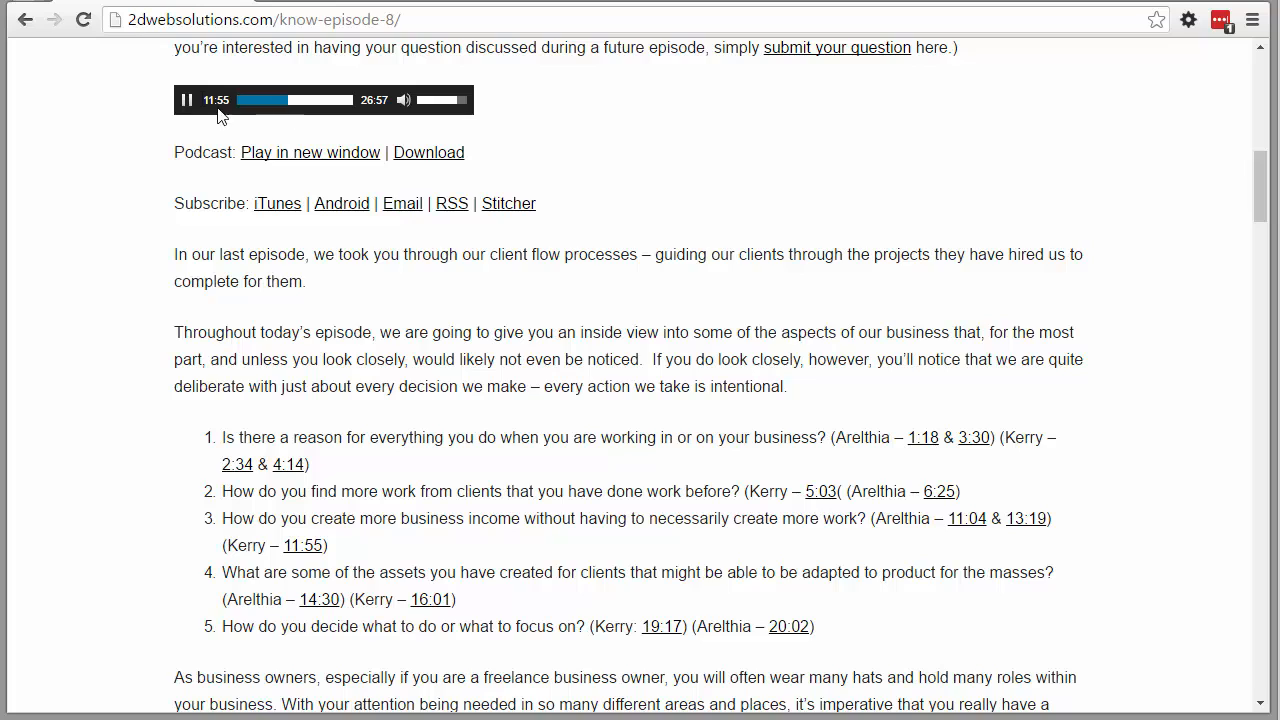
{"action": "left_click", "coordinate": [186, 100]}
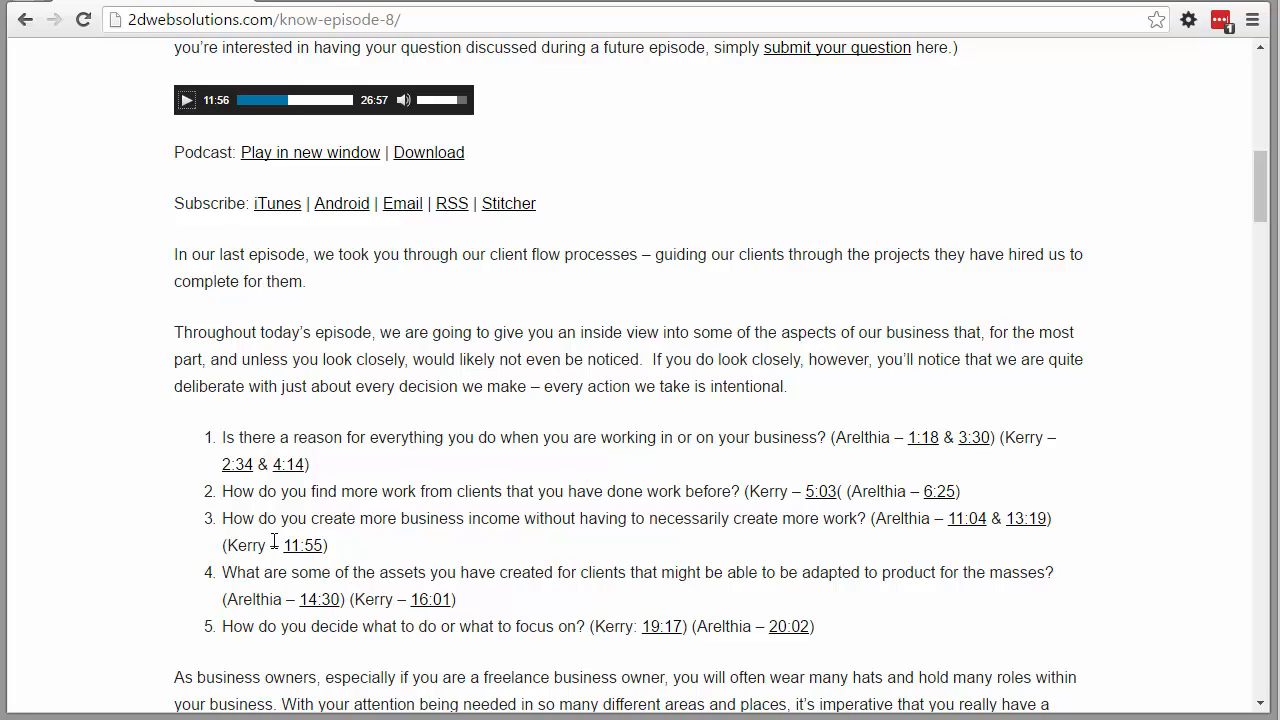
{"action": "mouse_move", "coordinate": [296, 100]}
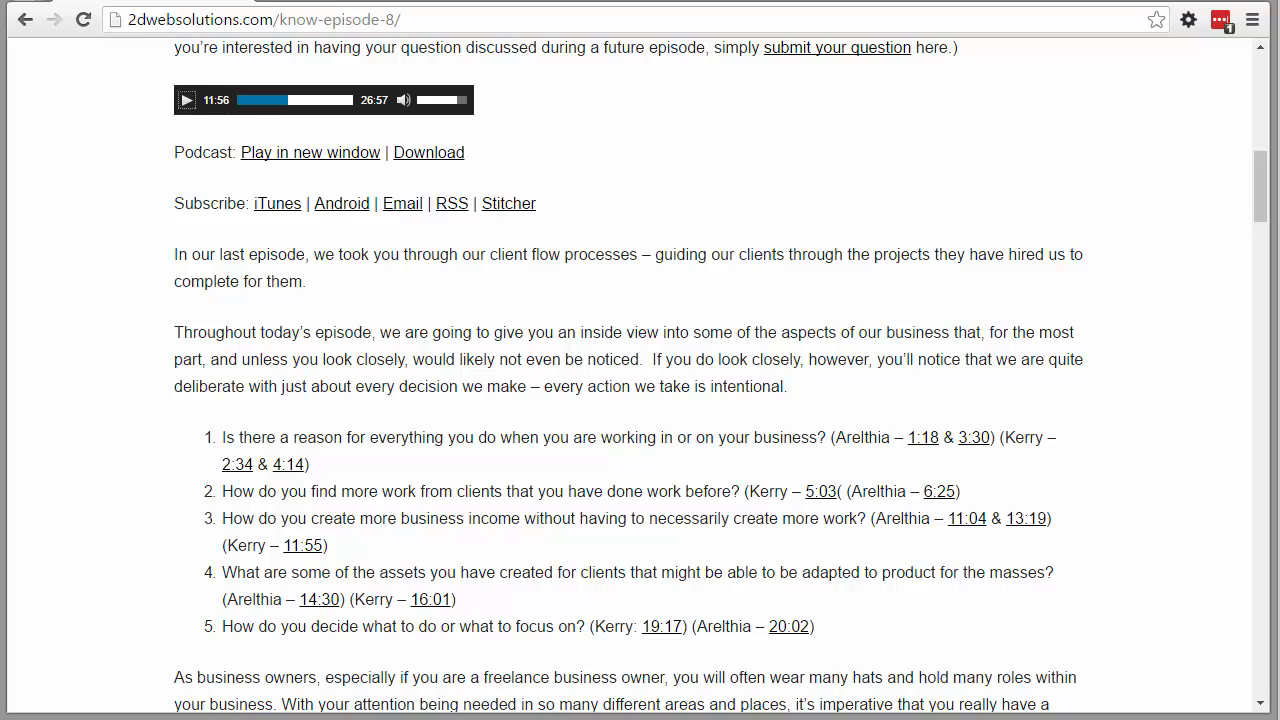
{"action": "left_click", "coordinate": [188, 100]}
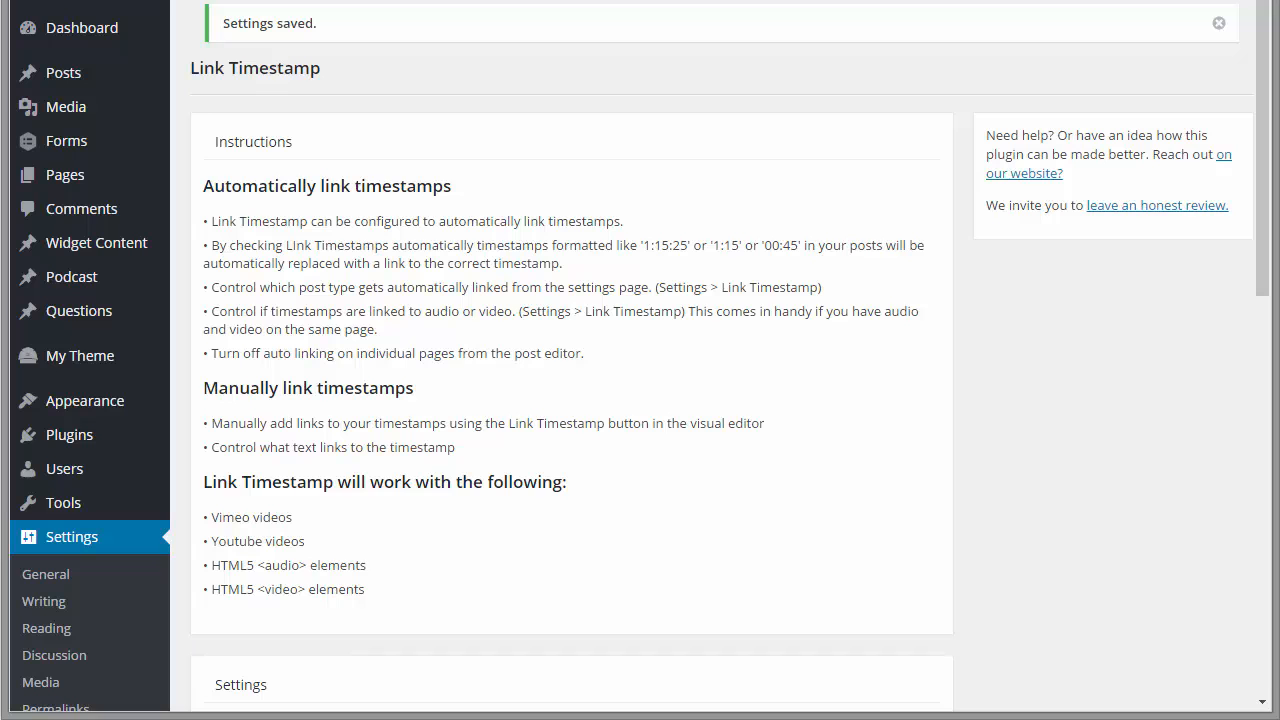
{"action": "scroll", "scroll_direction": "down", "scroll_amount": 3}
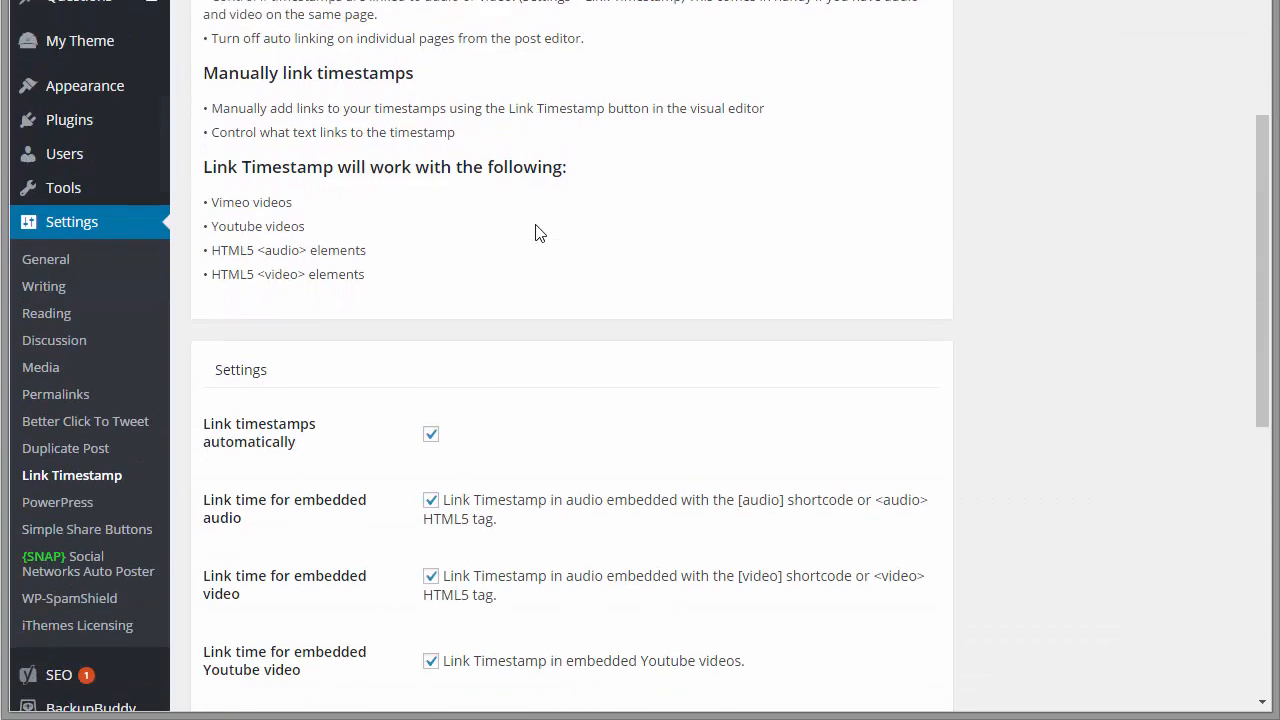
{"action": "scroll", "scroll_direction": "down", "scroll_amount": 3}
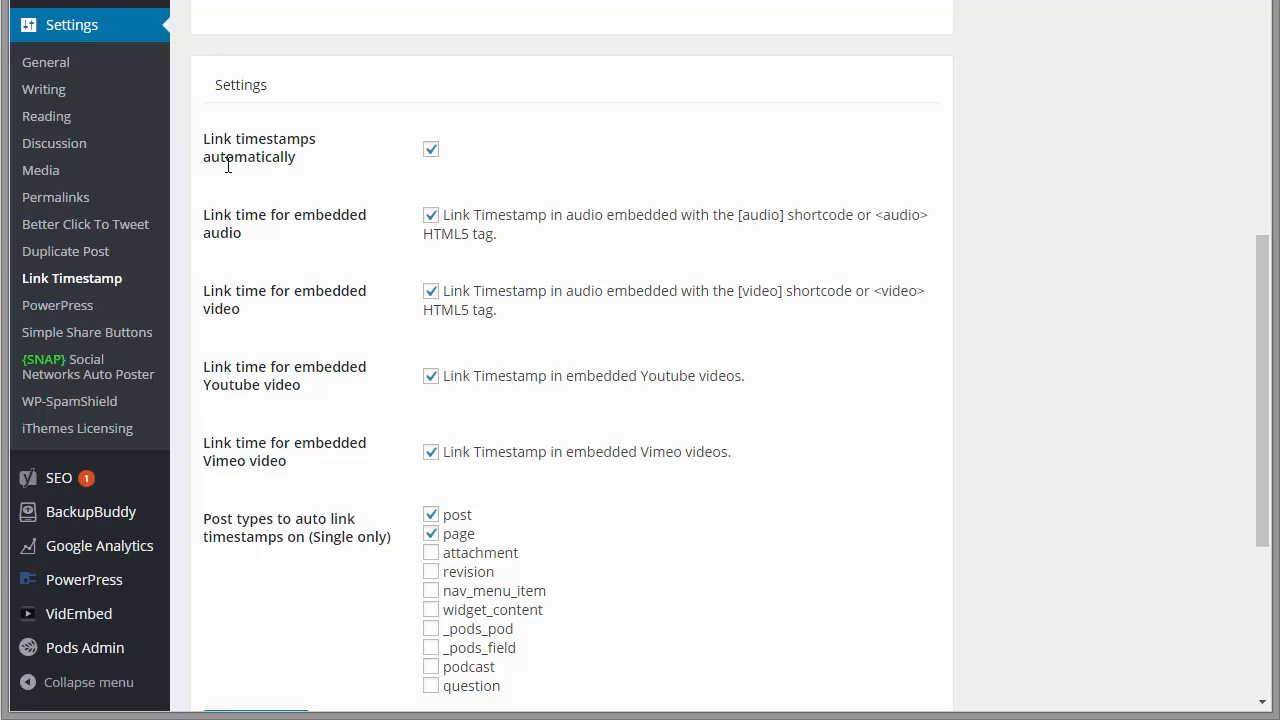
{"action": "mouse_move", "coordinate": [304, 172]}
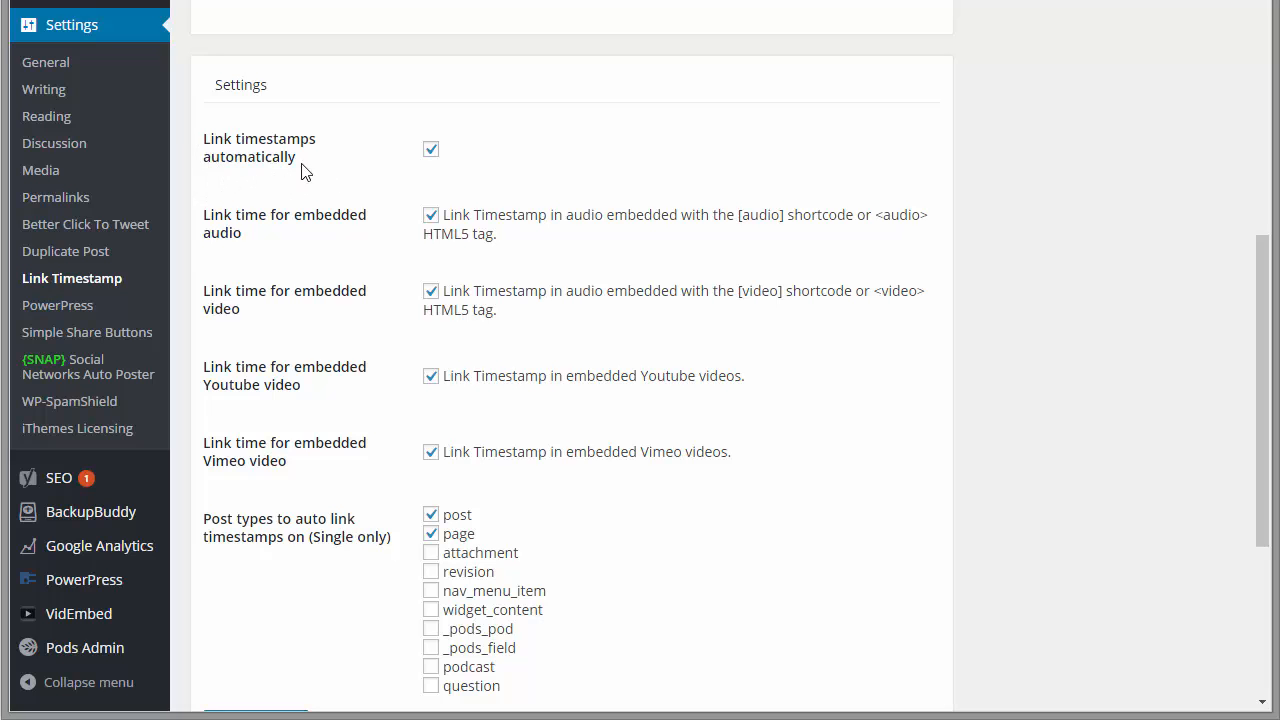
{"action": "scroll", "scroll_direction": "up", "scroll_amount": 3}
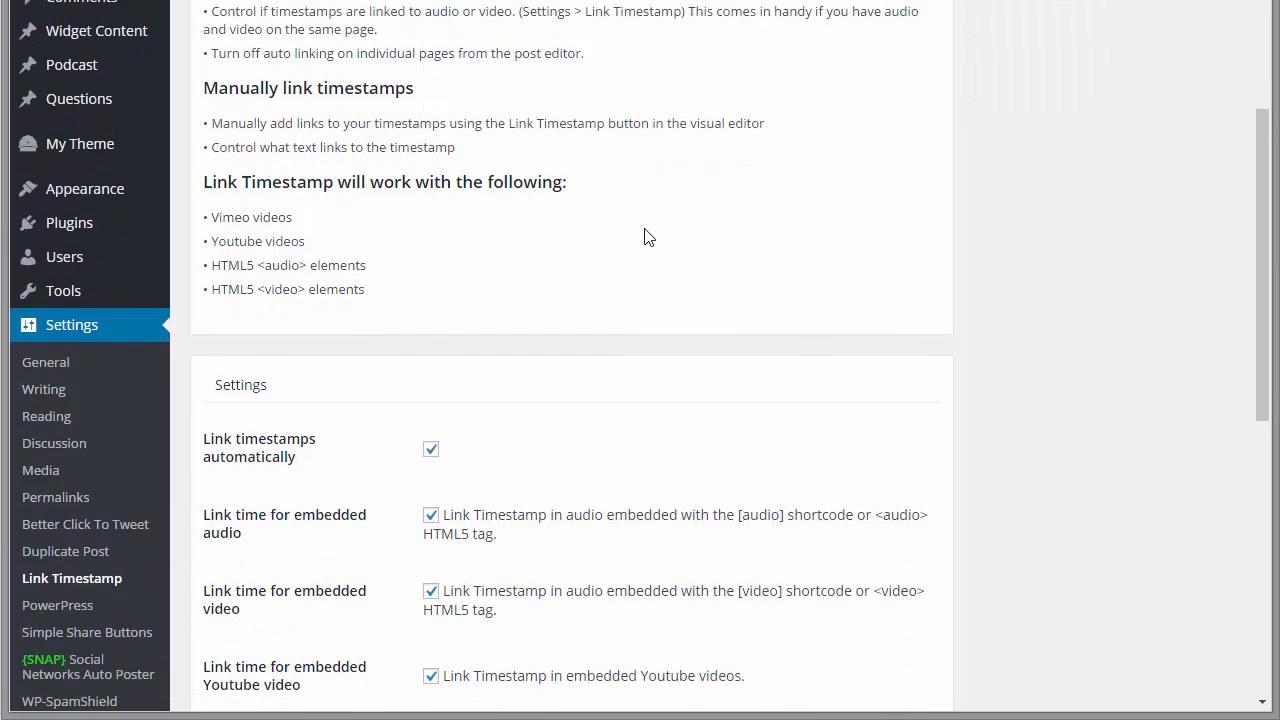
{"action": "scroll", "scroll_direction": "down", "scroll_amount": 3}
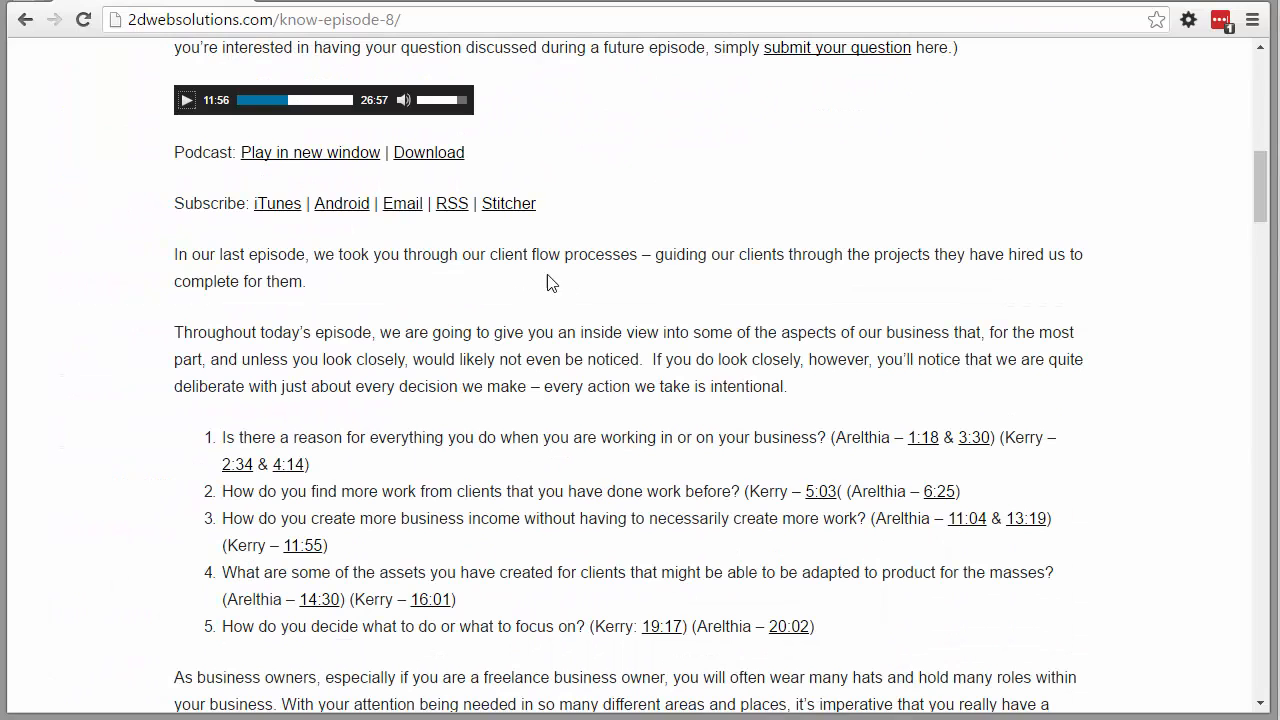
{"action": "scroll", "scroll_direction": "up", "scroll_amount": 3}
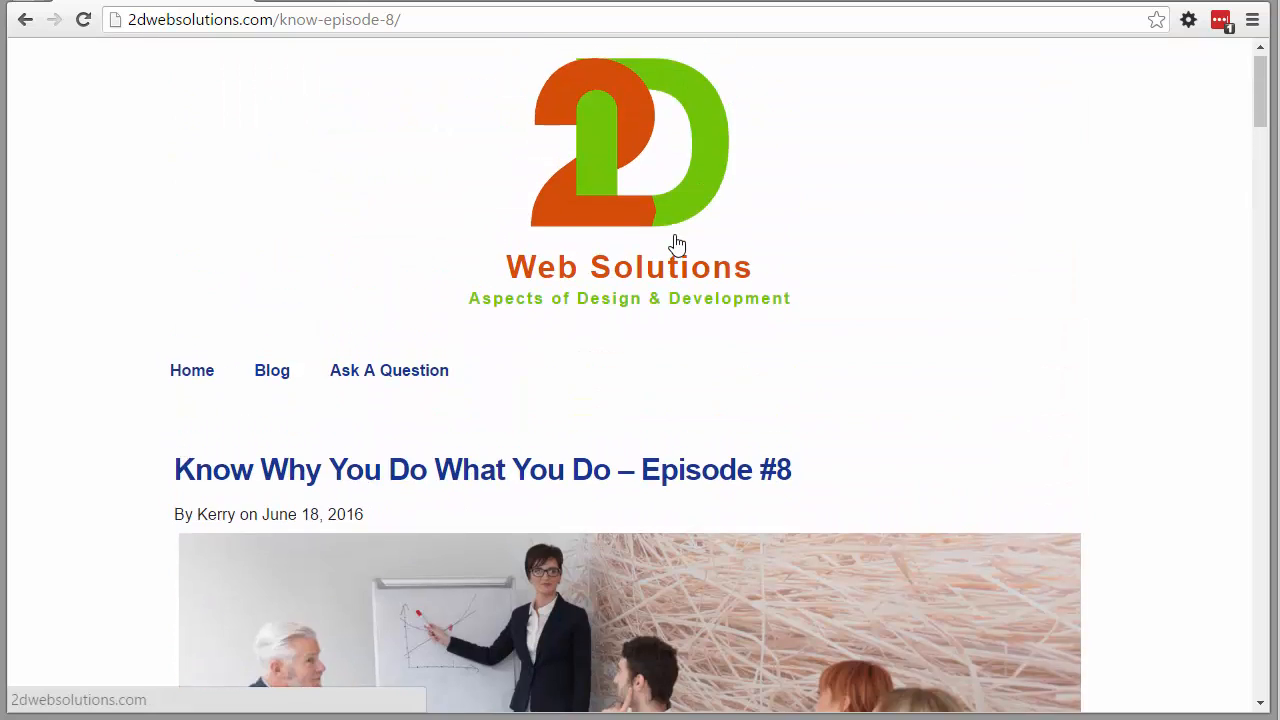
{"action": "scroll", "scroll_direction": "down", "scroll_amount": 3}
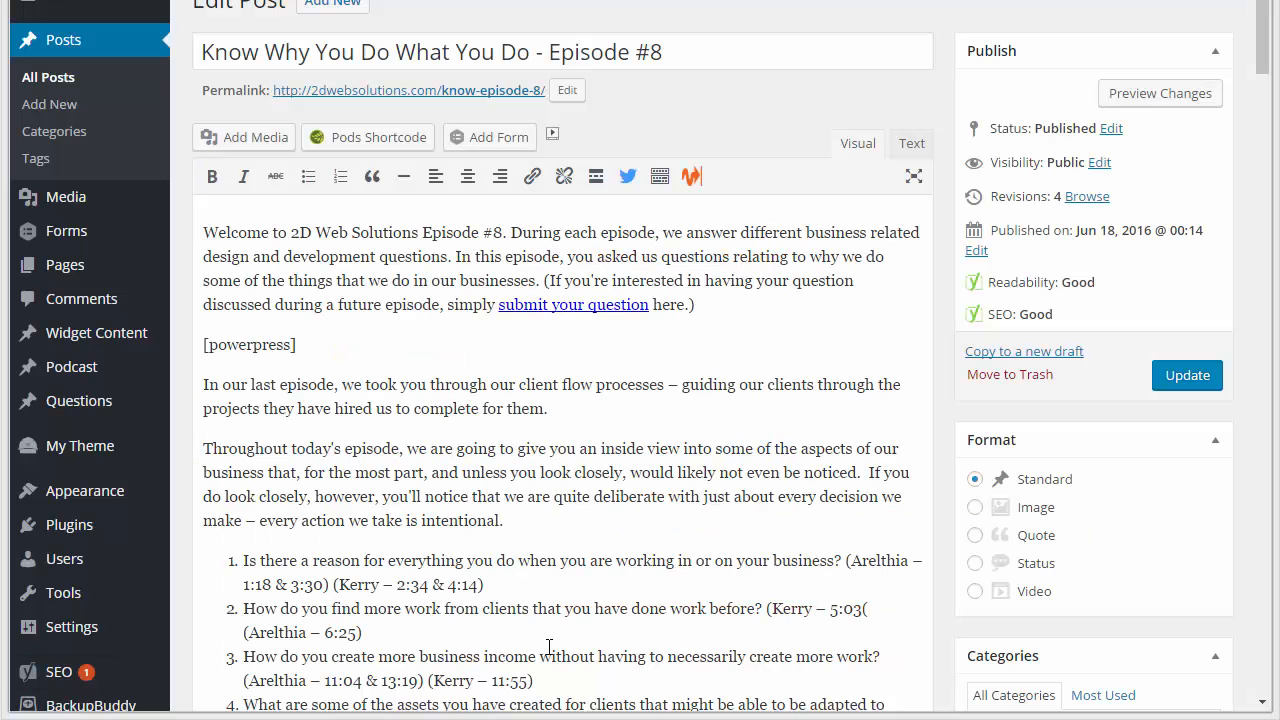
{"action": "mouse_move", "coordinate": [218, 572]}
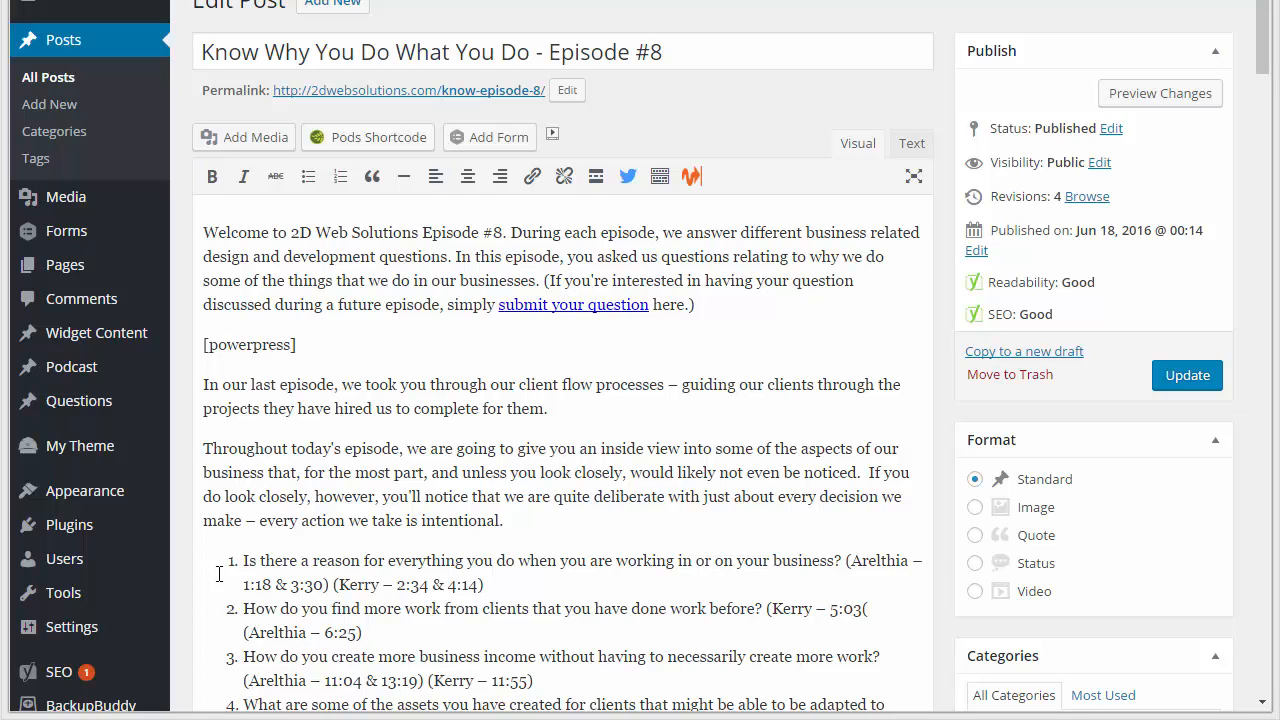
{"action": "mouse_move", "coordinate": [244, 560]}
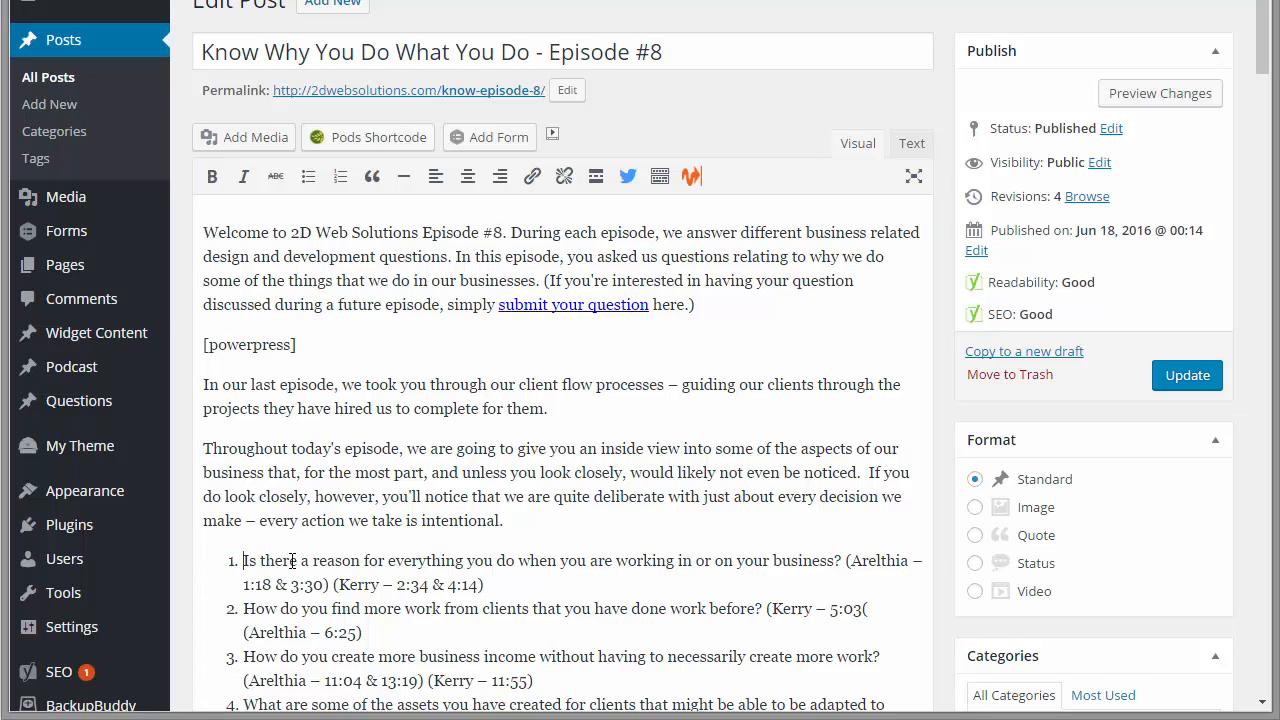
Select 'Is there a reason for everything you do' and start a timestamp link for it.
{"action": "left_click_drag", "start_coordinate": [244, 560], "coordinate": [516, 560]}
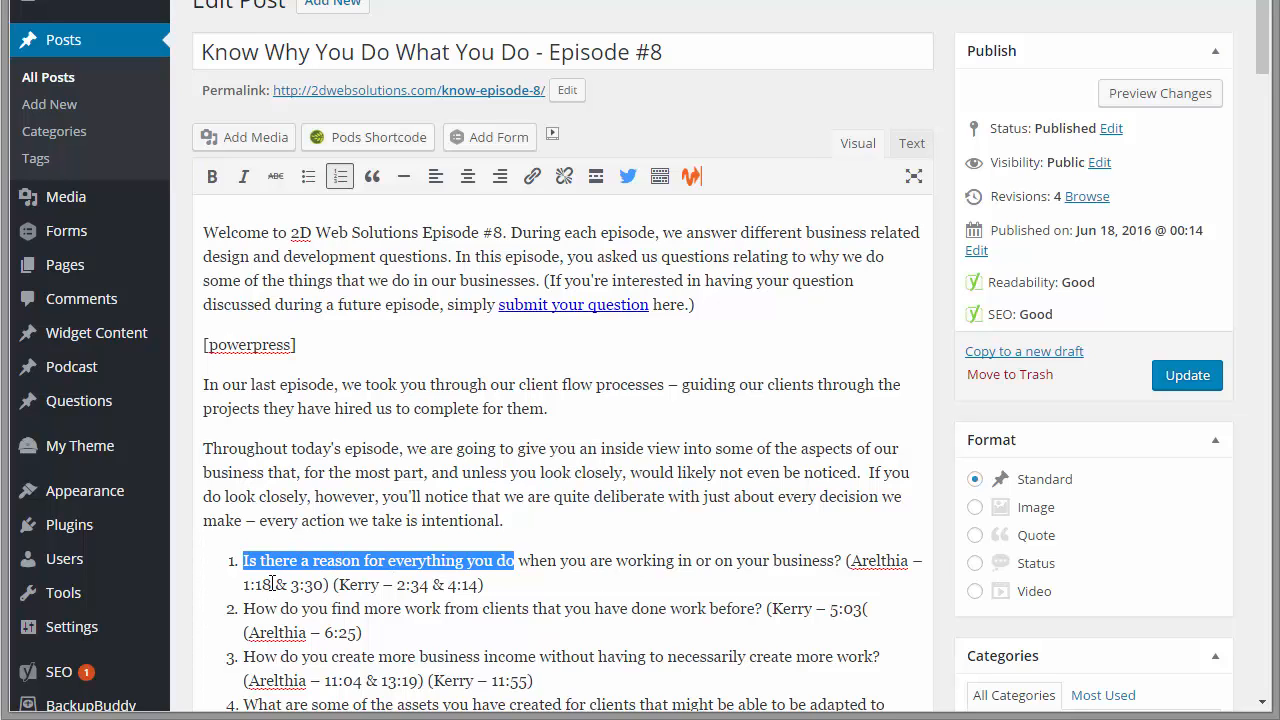
{"action": "mouse_move", "coordinate": [692, 176]}
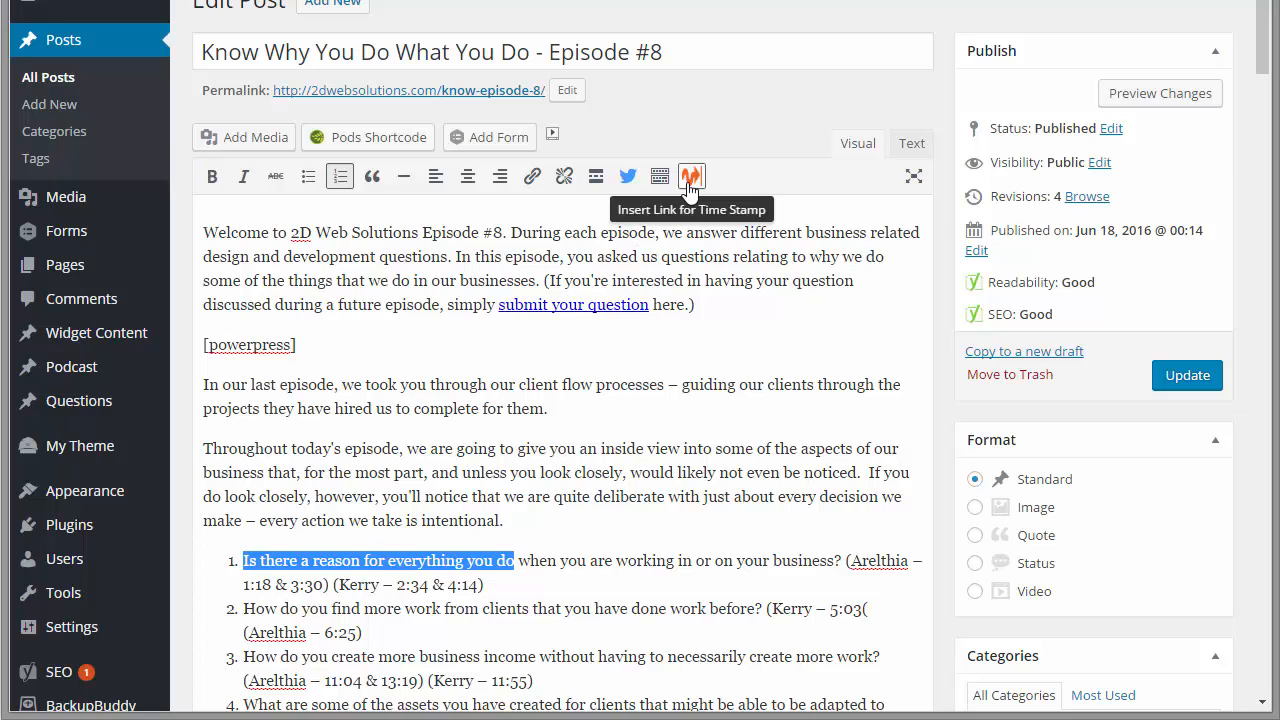
{"action": "left_click", "coordinate": [692, 176]}
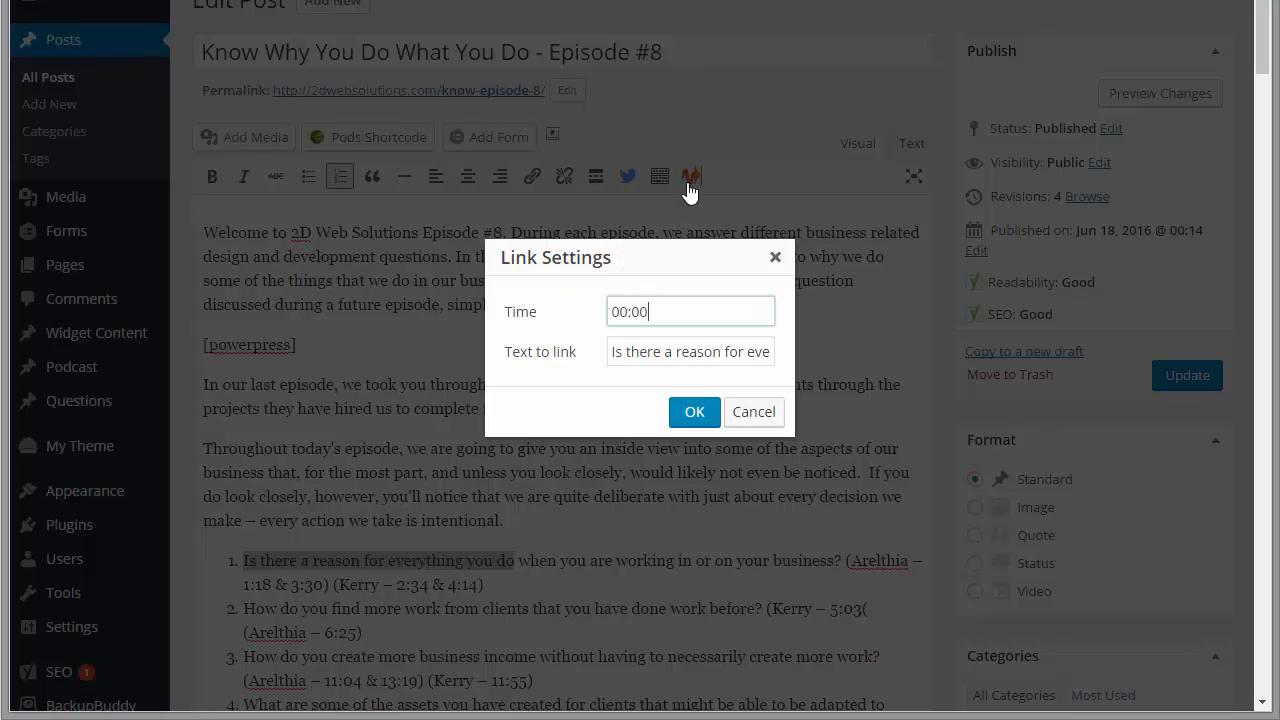
Set the link's Time to 01:18 and confirm, wrapping the phrase in a linktimestamp shortcode.
{"action": "left_click", "coordinate": [690, 312]}
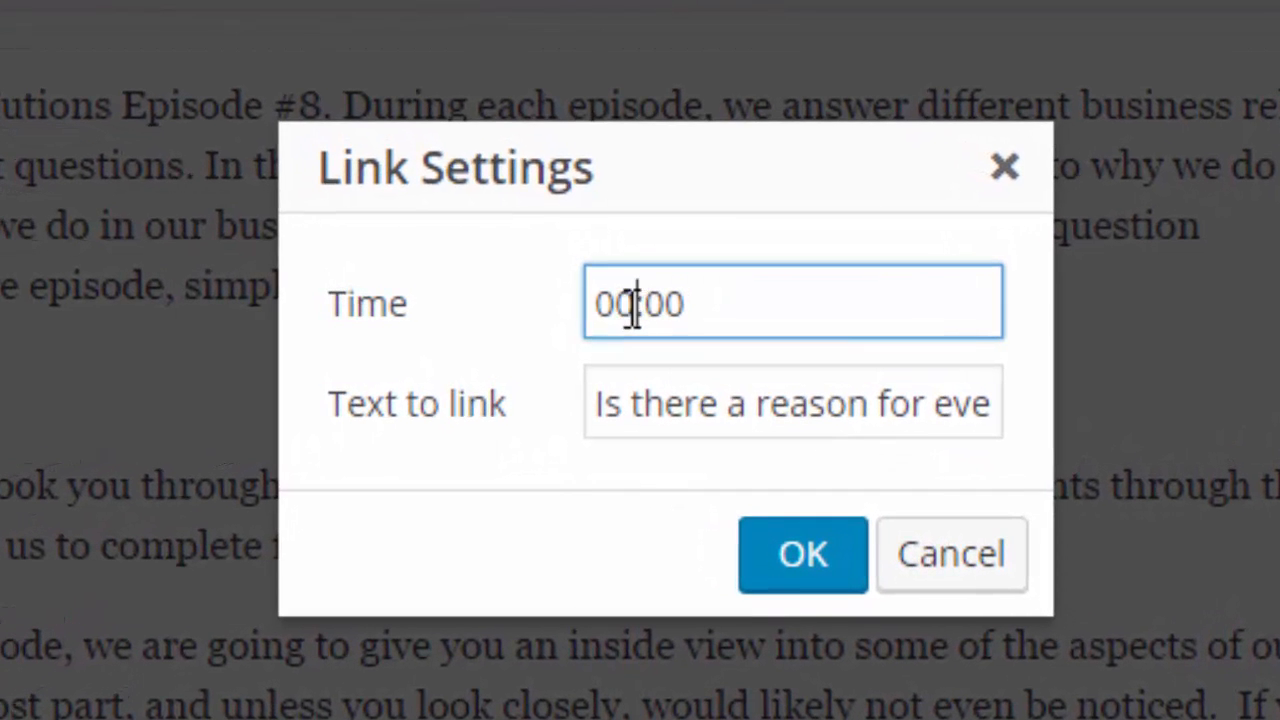
{"action": "type", "text": "1"}
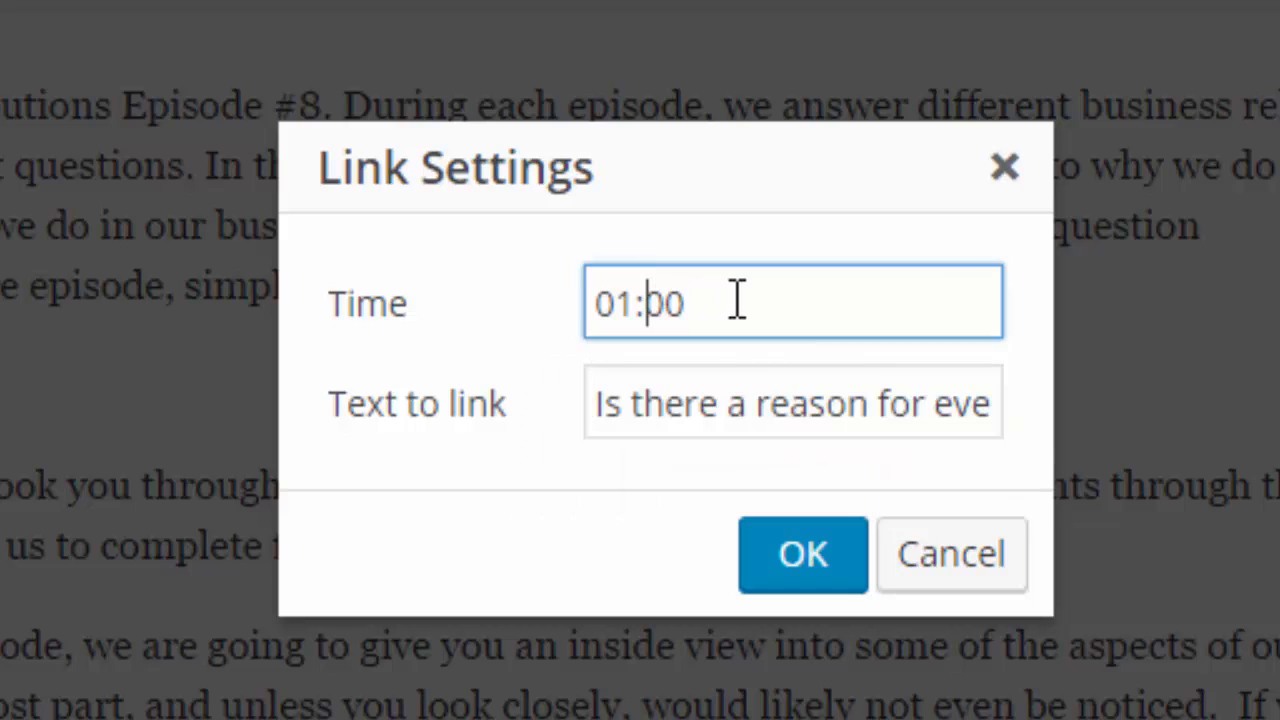
{"action": "type", "text": "18"}
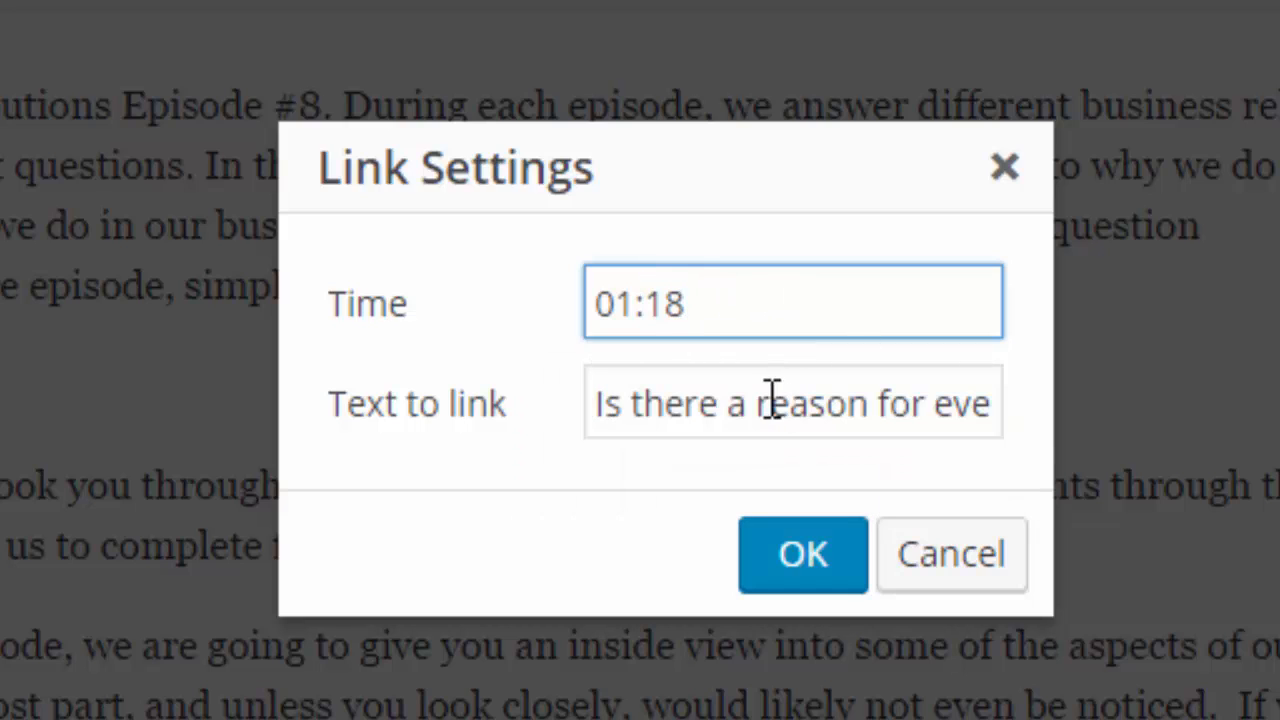
{"action": "mouse_move", "coordinate": [496, 336]}
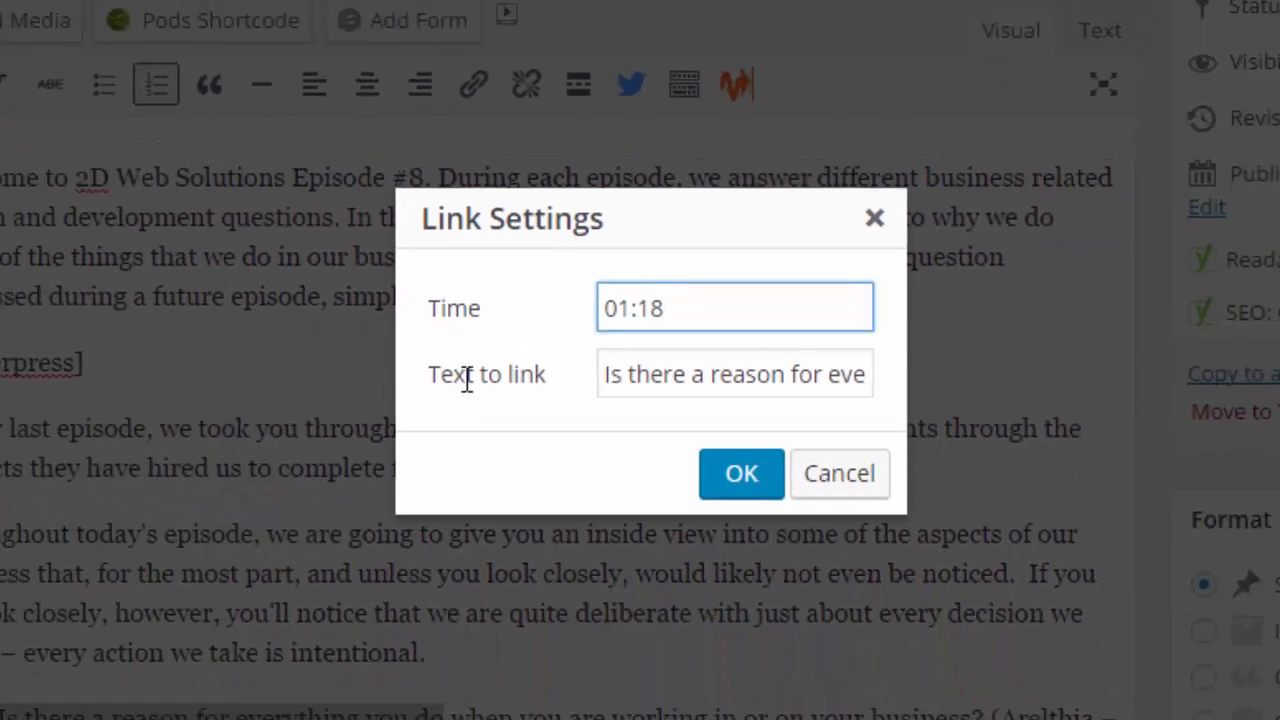
{"action": "left_click", "coordinate": [740, 472]}
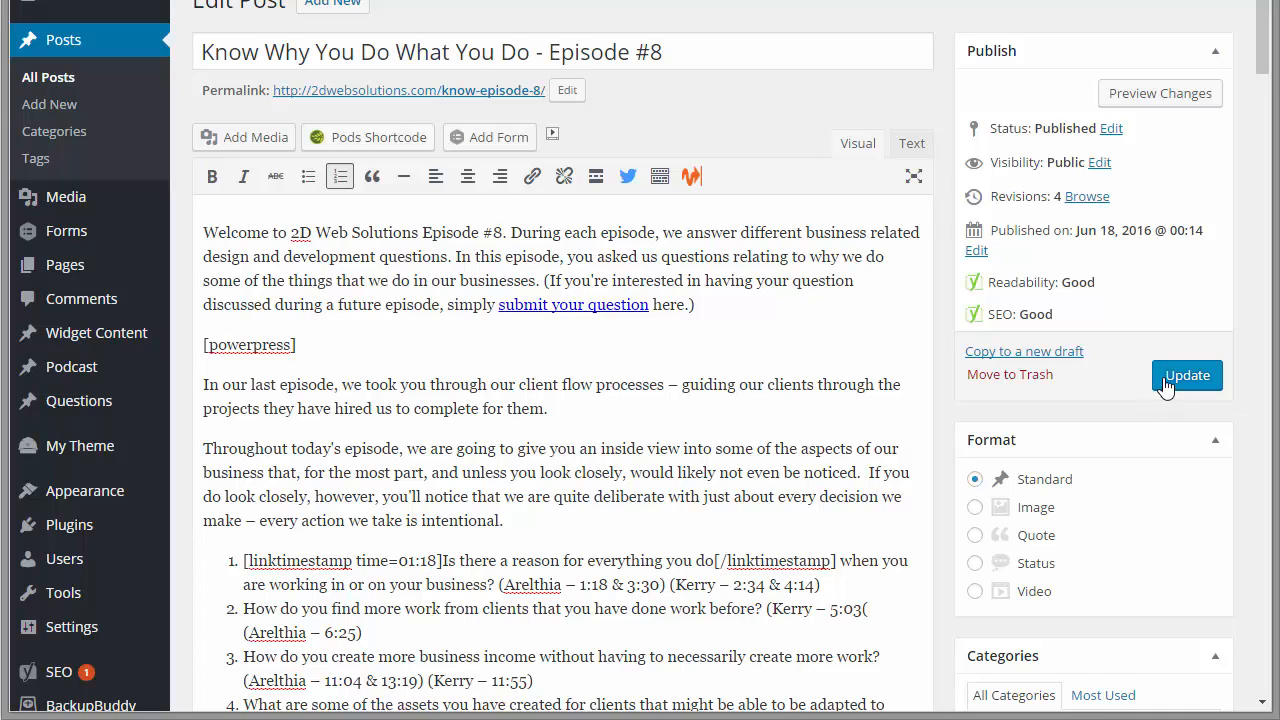
Update the Episode #8 post and view it on the live site.
{"action": "left_click", "coordinate": [1188, 374]}
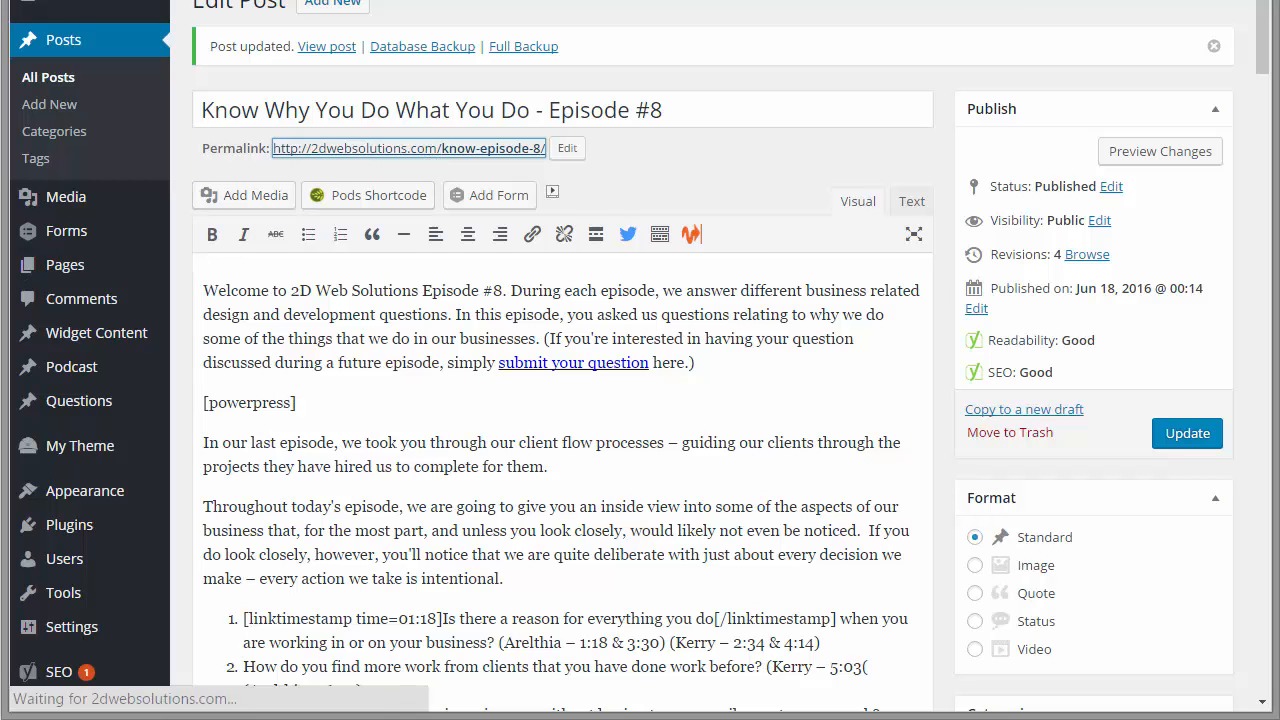
{"action": "left_click", "coordinate": [326, 46]}
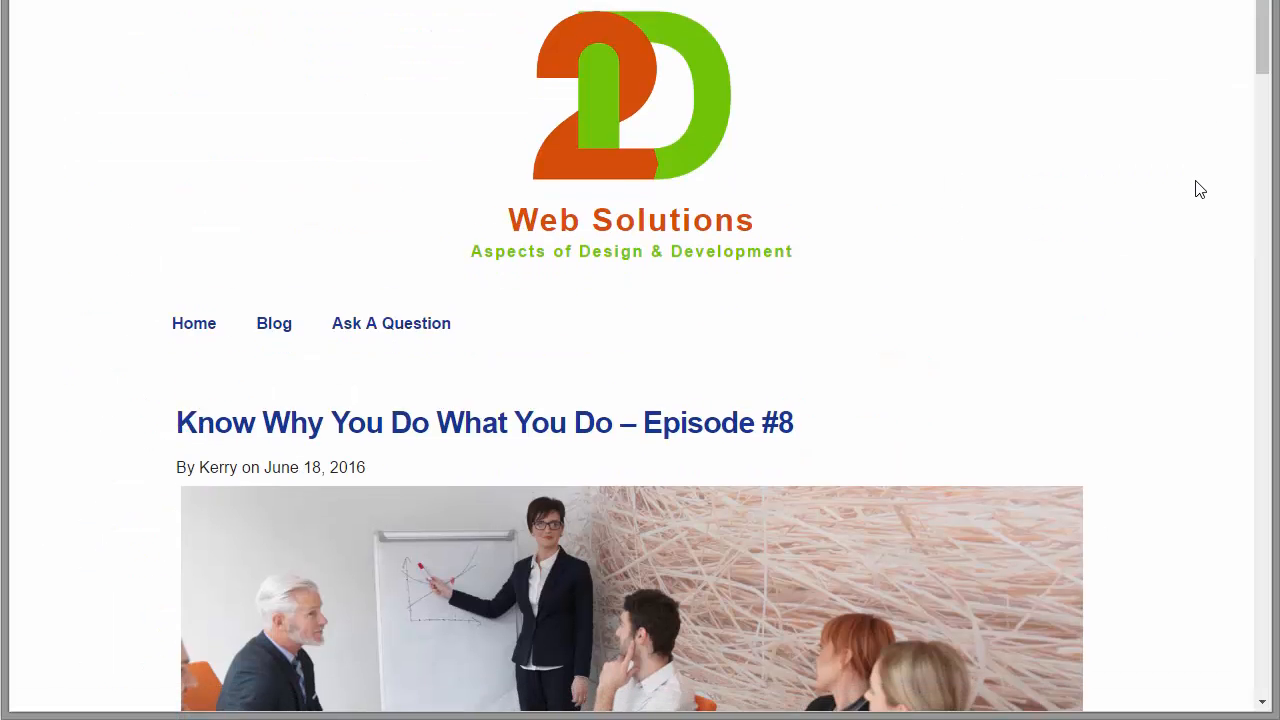
On the live page, play the audio from the linked question's 01:18 timestamp and pause it.
{"action": "scroll", "scroll_direction": "down", "scroll_amount": 3}
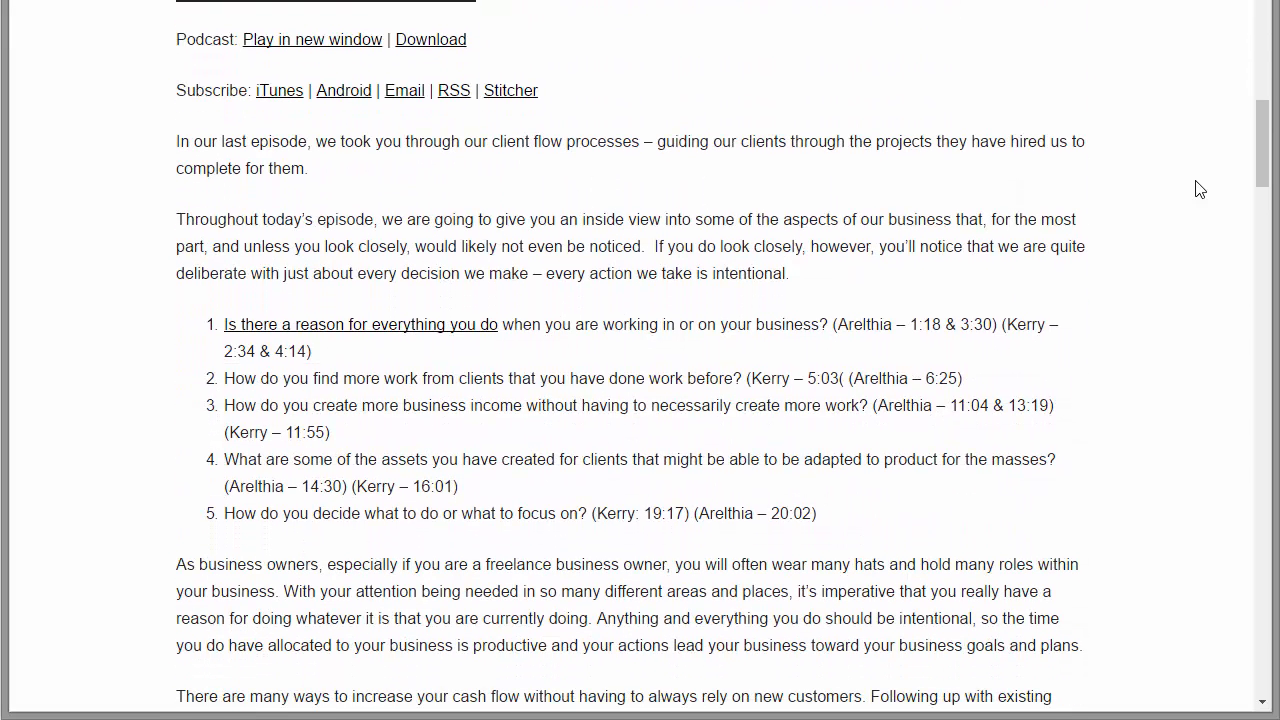
{"action": "mouse_move", "coordinate": [612, 362]}
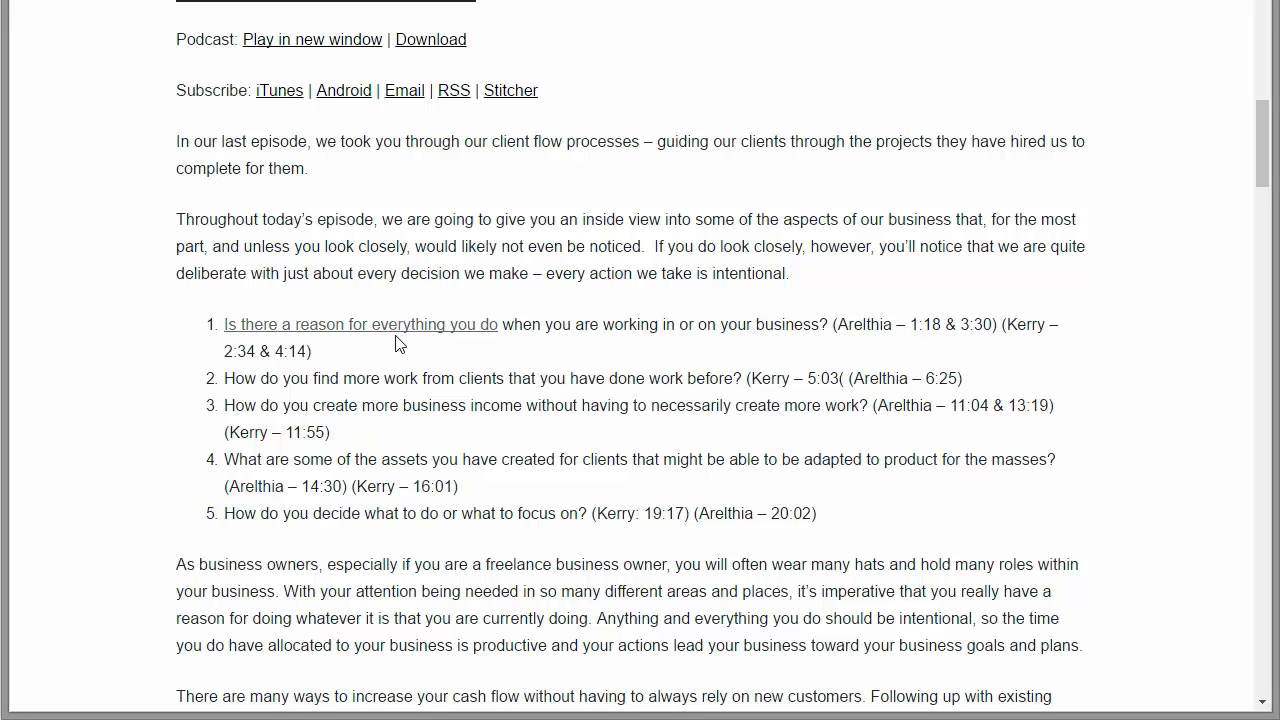
{"action": "scroll", "scroll_direction": "up", "scroll_amount": 3}
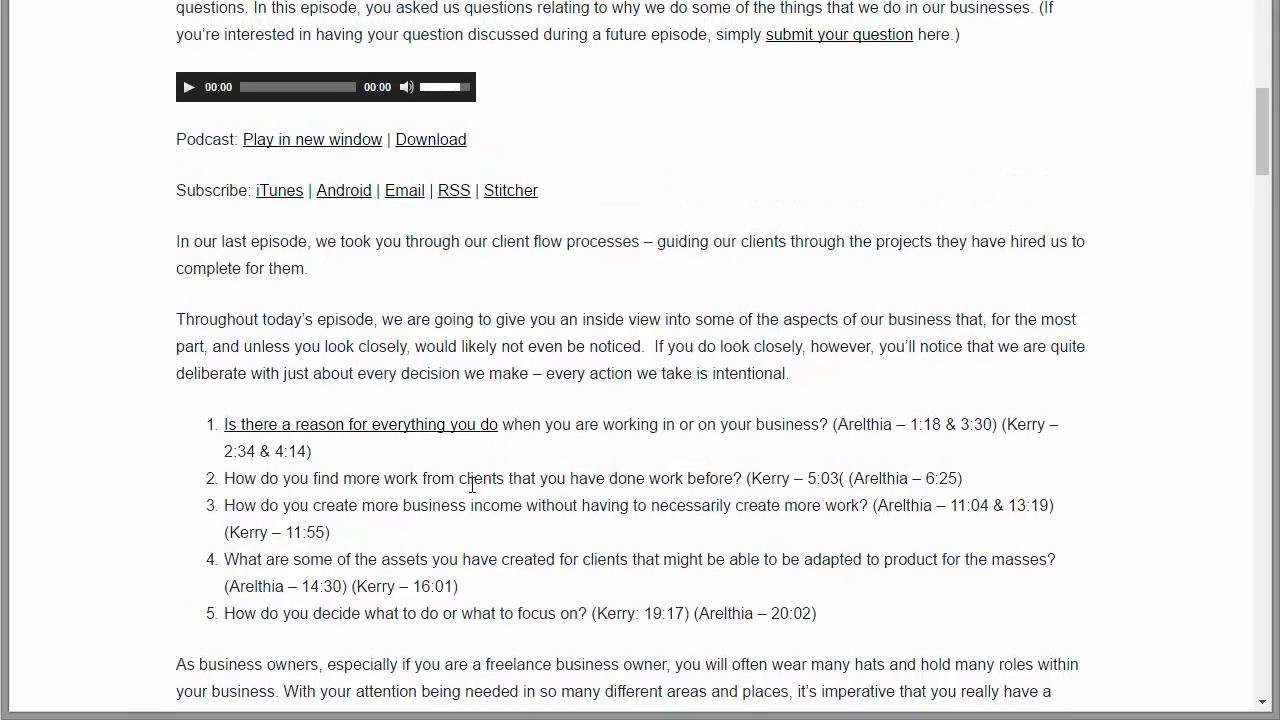
{"action": "scroll", "scroll_direction": "up", "scroll_amount": 3}
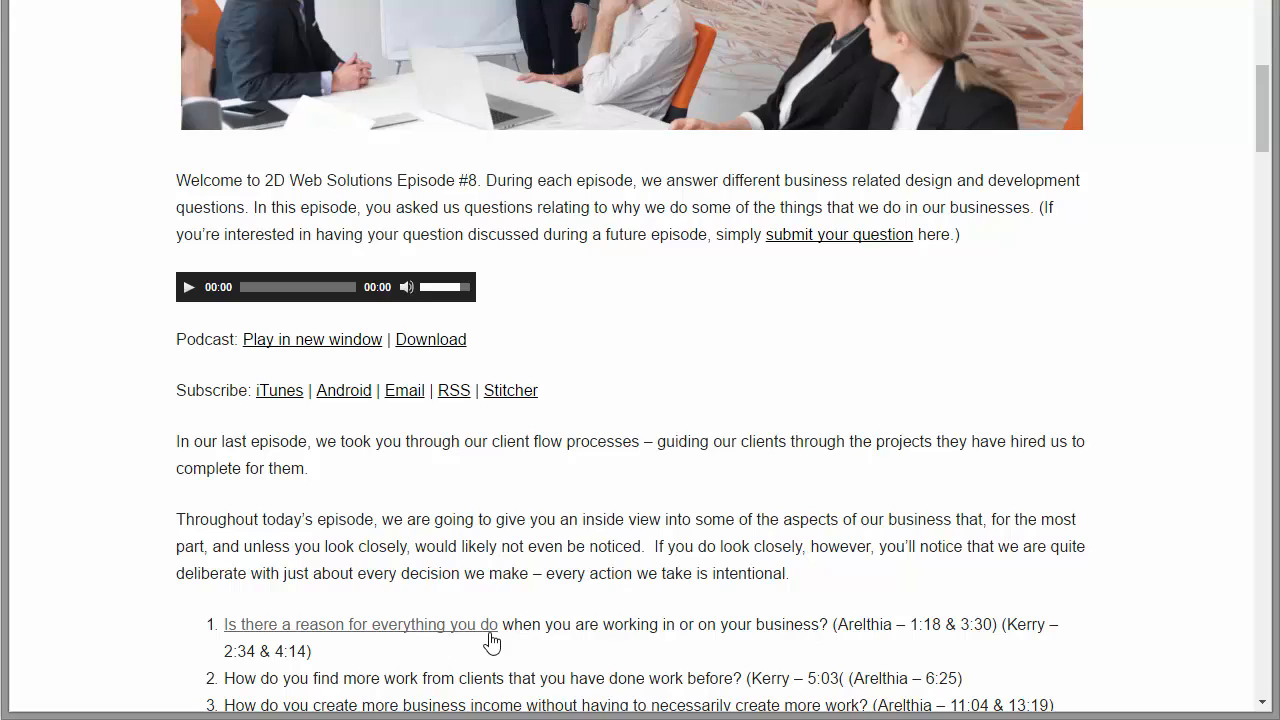
{"action": "mouse_move", "coordinate": [476, 638]}
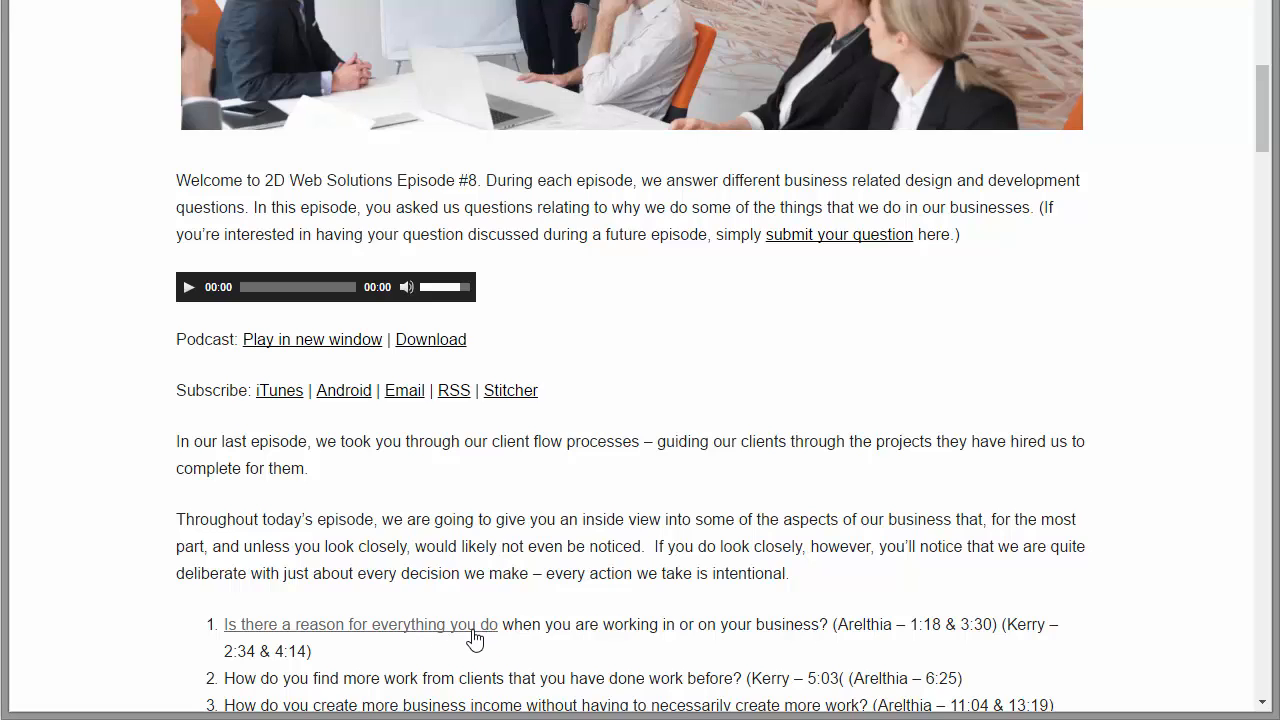
{"action": "mouse_move", "coordinate": [870, 644]}
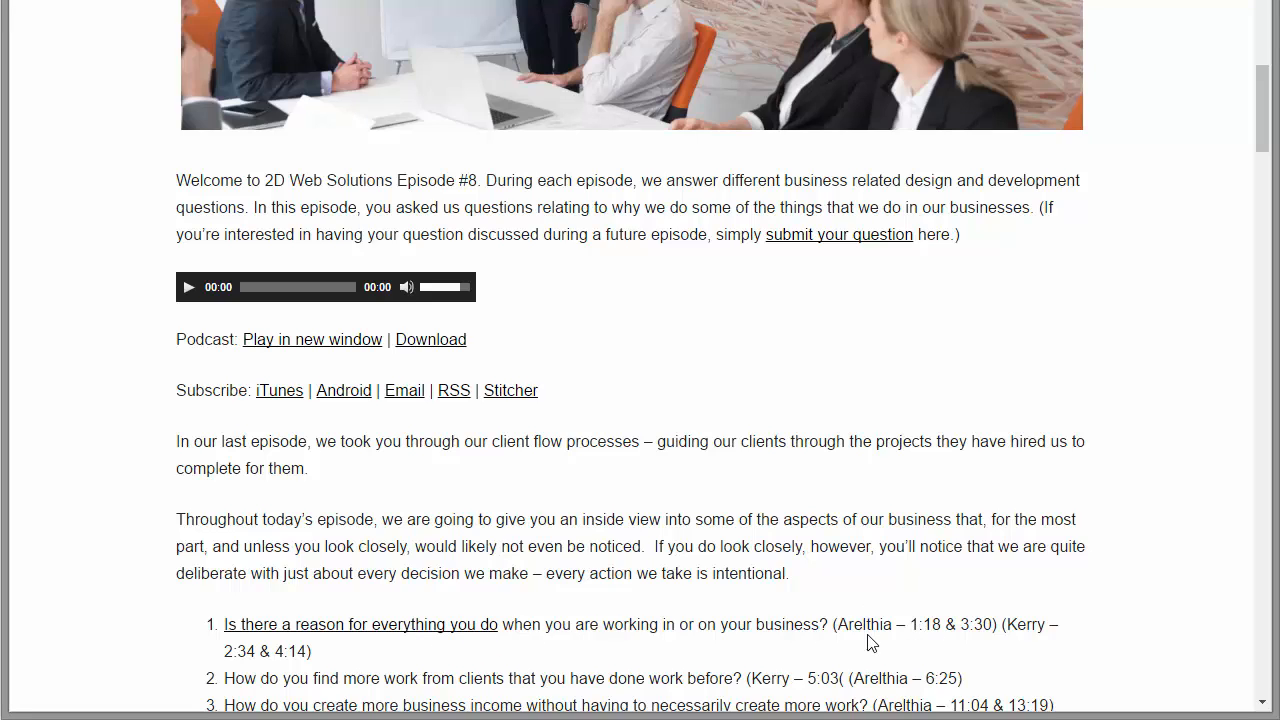
{"action": "left_click", "coordinate": [188, 288]}
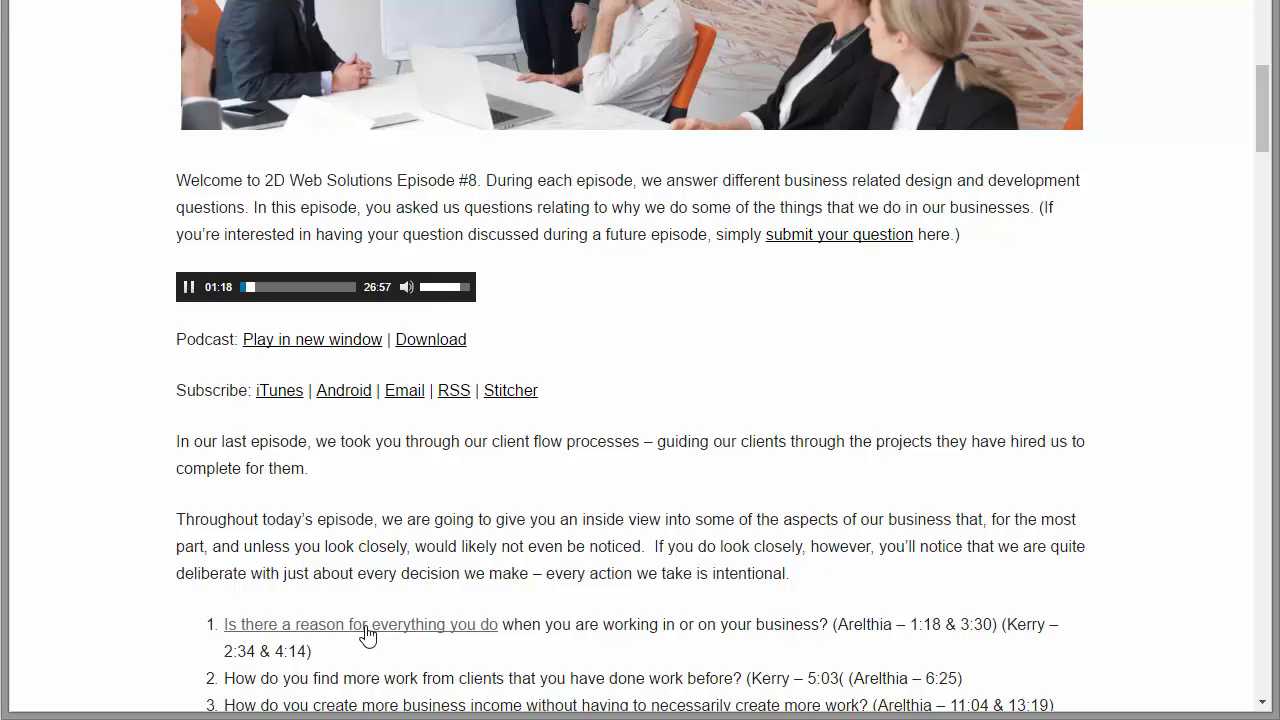
{"action": "mouse_move", "coordinate": [210, 316]}
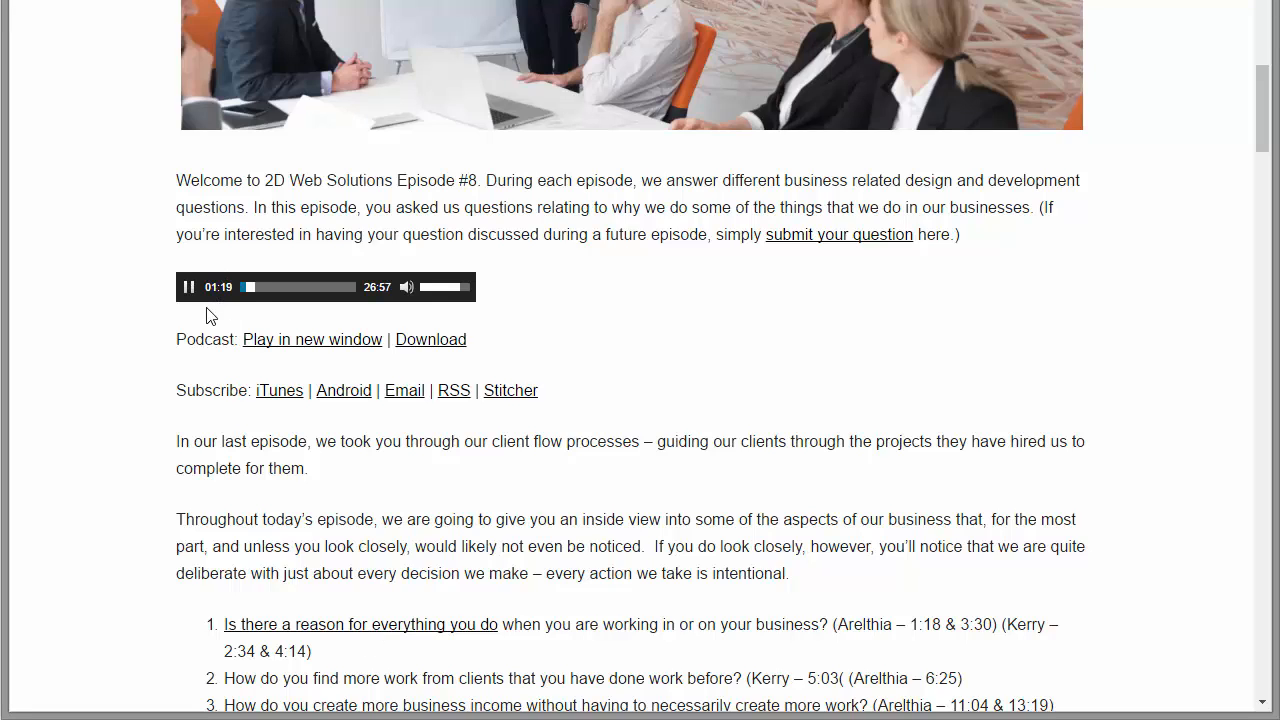
{"action": "left_click", "coordinate": [188, 288]}
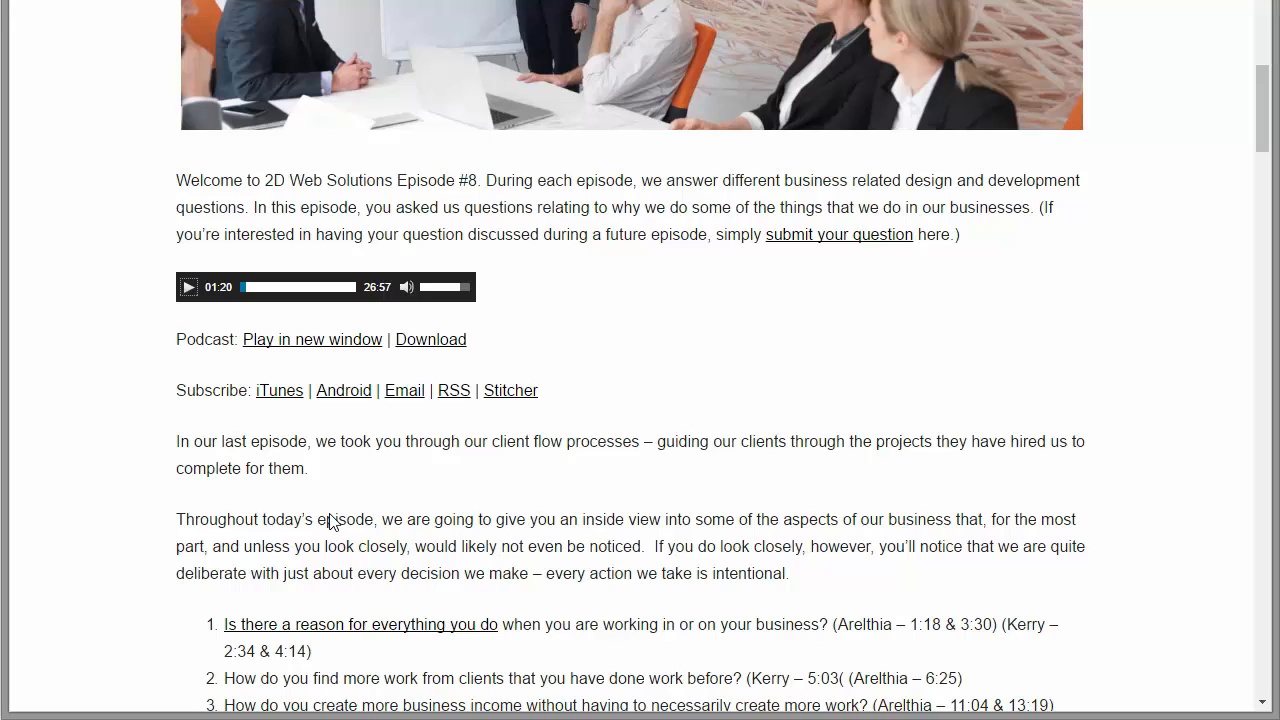
{"action": "mouse_move", "coordinate": [554, 616]}
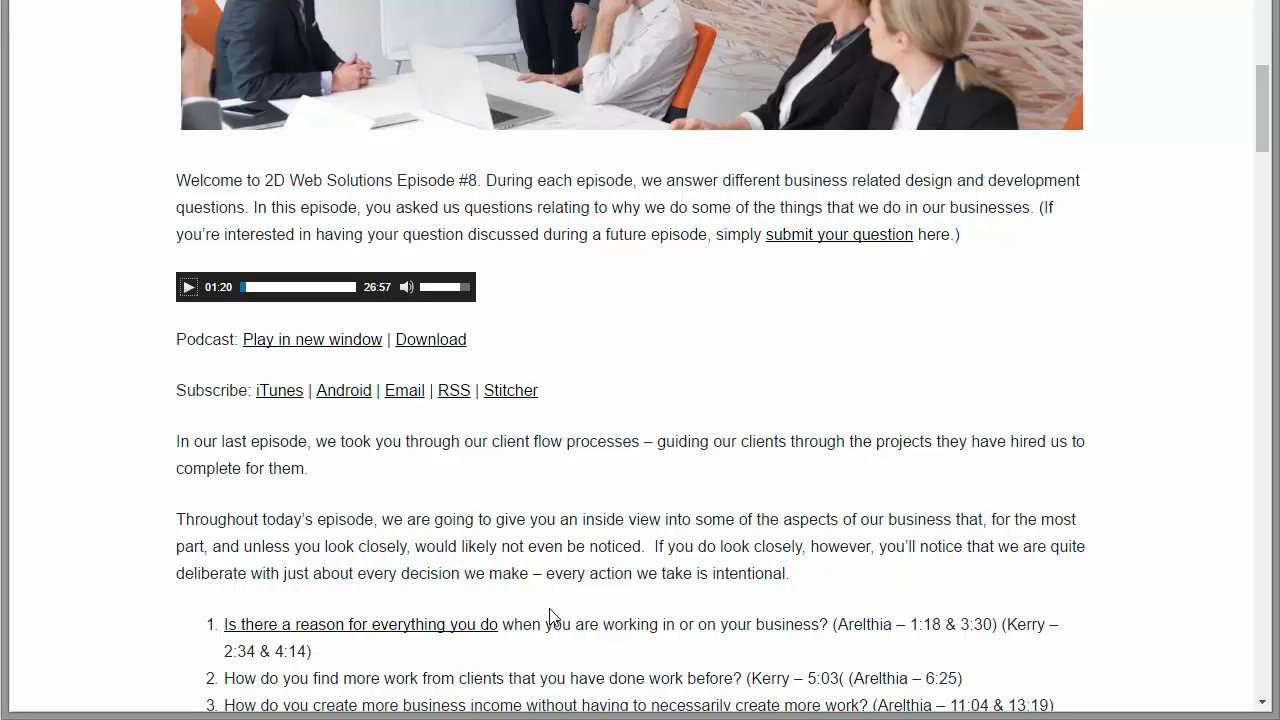
{"action": "mouse_move", "coordinate": [96, 400]}
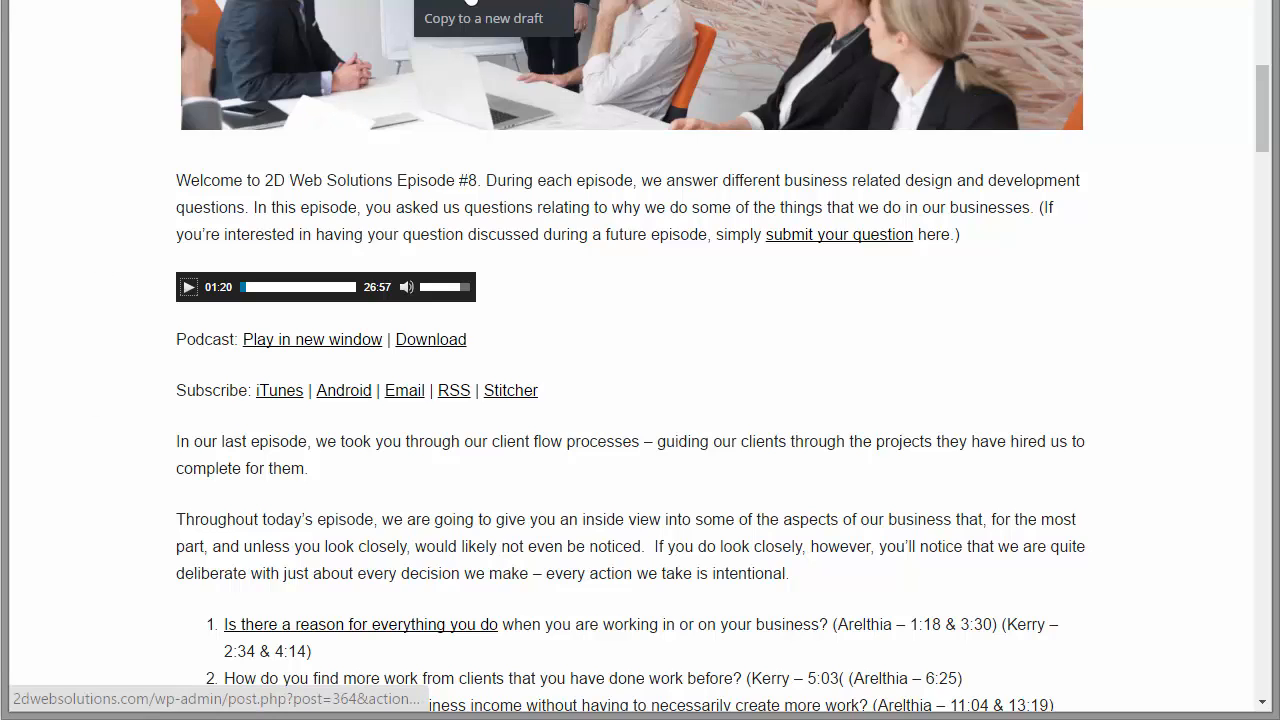
{"action": "mouse_move", "coordinate": [312, 120]}
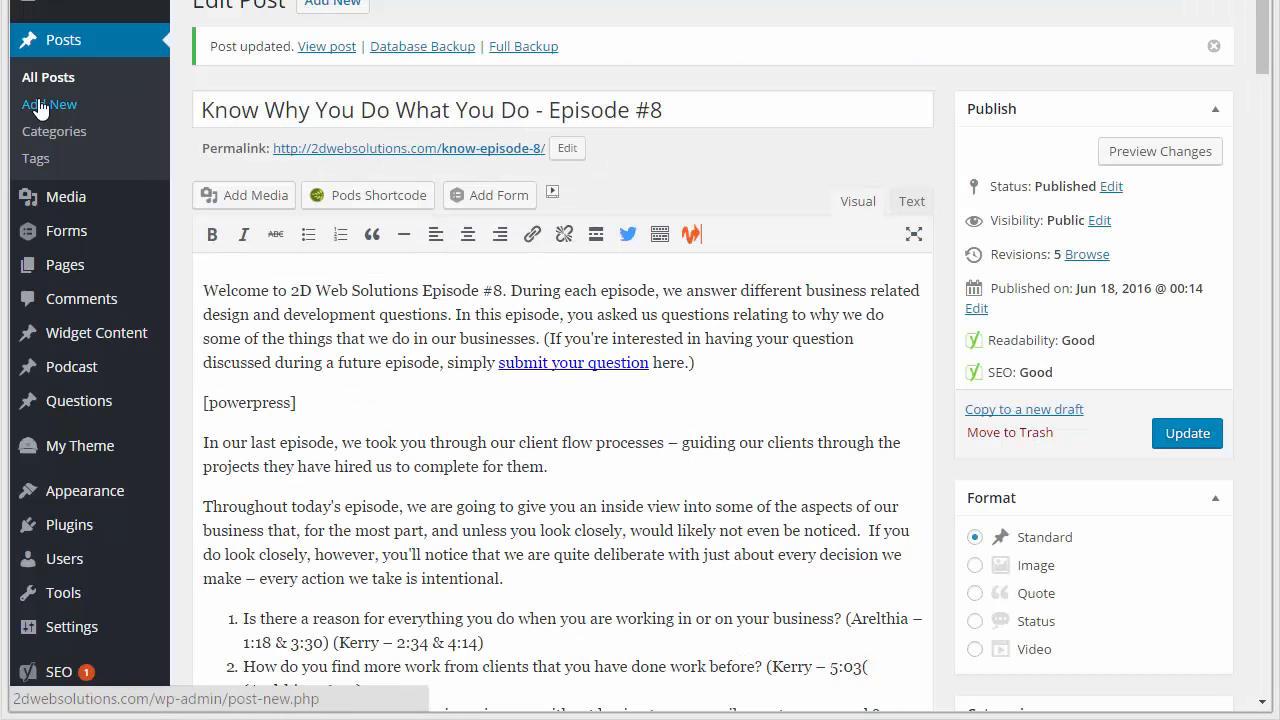
{"action": "left_click", "coordinate": [48, 76]}
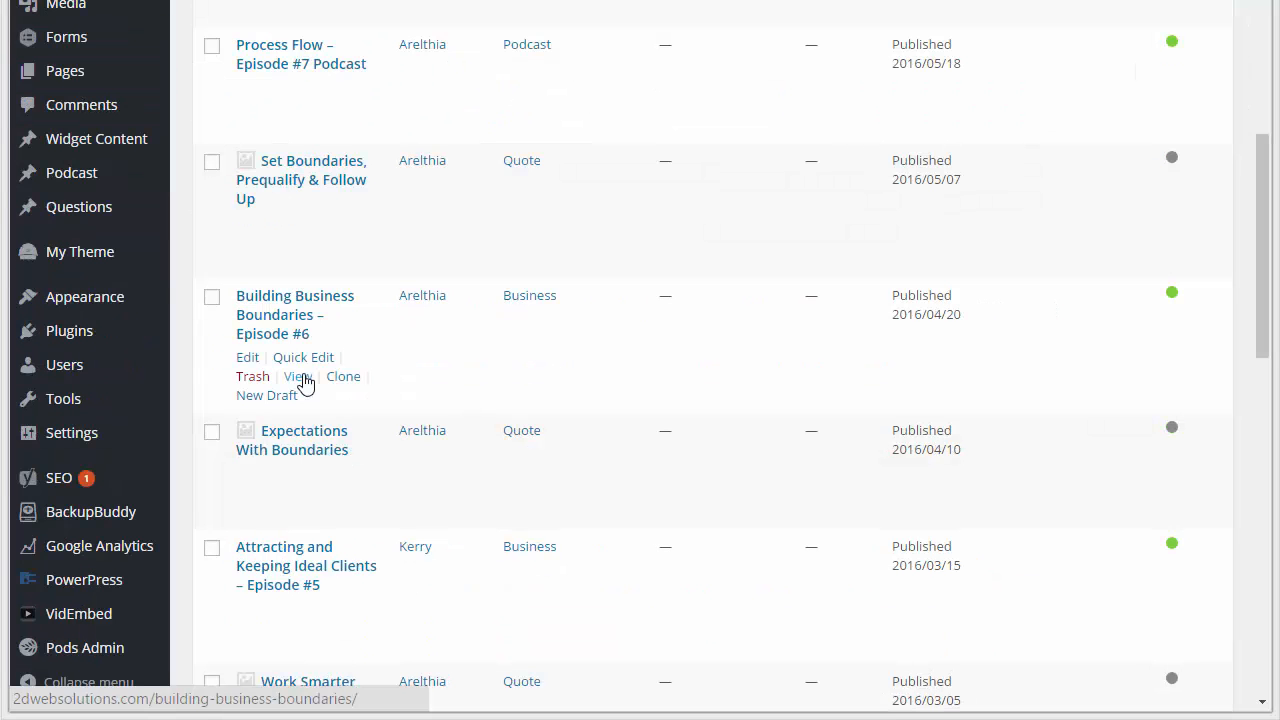
{"action": "left_click", "coordinate": [296, 376]}
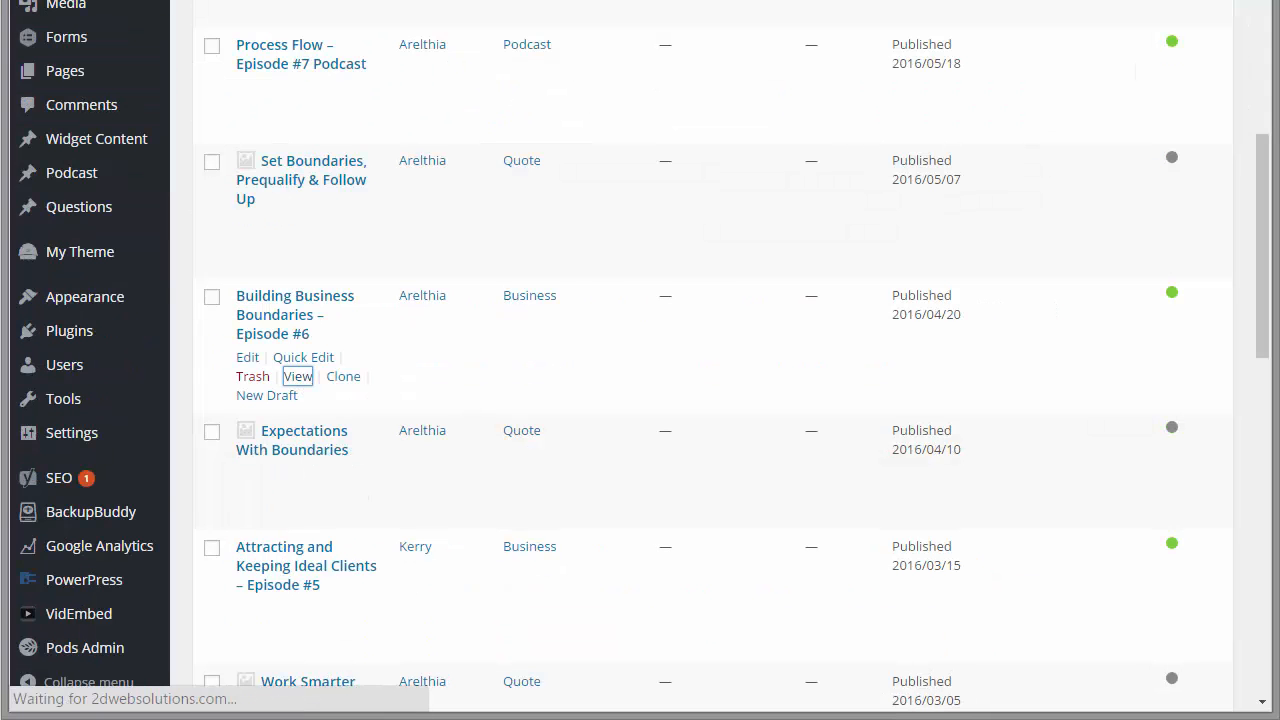
{"action": "left_click", "coordinate": [296, 376]}
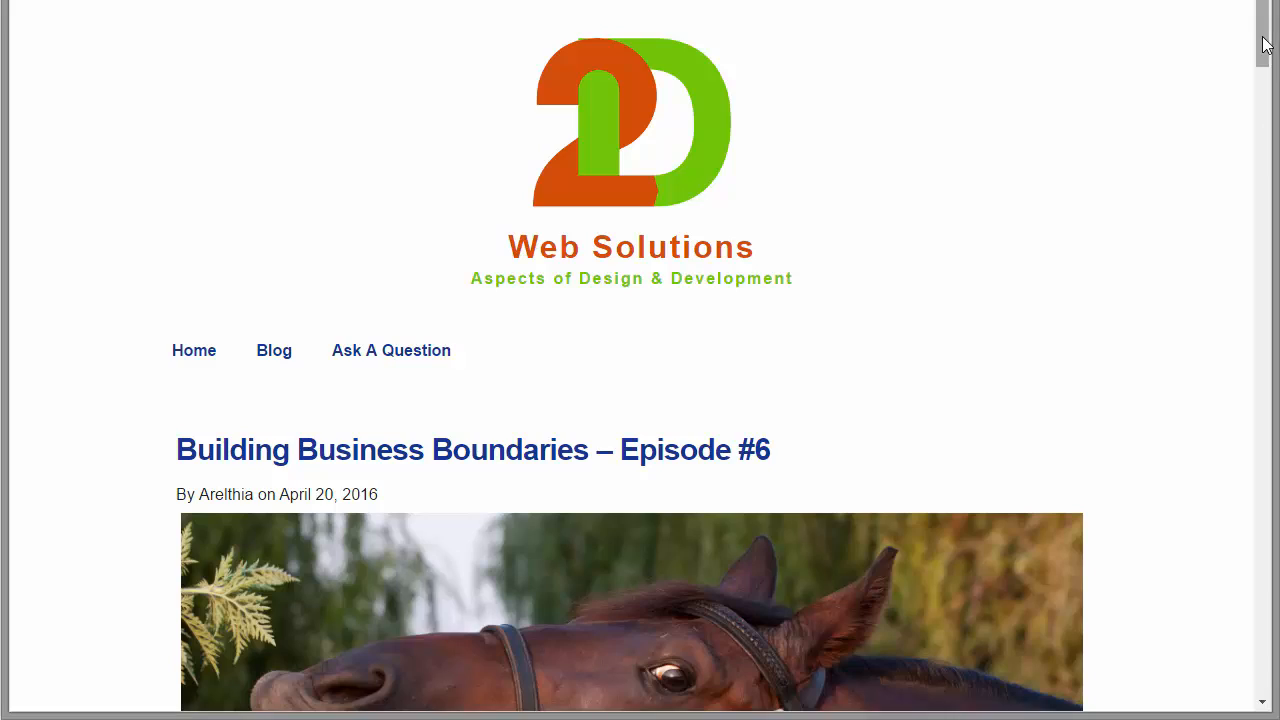
{"action": "scroll", "scroll_direction": "down", "scroll_amount": 3}
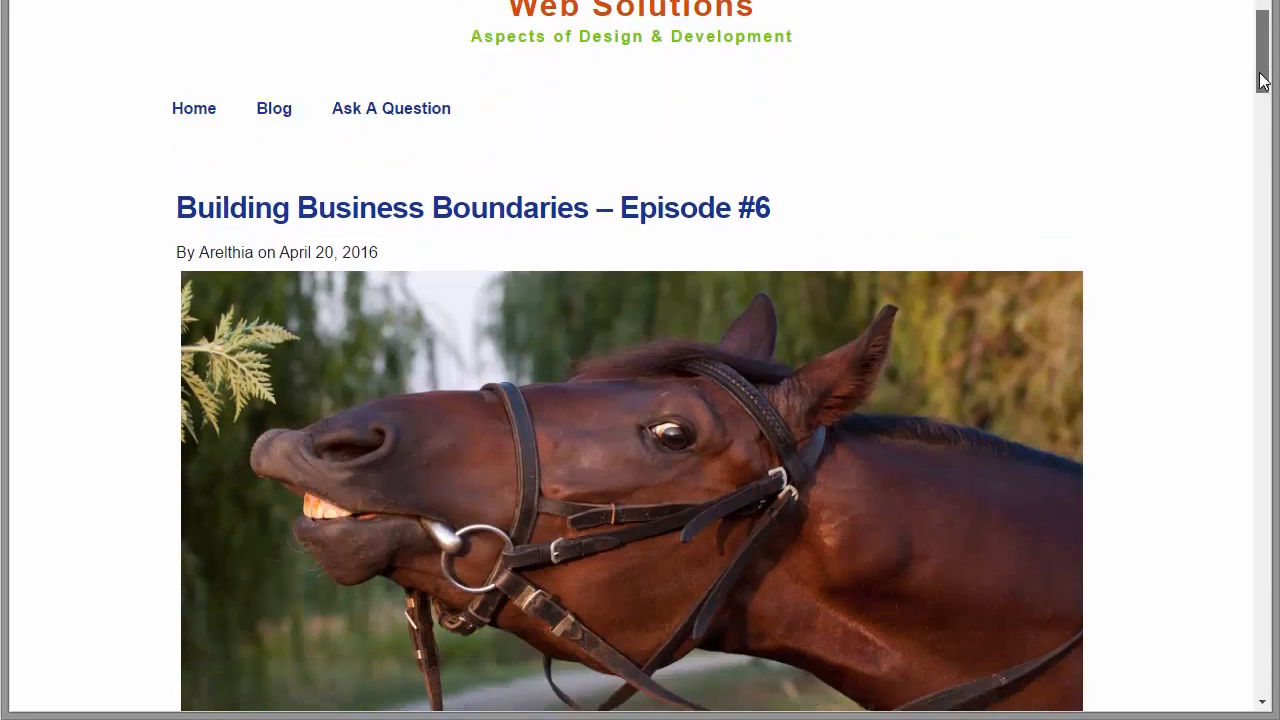
{"action": "scroll", "scroll_direction": "down", "scroll_amount": 3}
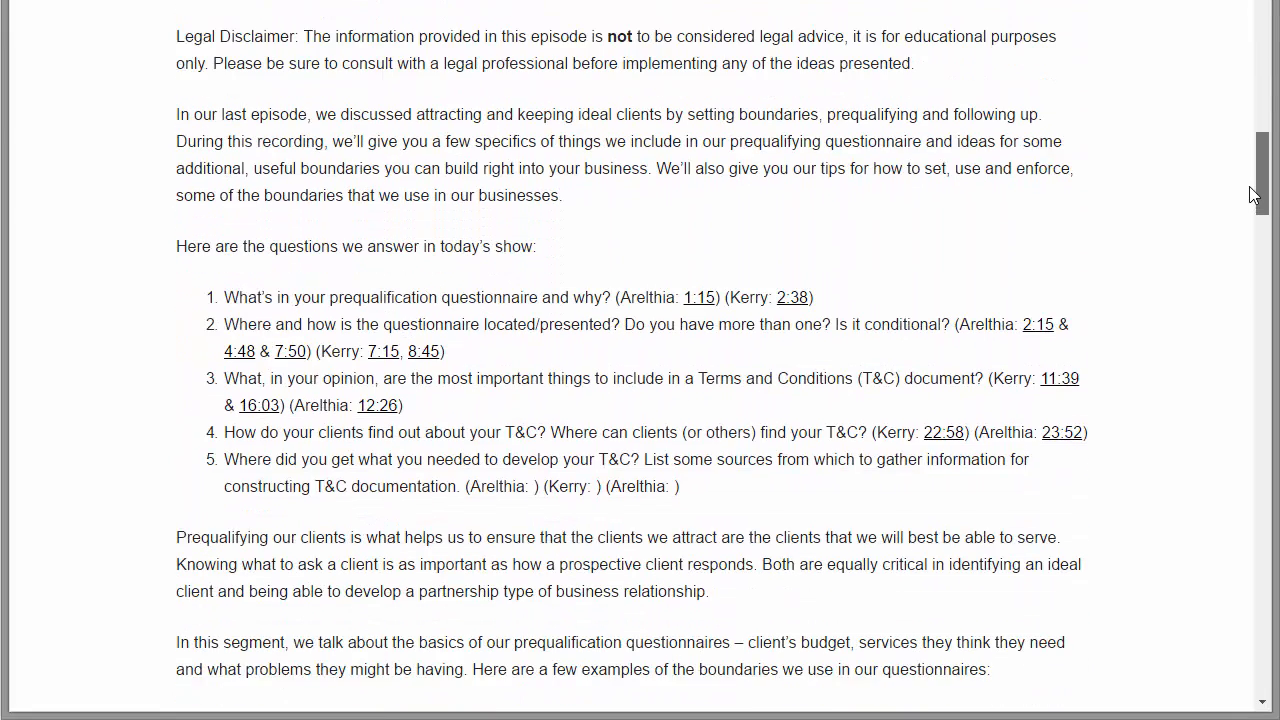
{"action": "scroll", "scroll_direction": "down", "scroll_amount": 3}
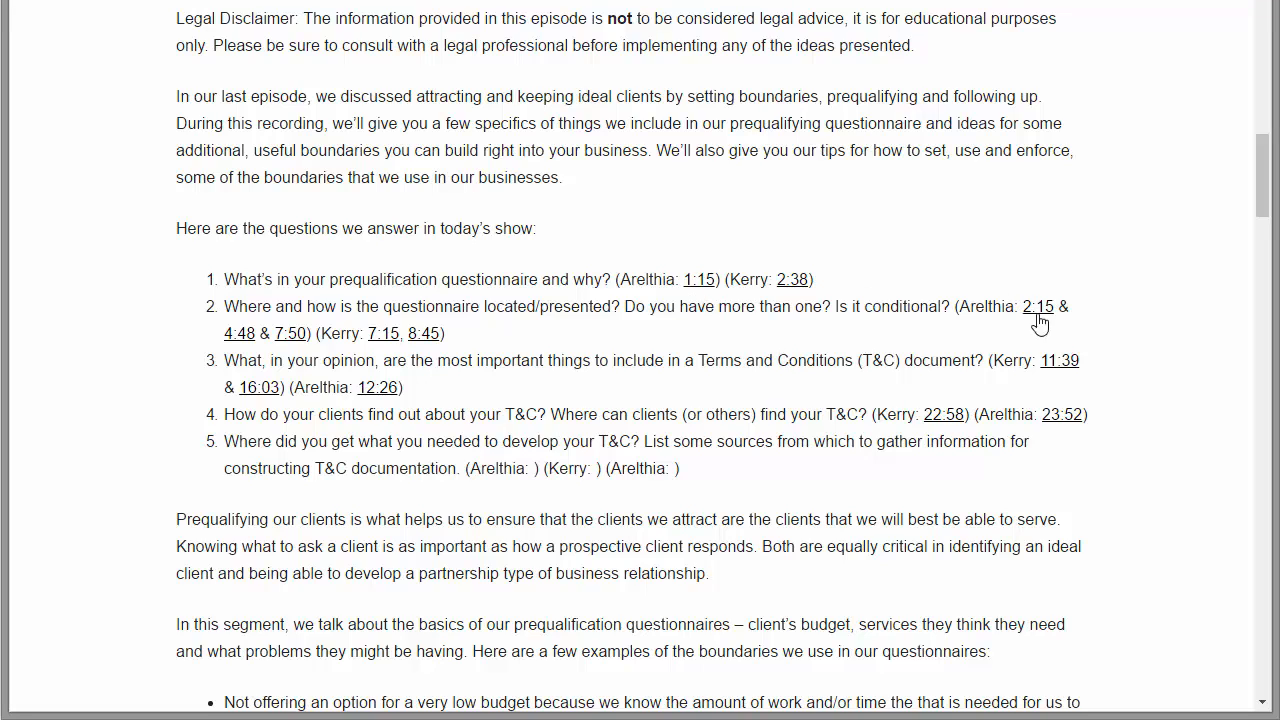
{"action": "mouse_move", "coordinate": [372, 356]}
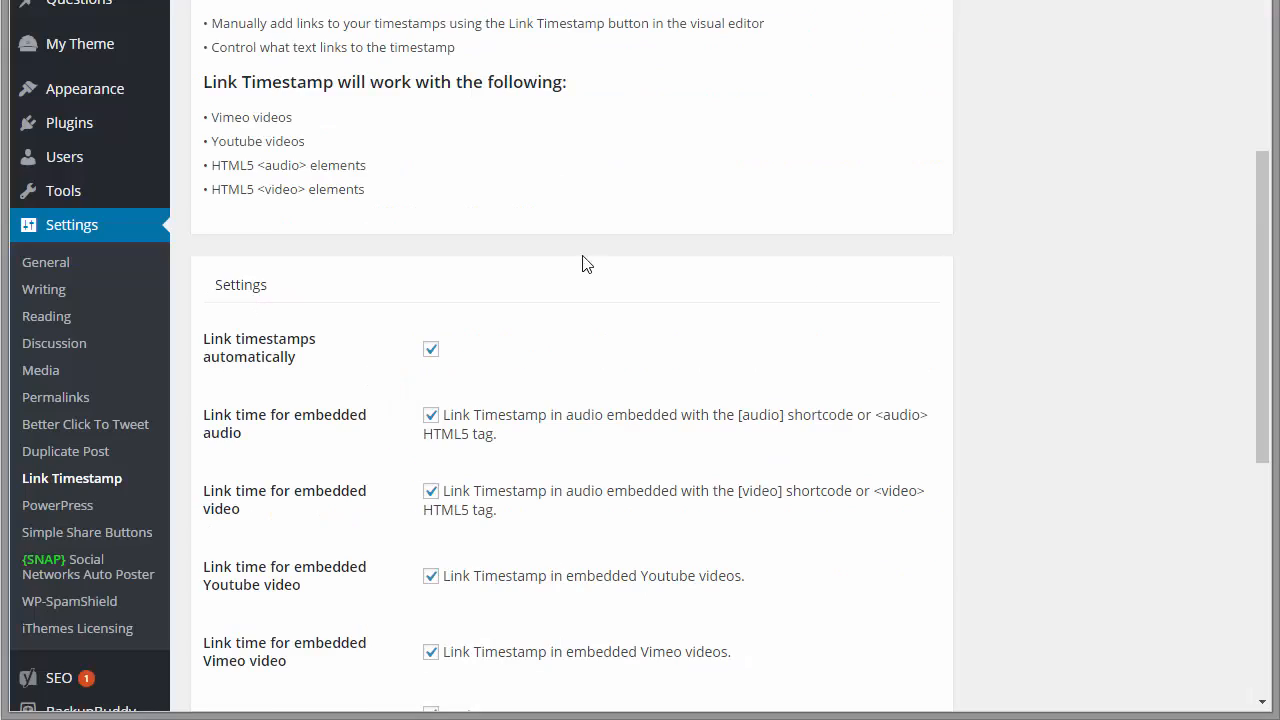
{"action": "mouse_move", "coordinate": [264, 384]}
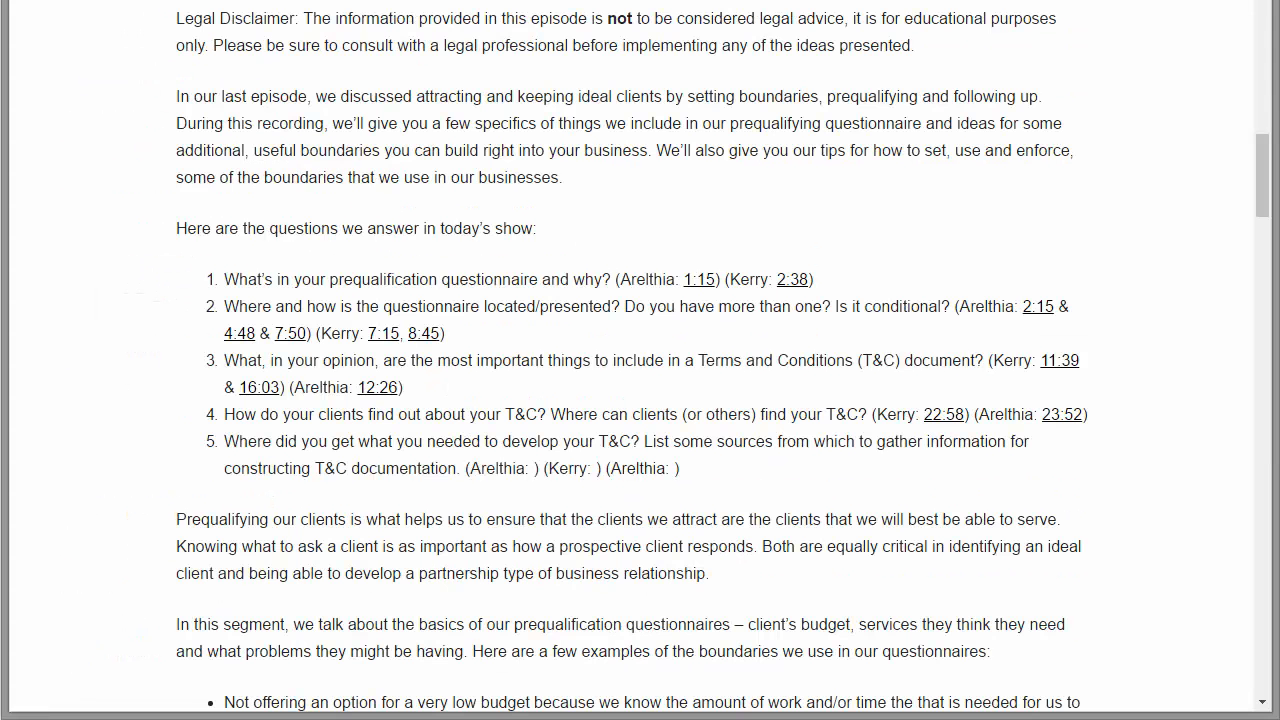
{"action": "scroll", "scroll_direction": "up", "scroll_amount": 3}
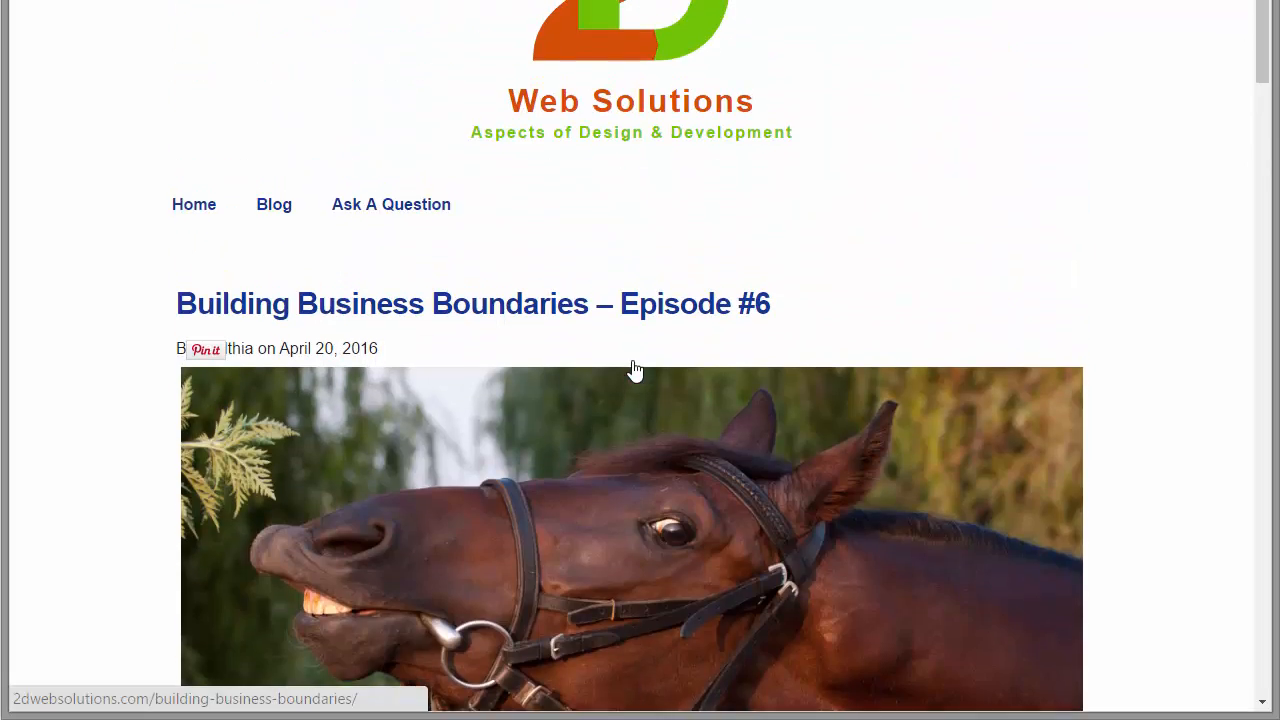
{"action": "scroll", "scroll_direction": "down", "scroll_amount": 3}
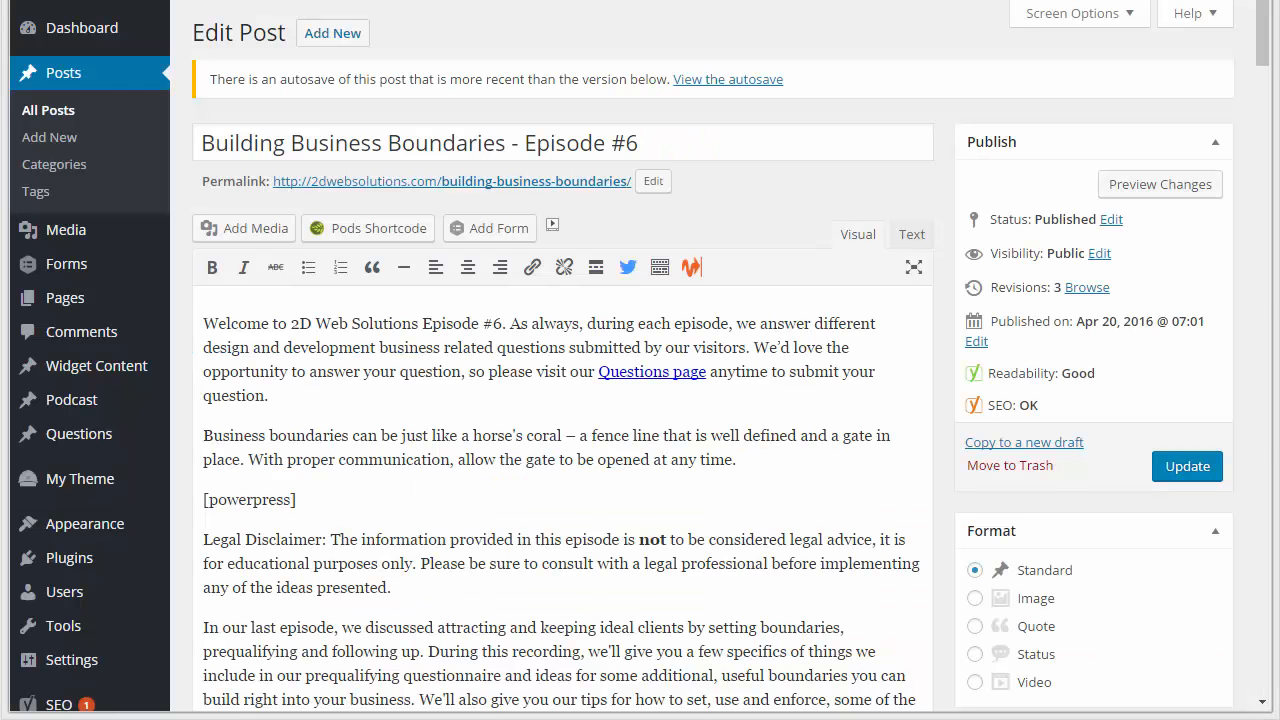
Tick Disable Automatic Links in the Episode #6 post's Link Timestamp Configuration box.
{"action": "scroll", "scroll_direction": "down", "scroll_amount": 3}
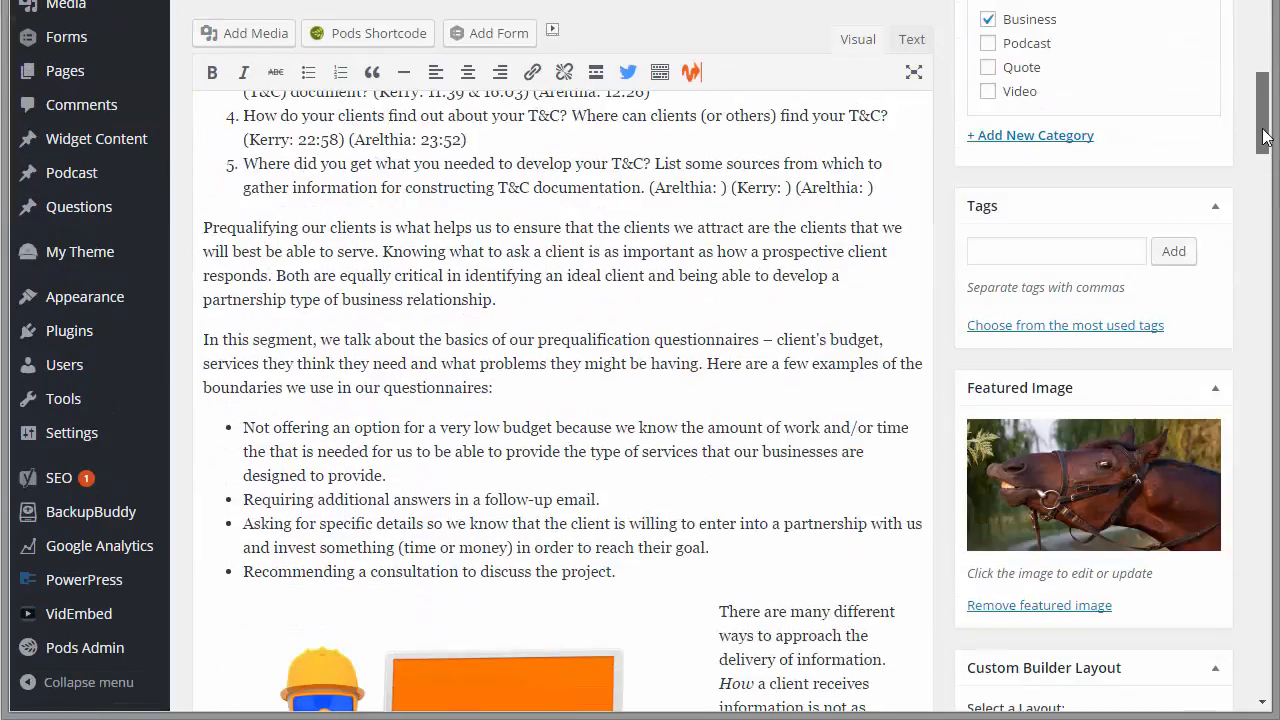
{"action": "scroll", "scroll_direction": "down", "scroll_amount": 3}
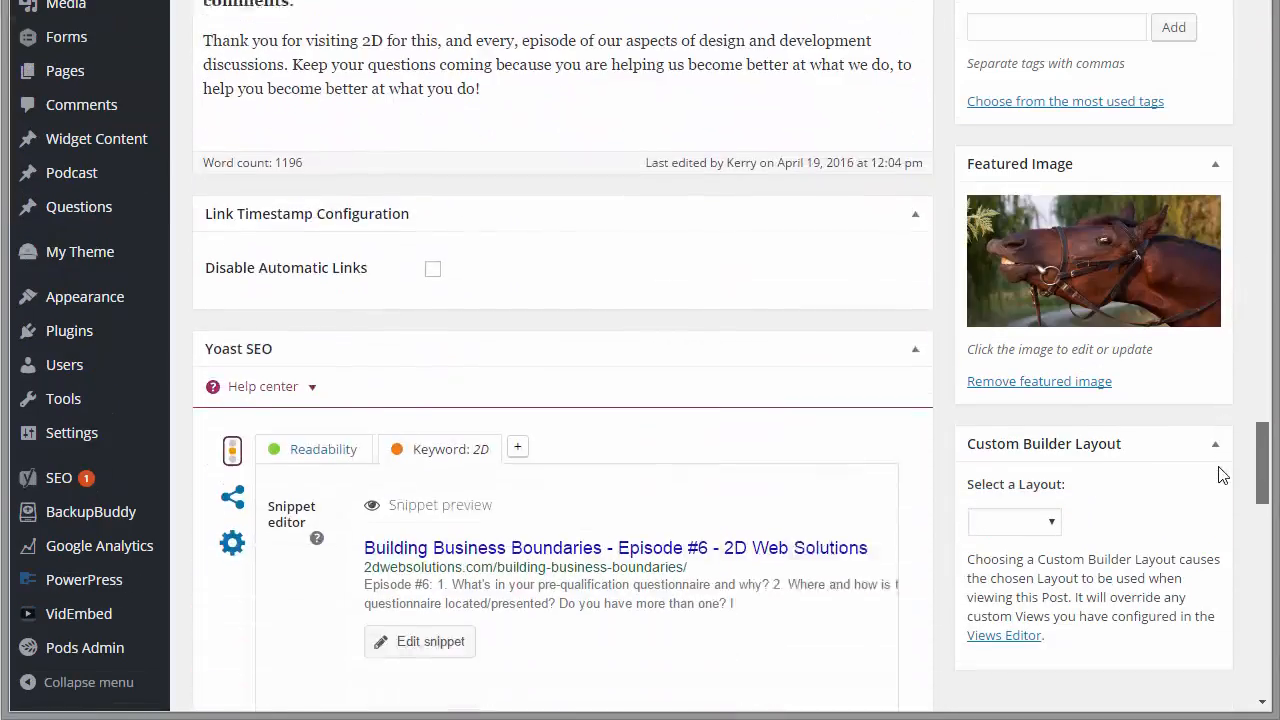
{"action": "scroll", "scroll_direction": "down", "scroll_amount": 3}
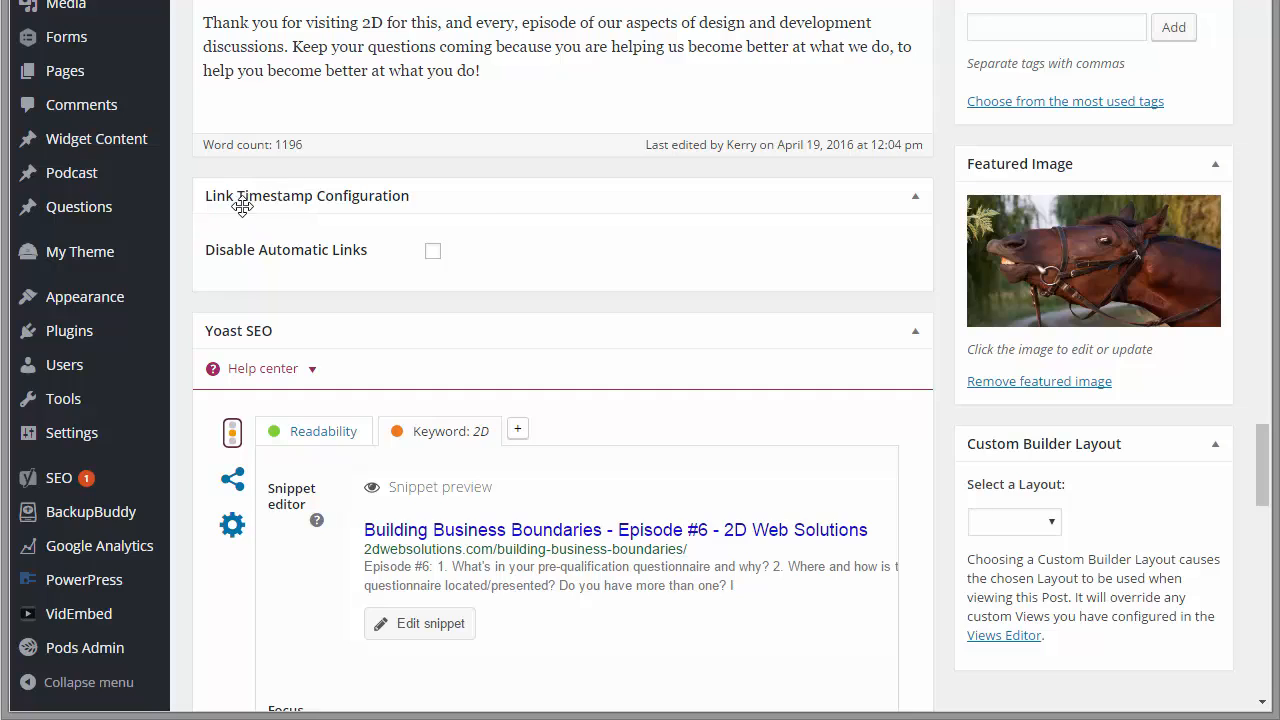
{"action": "mouse_move", "coordinate": [288, 260]}
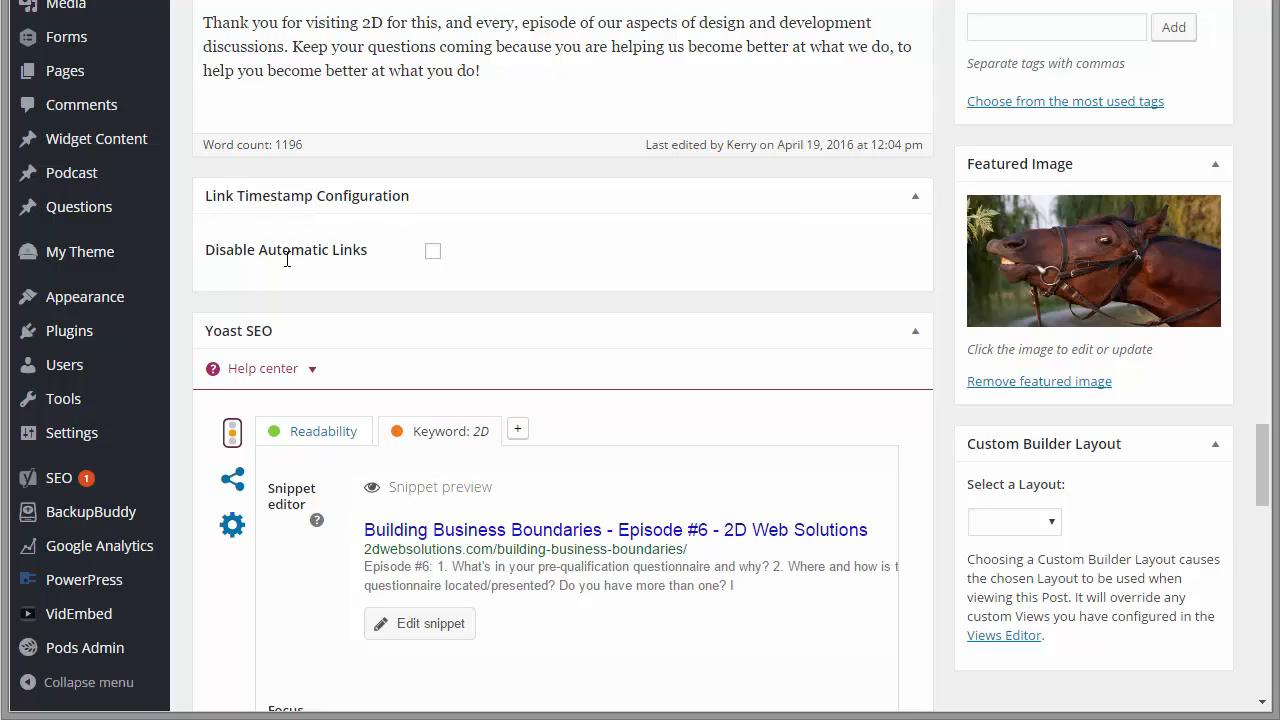
{"action": "mouse_move", "coordinate": [344, 270]}
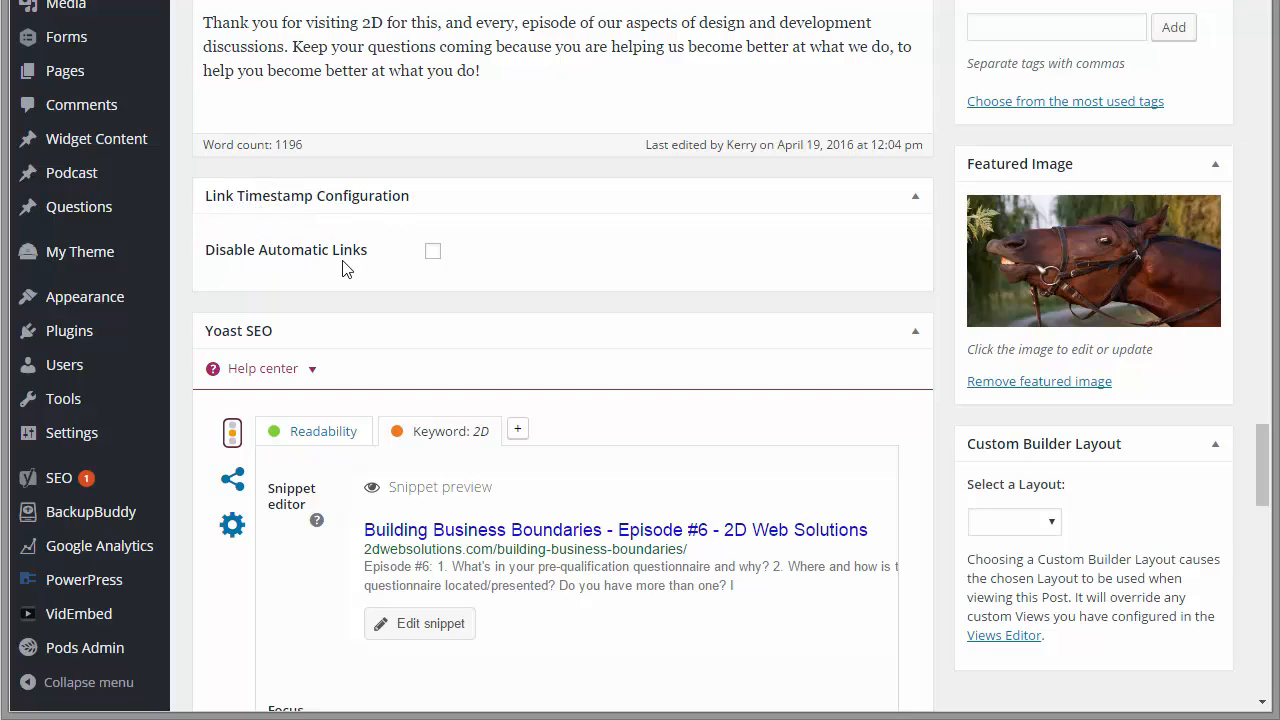
{"action": "left_click", "coordinate": [432, 252]}
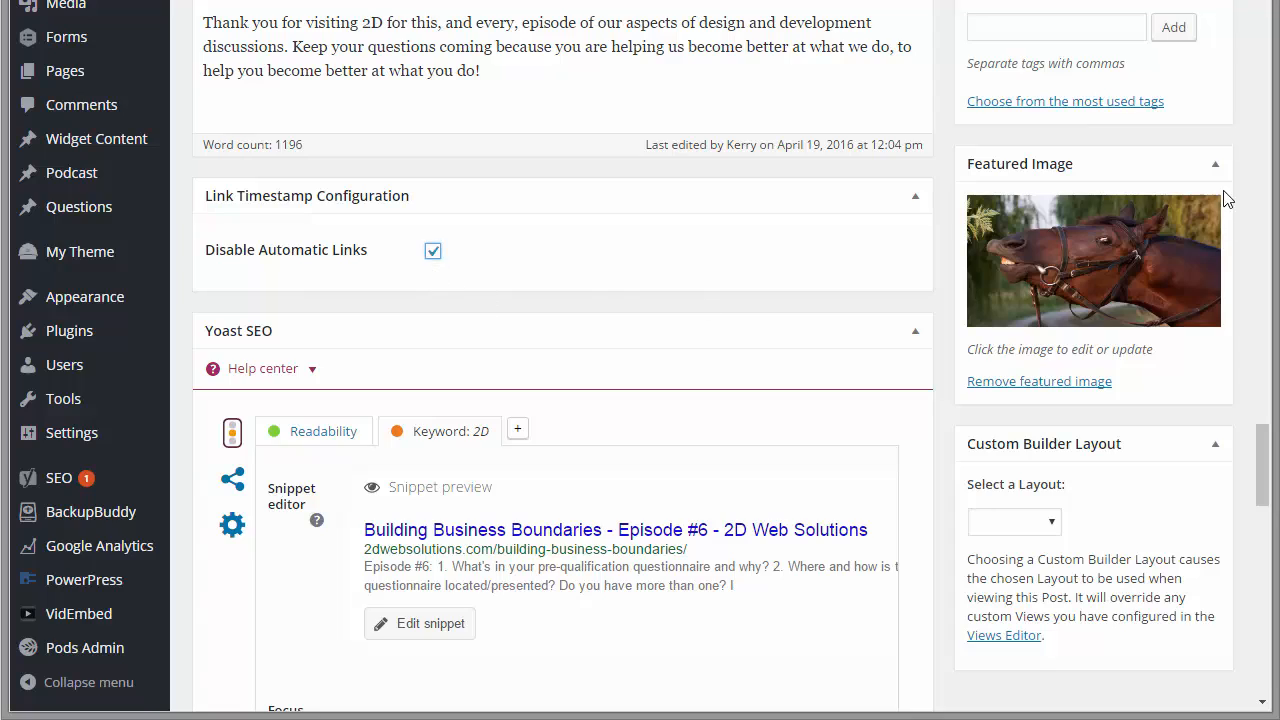
{"action": "scroll", "scroll_direction": "up", "scroll_amount": 3}
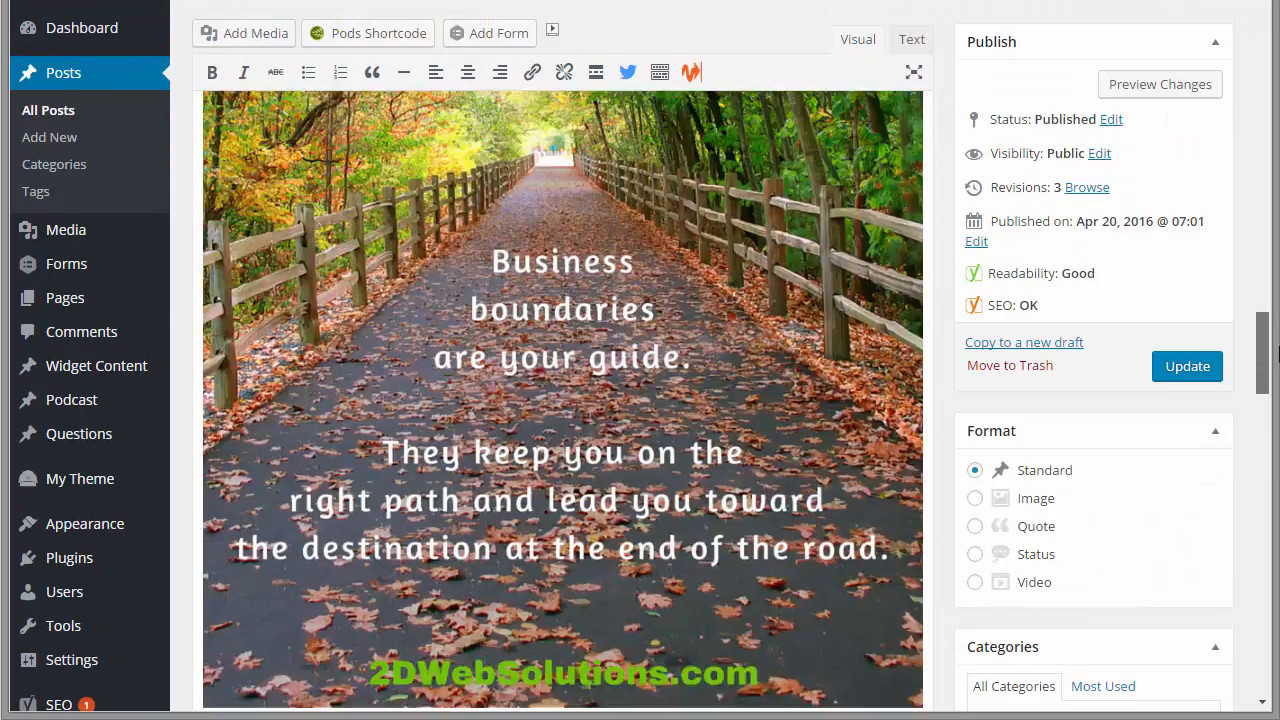
{"action": "scroll", "scroll_direction": "up", "scroll_amount": 3}
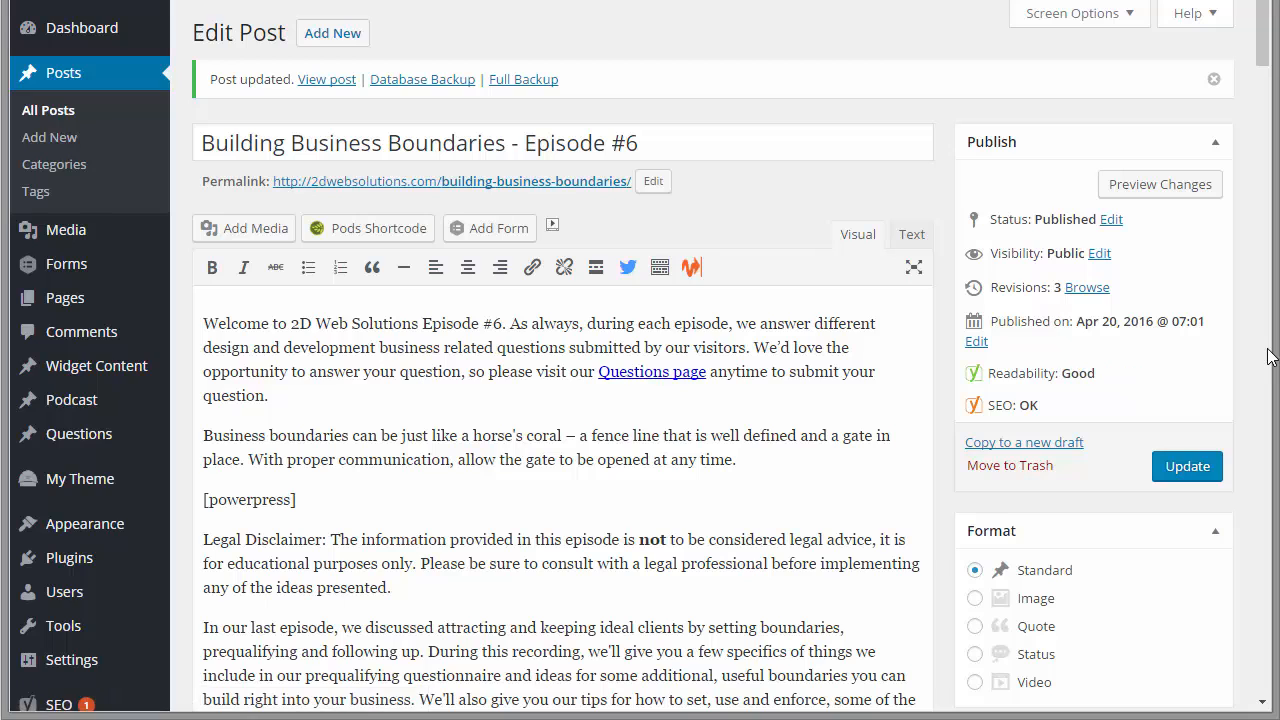
{"action": "mouse_move", "coordinate": [820, 338]}
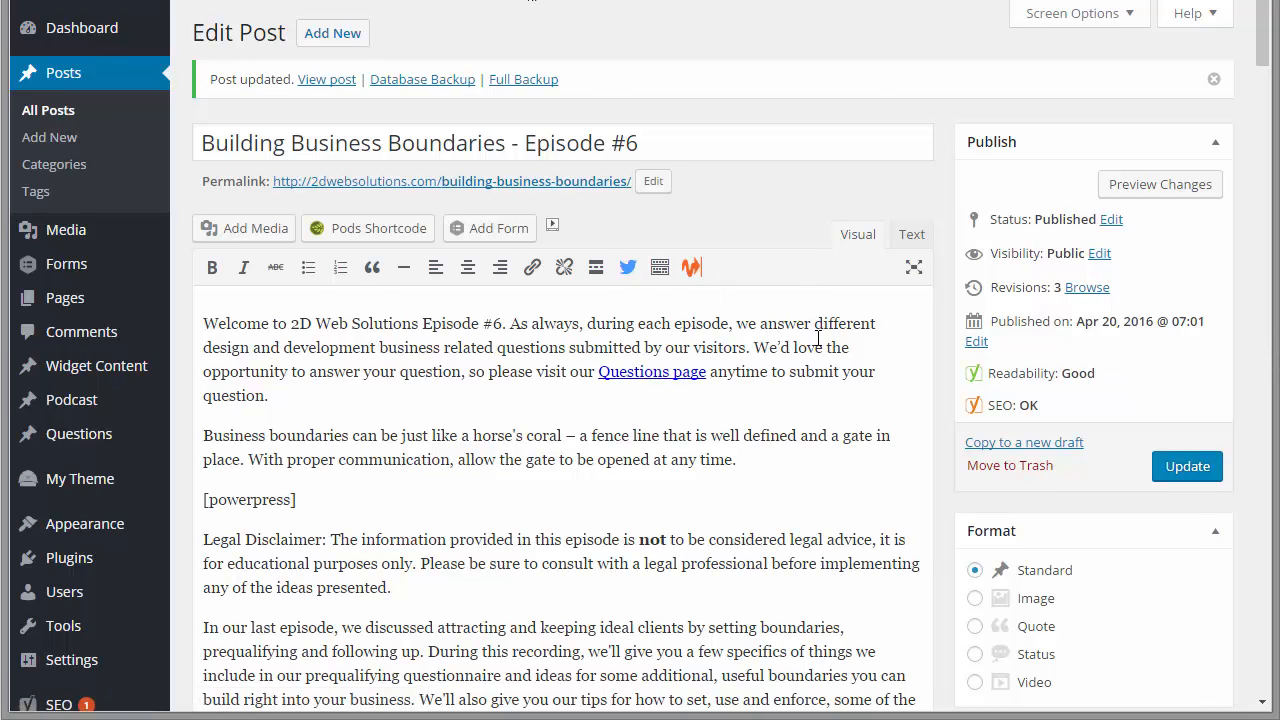
{"action": "scroll", "scroll_direction": "down", "scroll_amount": 3}
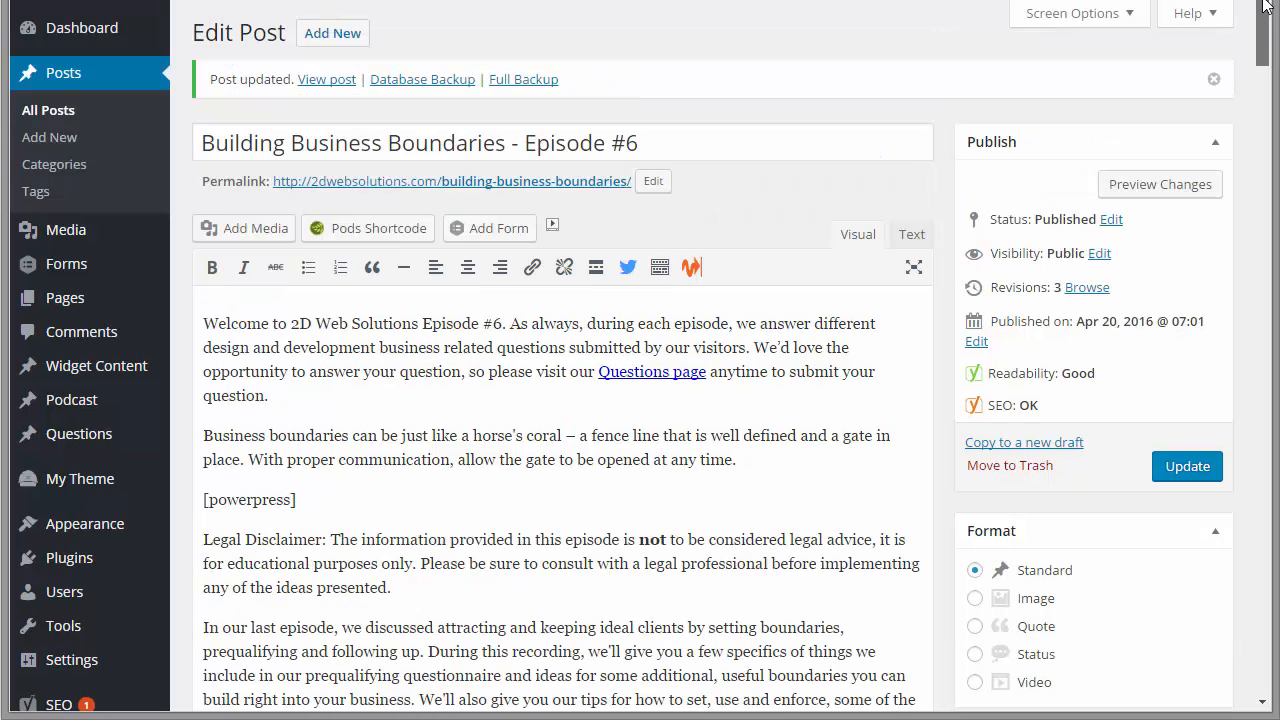
{"action": "mouse_move", "coordinate": [326, 80]}
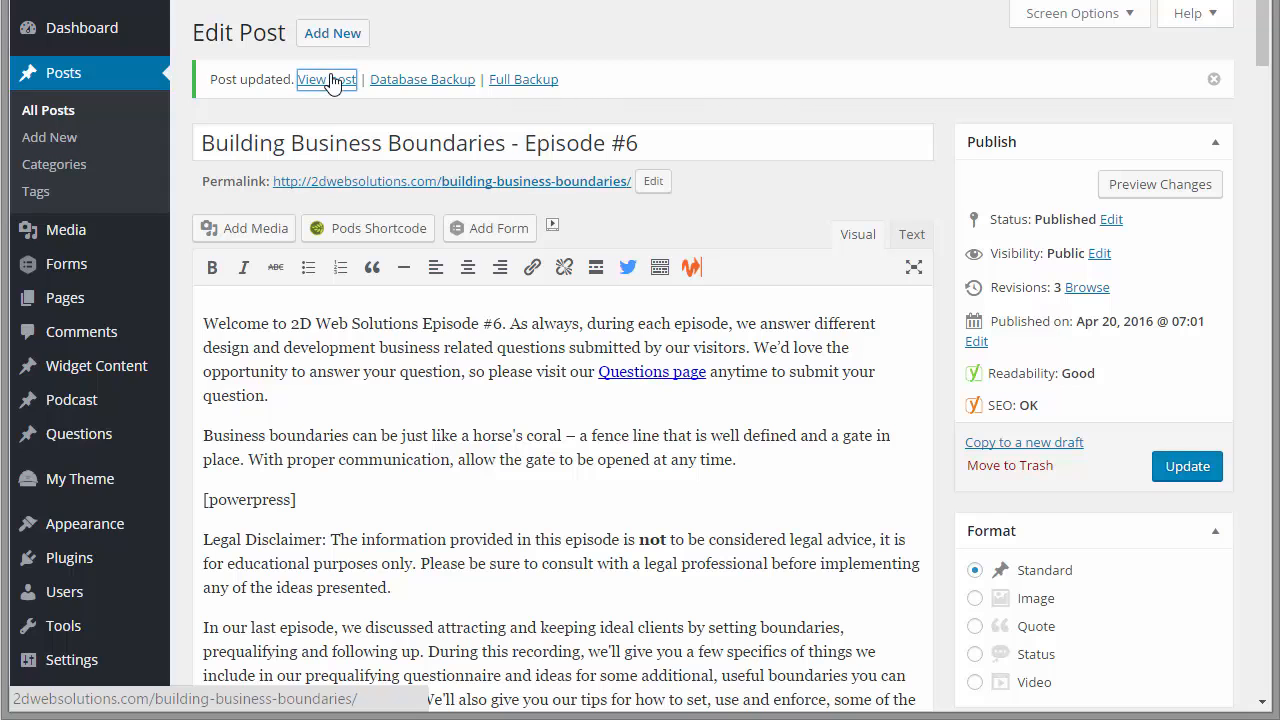
View the live Episode #6 post and scroll through its timestamps, now shown as plain text.
{"action": "left_click", "coordinate": [326, 80]}
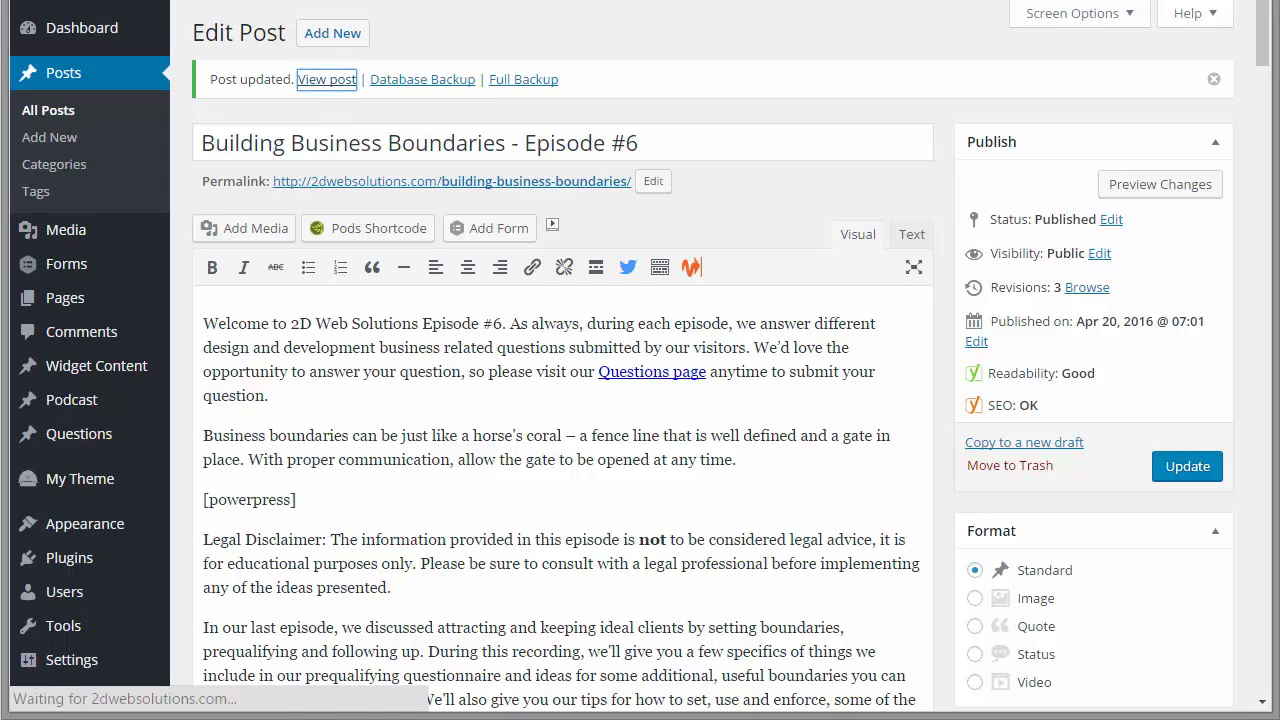
{"action": "left_click", "coordinate": [328, 80]}
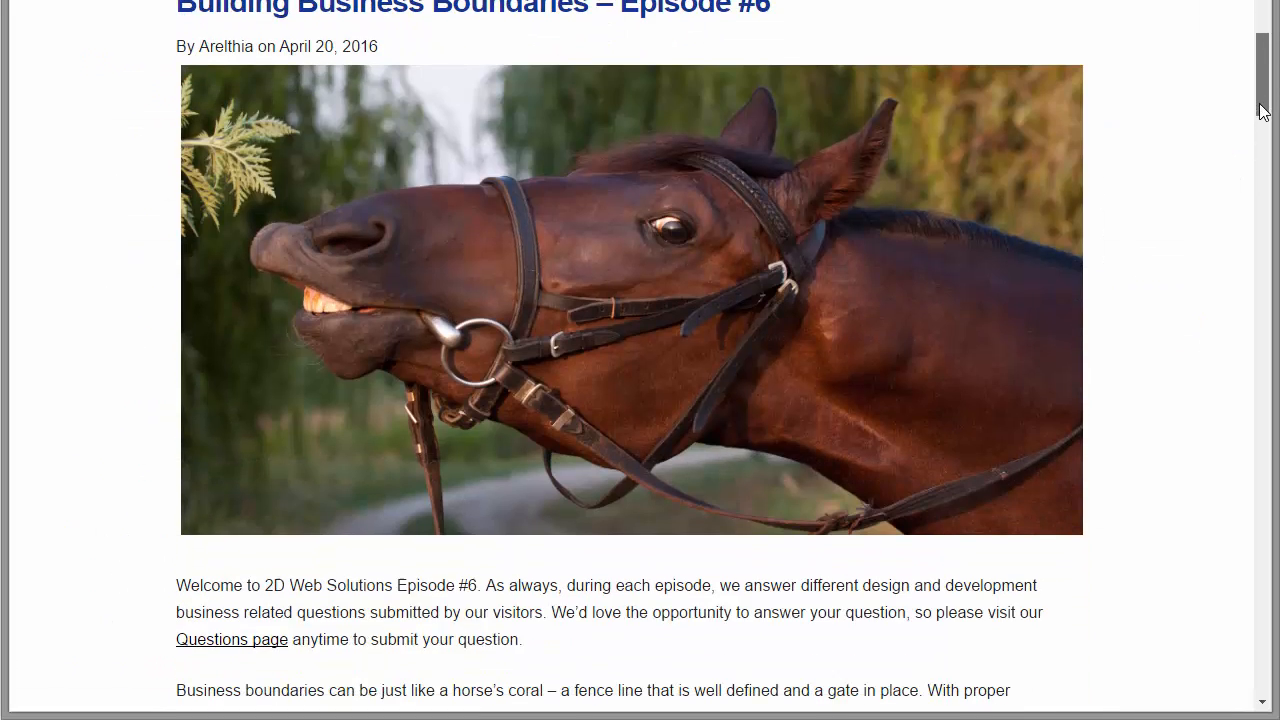
{"action": "scroll", "scroll_direction": "down", "scroll_amount": 3}
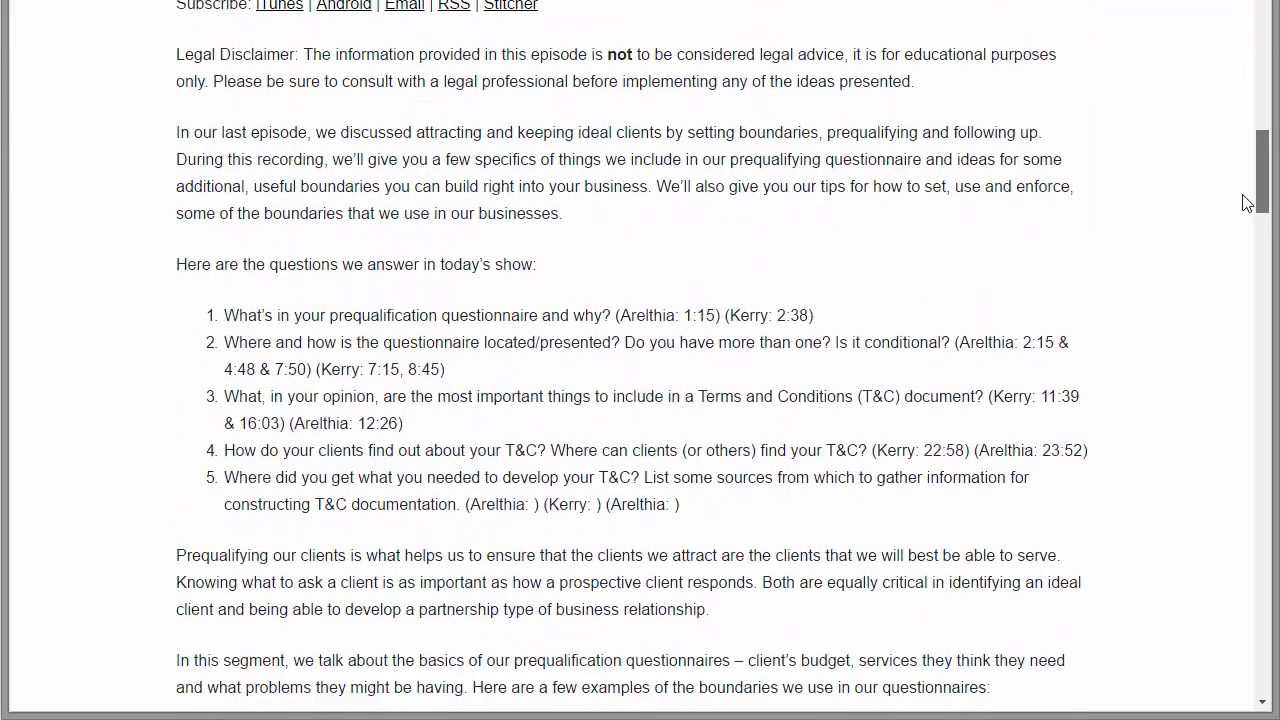
{"action": "scroll", "scroll_direction": "down", "scroll_amount": 3}
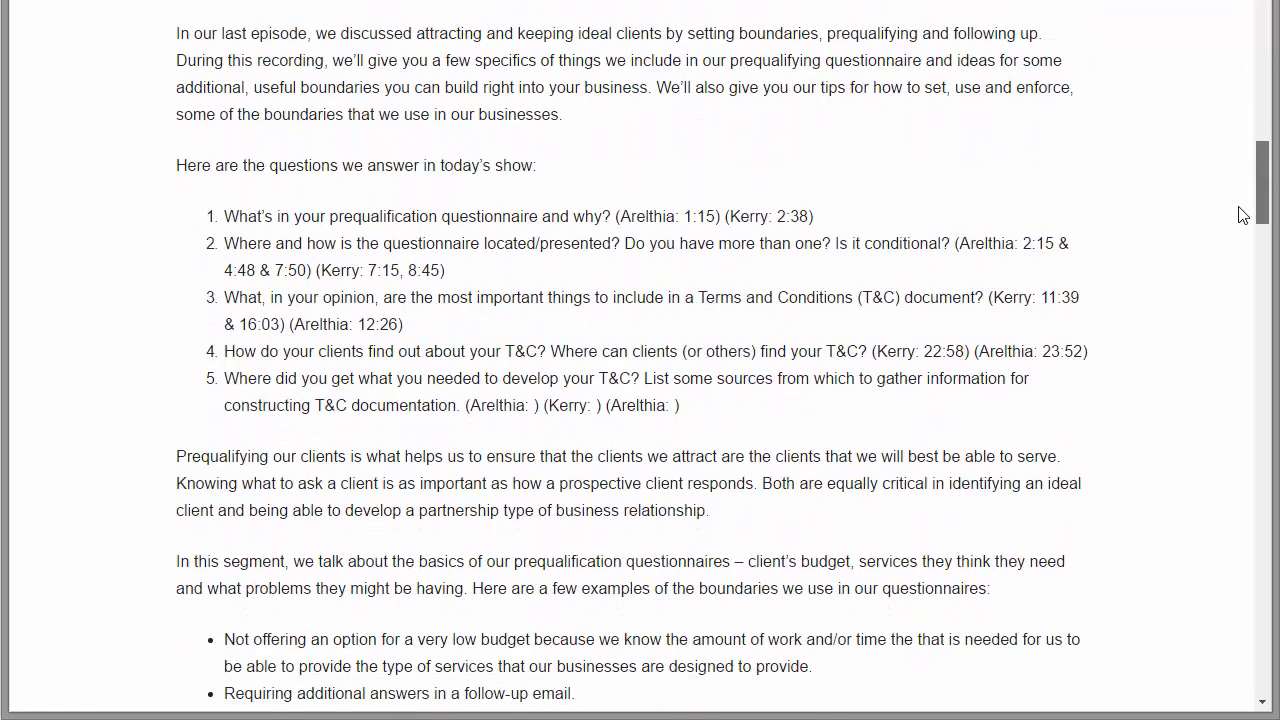
{"action": "scroll", "scroll_direction": "down", "scroll_amount": 3}
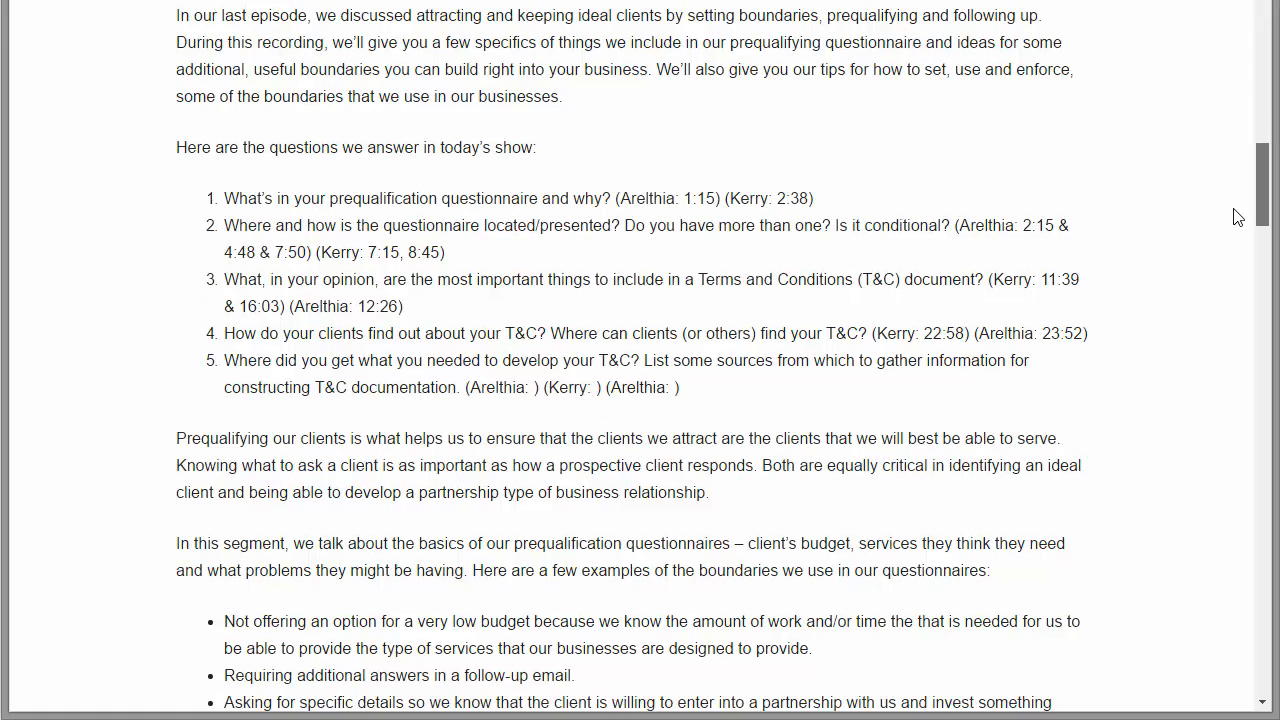
{"action": "scroll", "scroll_direction": "down", "scroll_amount": 3}
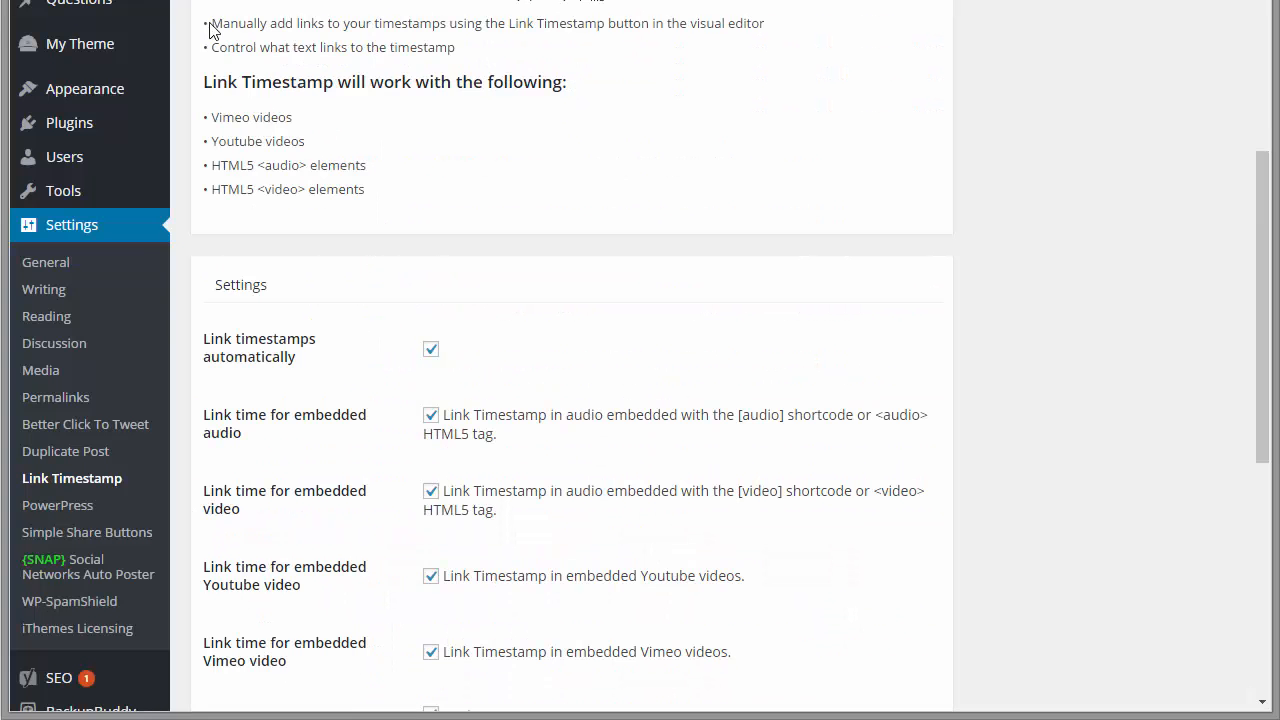
{"action": "scroll", "scroll_direction": "down", "scroll_amount": 3}
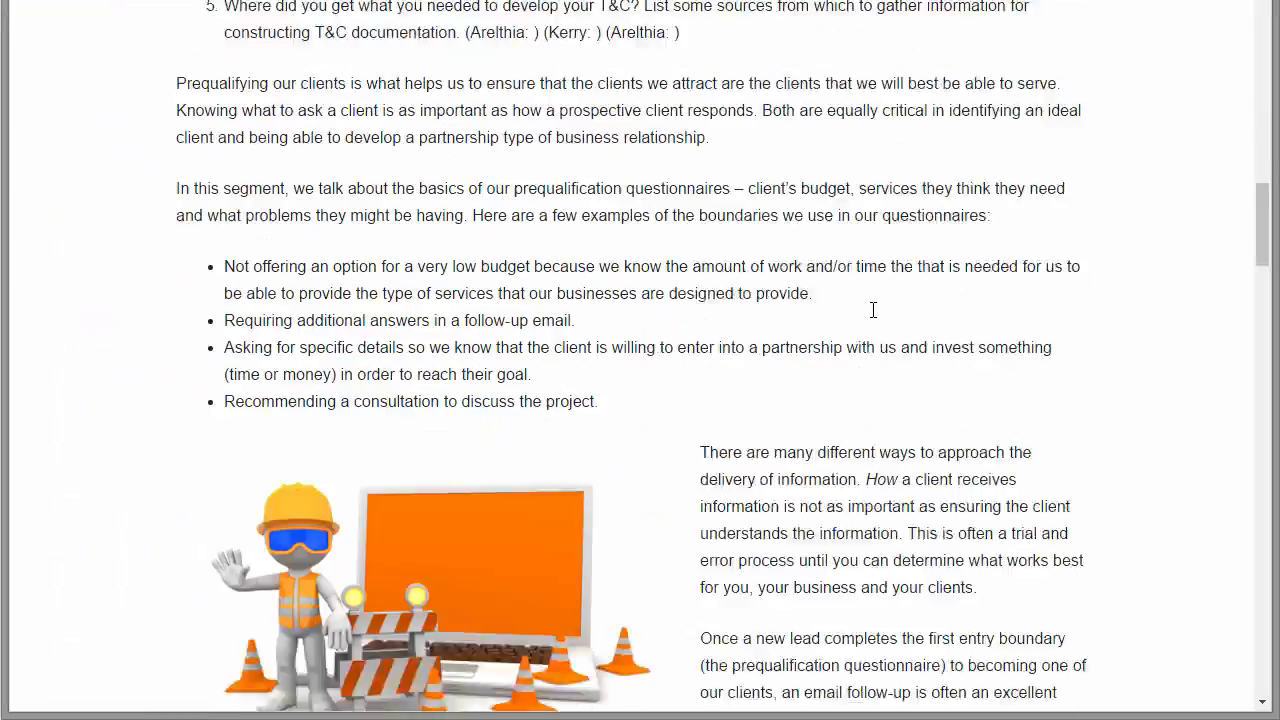
{"action": "scroll", "scroll_direction": "up", "scroll_amount": 3}
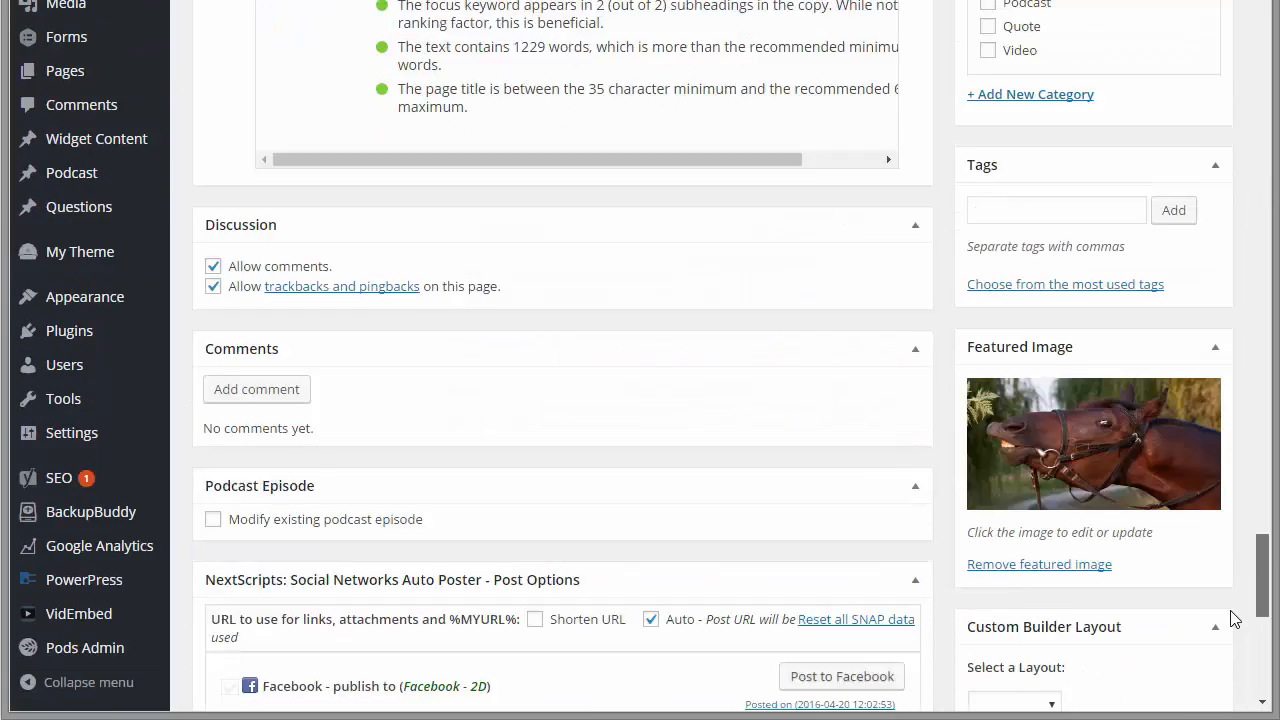
Scroll the Episode #6 edit screen to confirm Disable Automatic Links remains ticked.
{"action": "scroll", "scroll_direction": "up", "scroll_amount": 3}
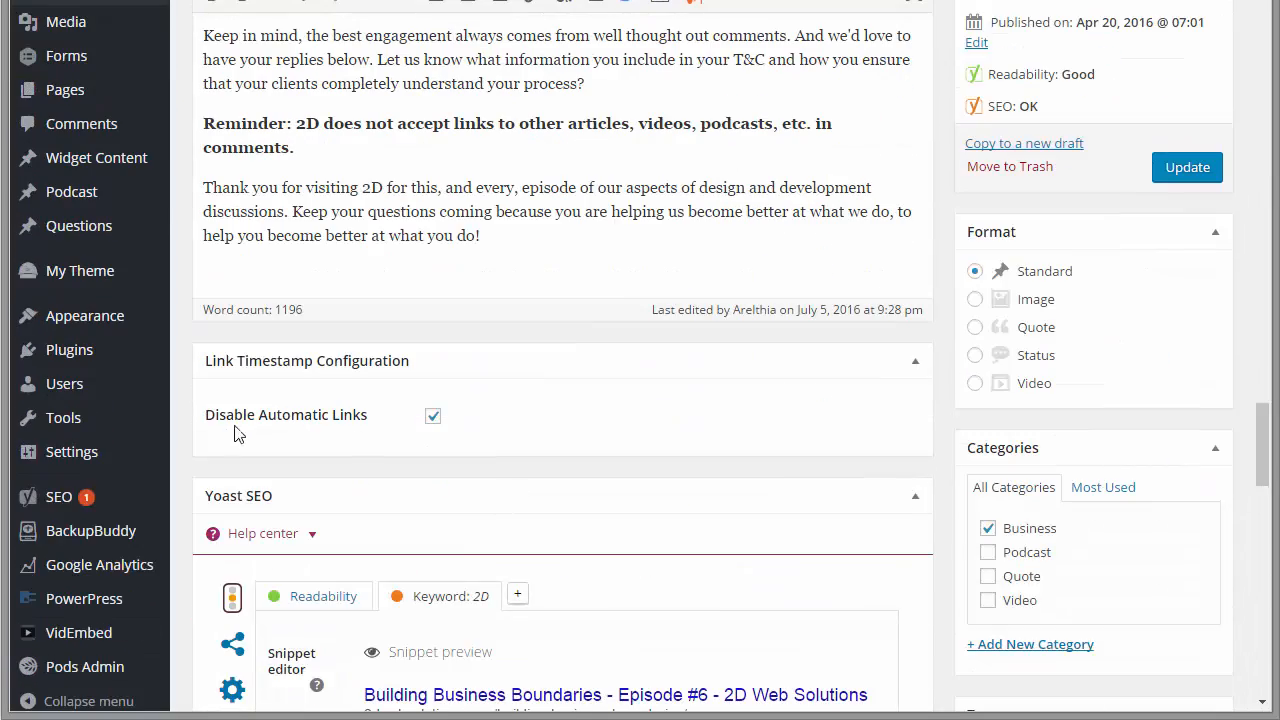
{"action": "mouse_move", "coordinate": [520, 442]}
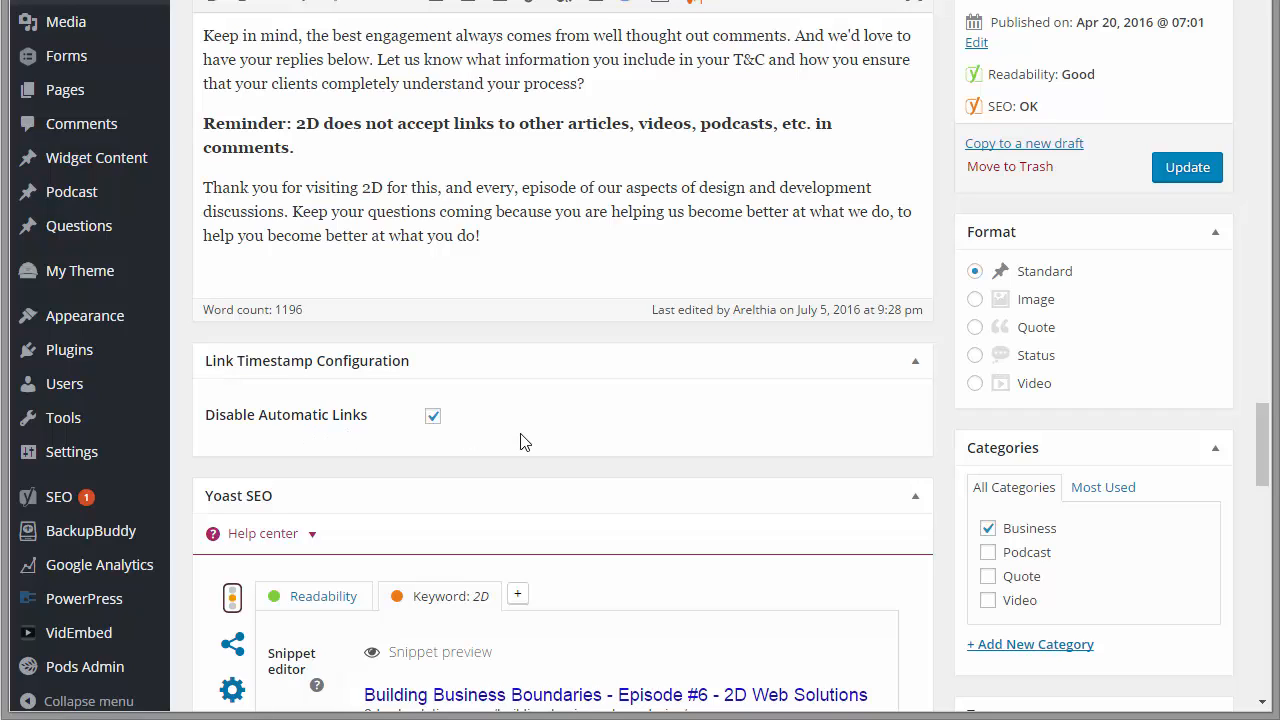
{"action": "mouse_move", "coordinate": [532, 396]}
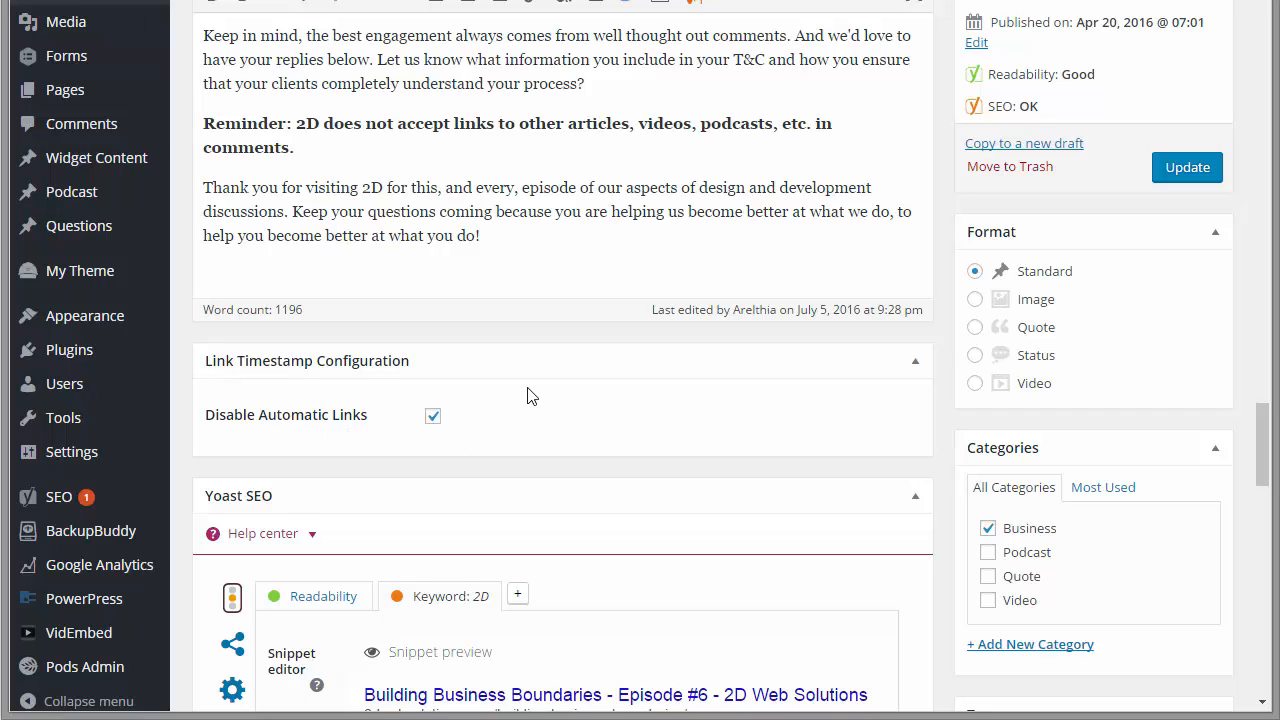